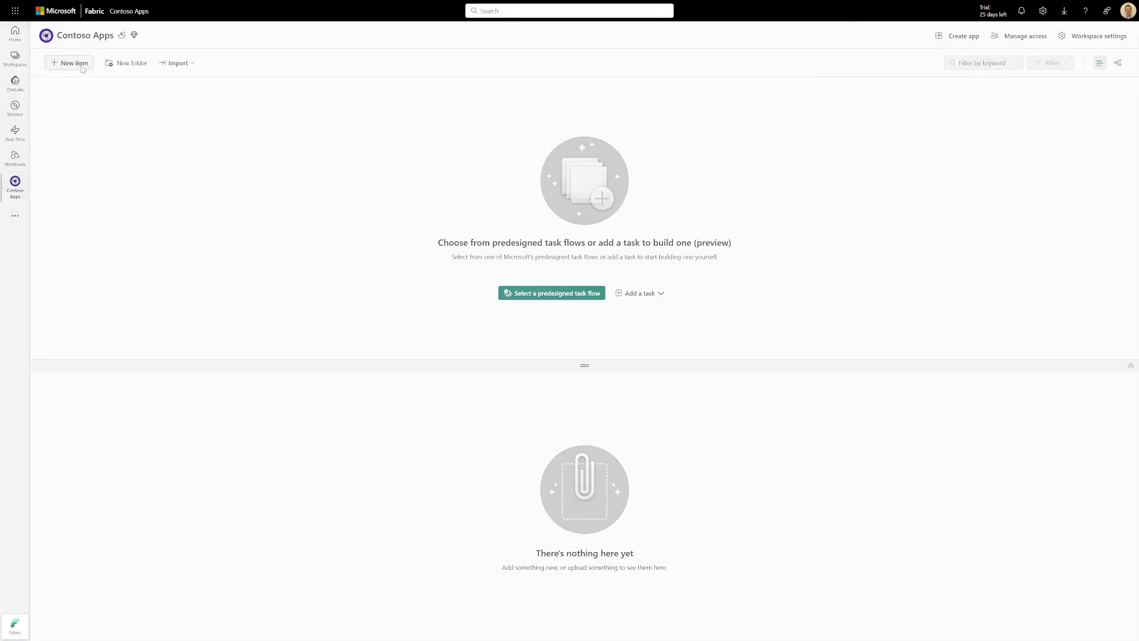
# Create a new SQL database item named 'Contoso Sales Database' in Contoso Apps
pyautogui.click(68, 63)
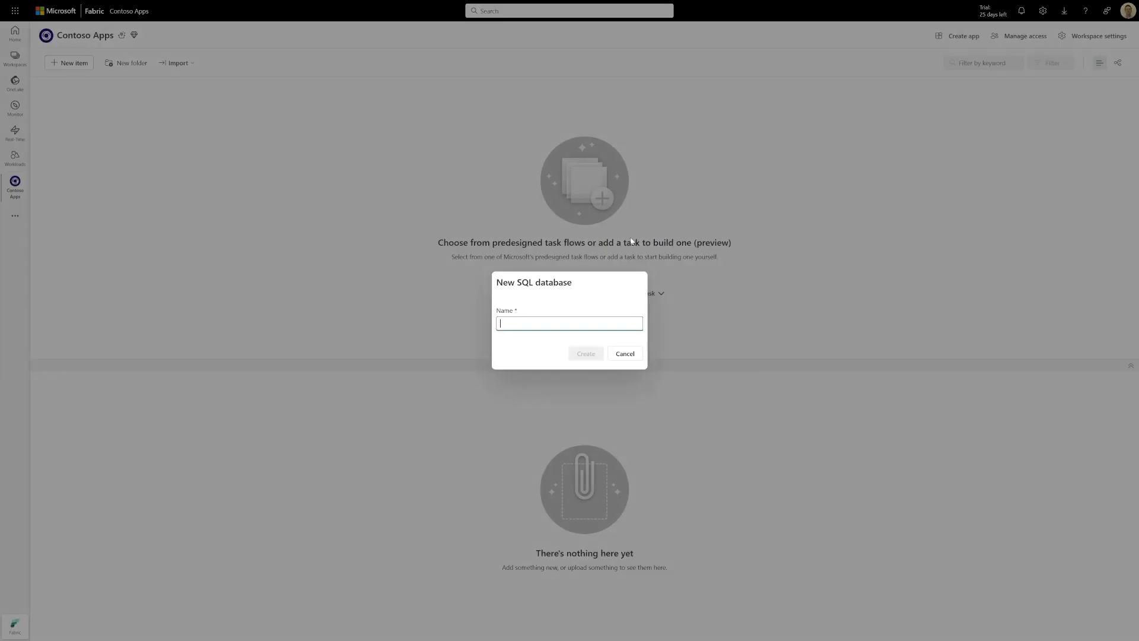
pyautogui.write('Contr')
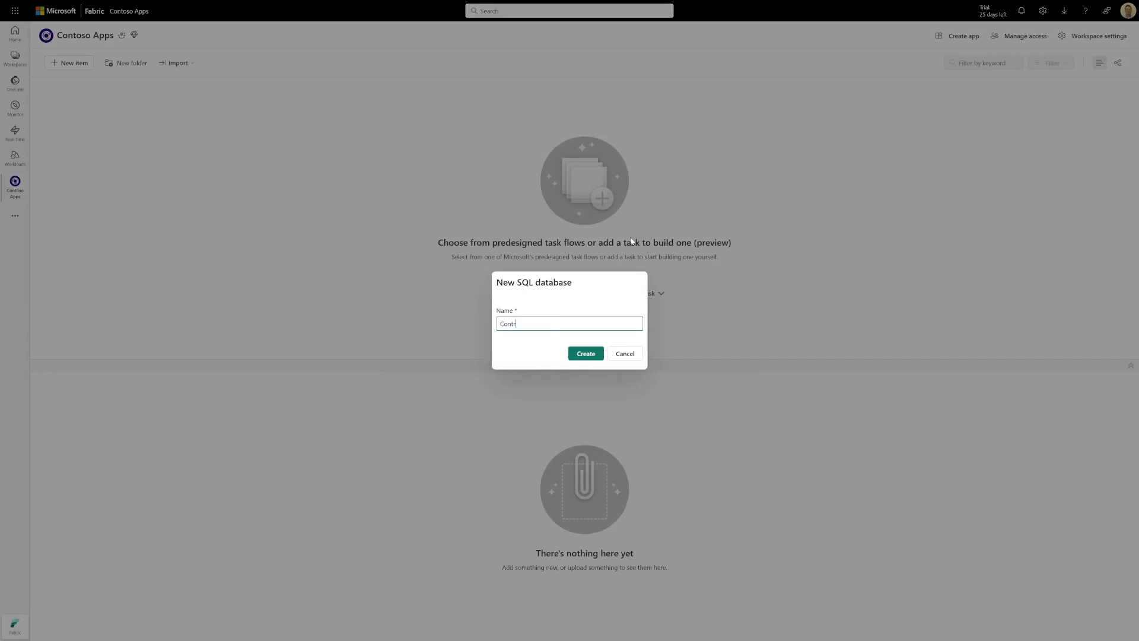
pyautogui.write('Contoso Apps')
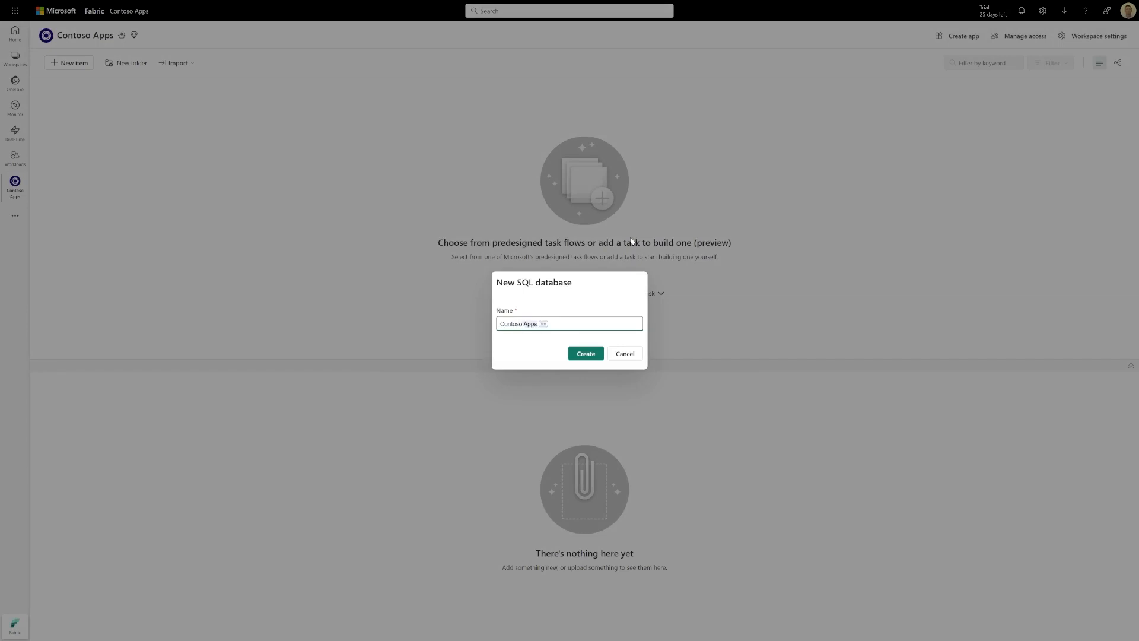
pyautogui.write('Contoso Sales Database')
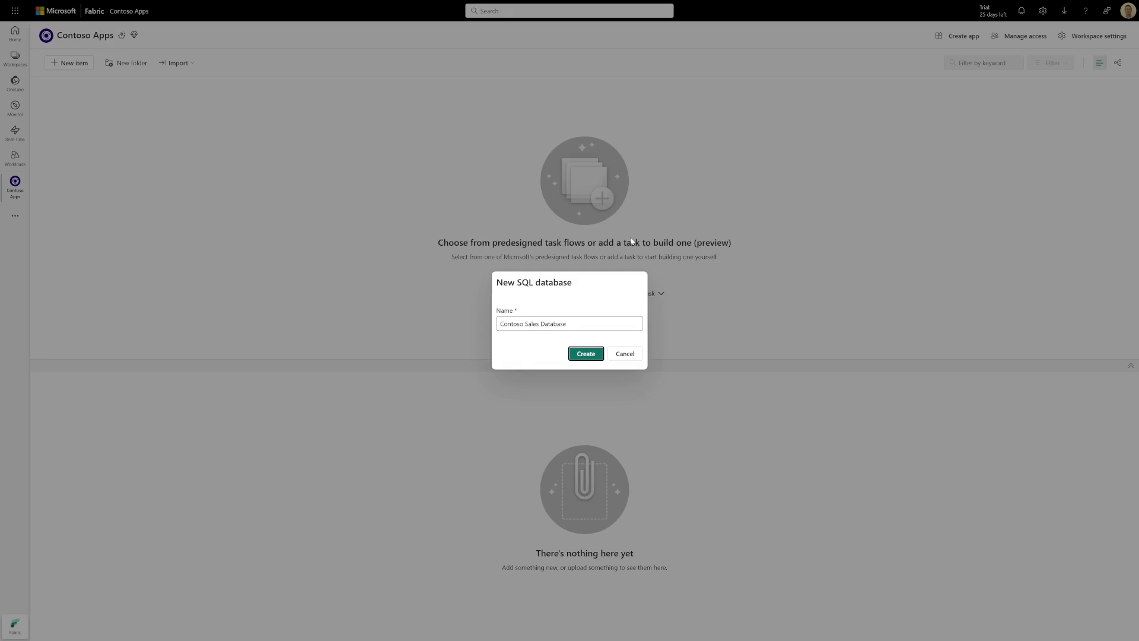
pyautogui.moveTo(585, 354)
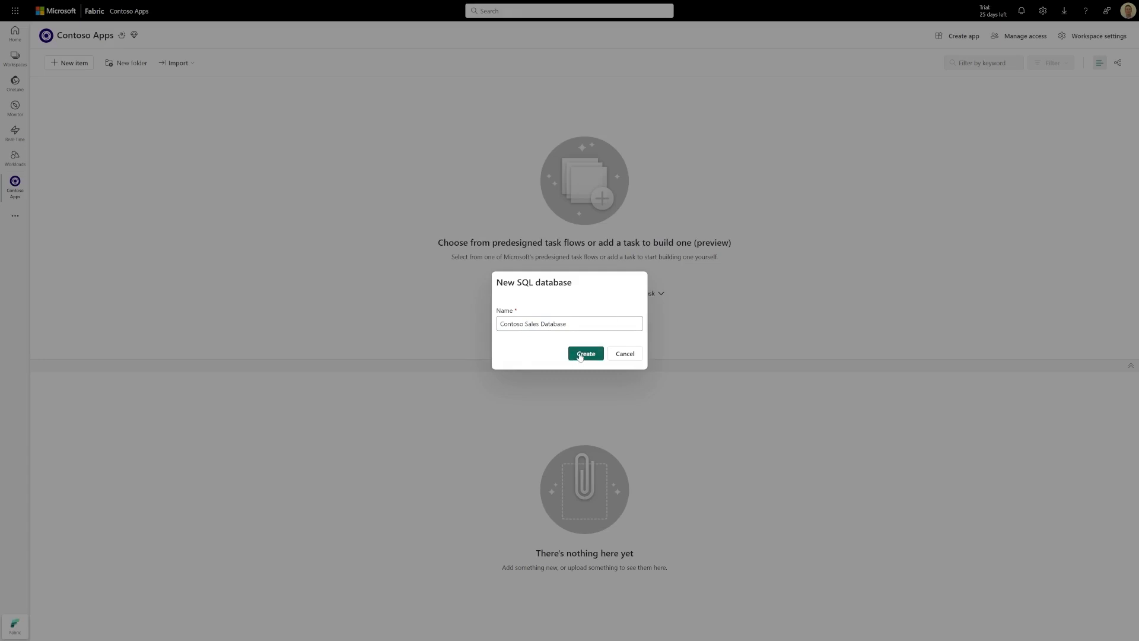
pyautogui.click(585, 353)
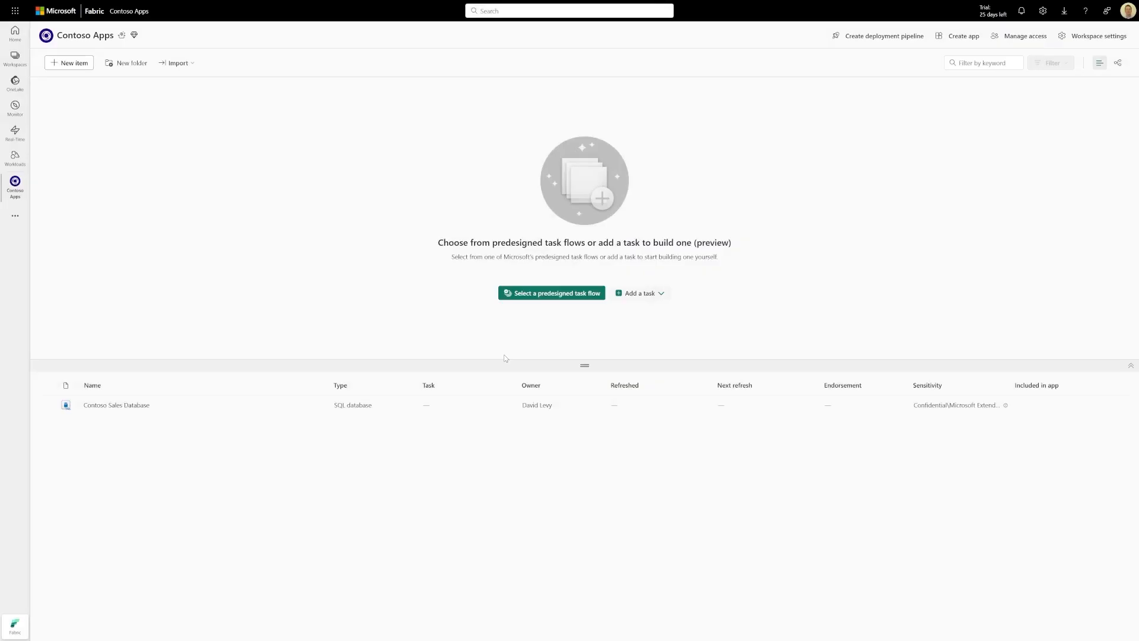
# Open Contoso Sales Database and load the sample data into it
pyautogui.click(116, 404)
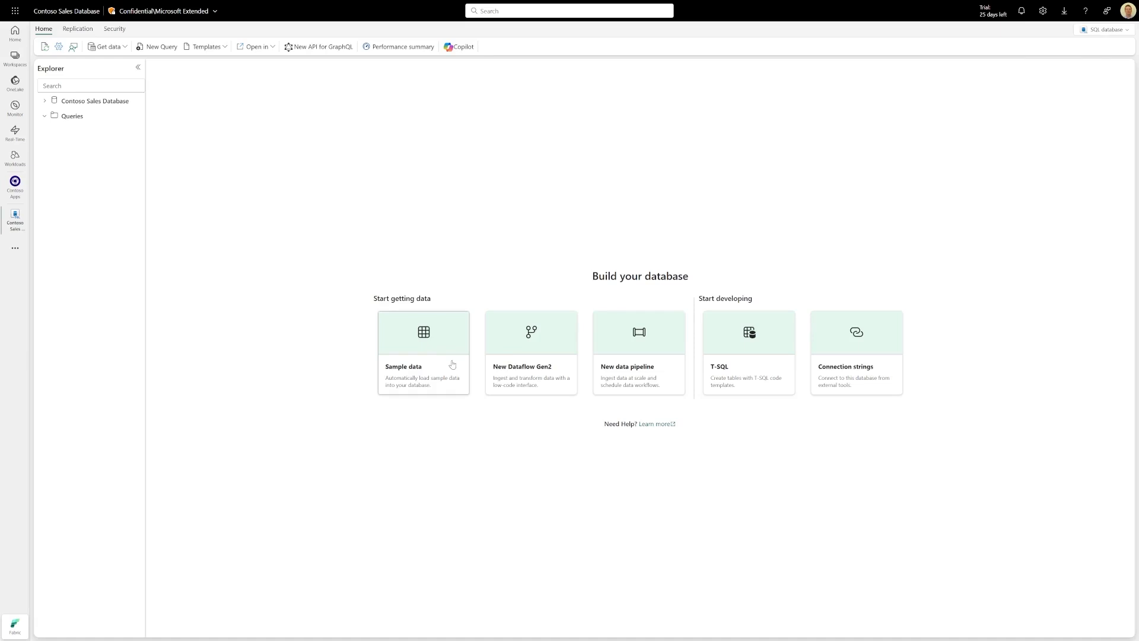
pyautogui.click(424, 333)
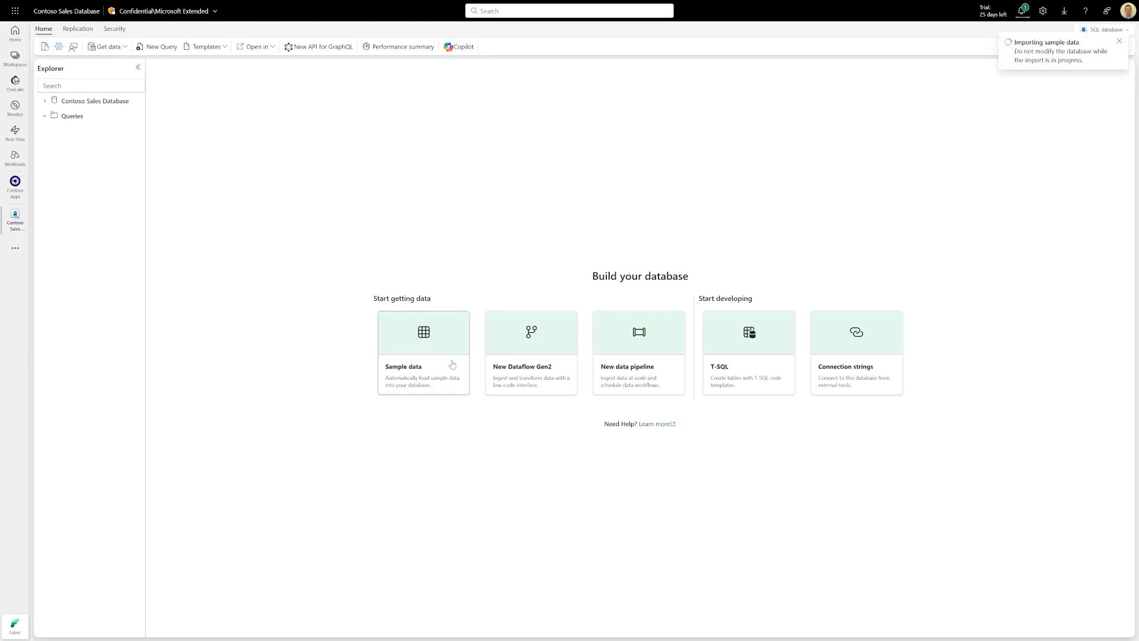
pyautogui.click(1120, 41)
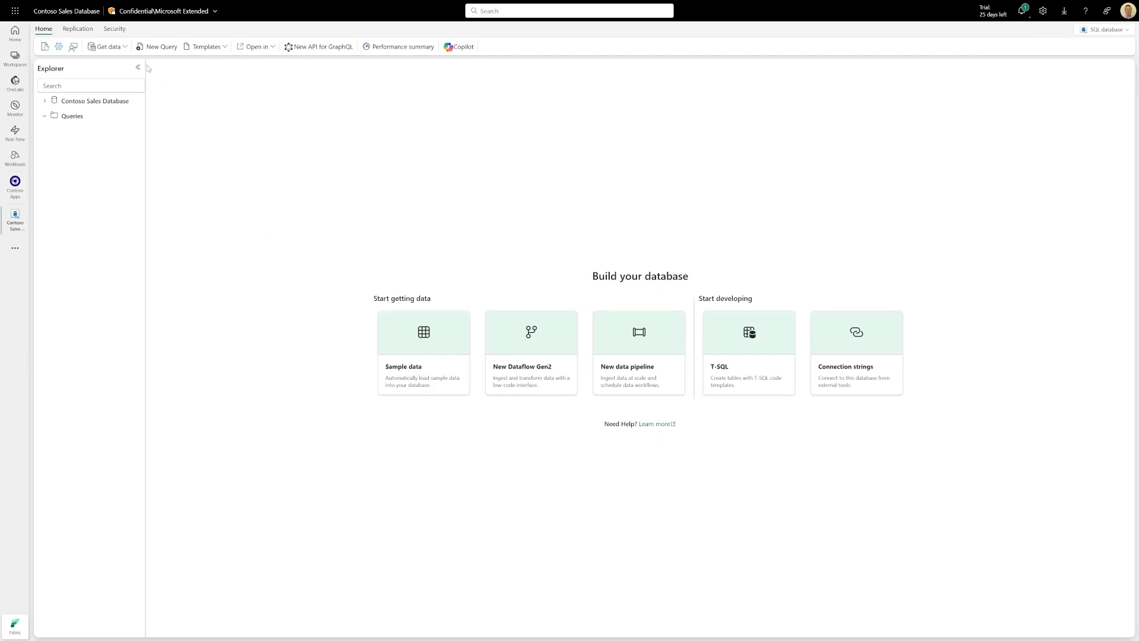
# Start a new Dataflow Gen2 from the database's Get data menu
pyautogui.click(106, 46)
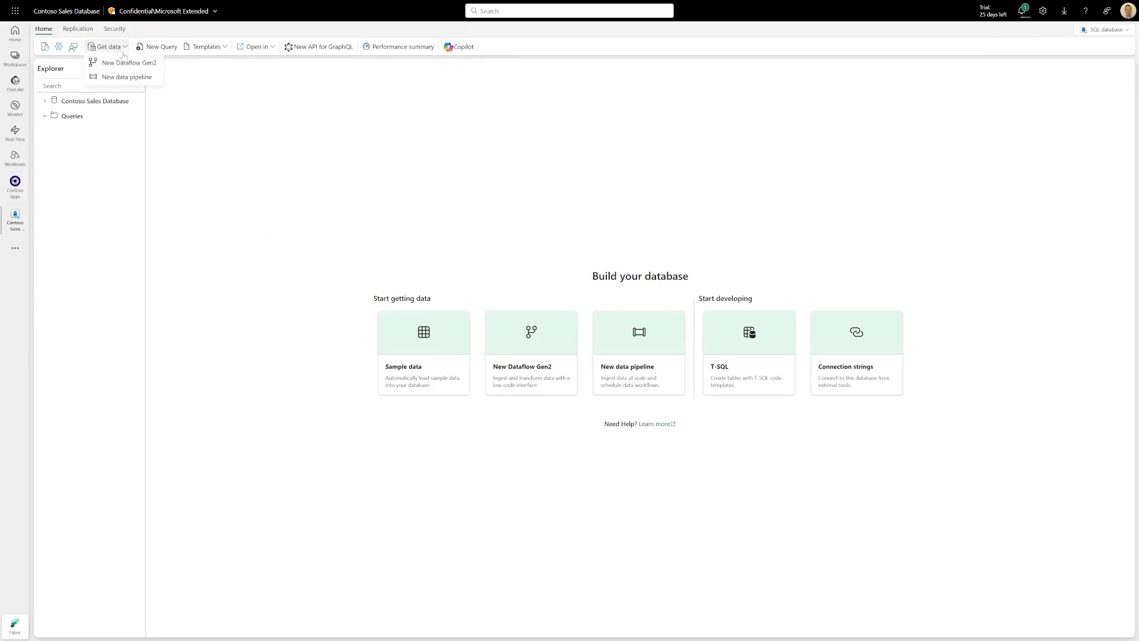
pyautogui.click(204, 151)
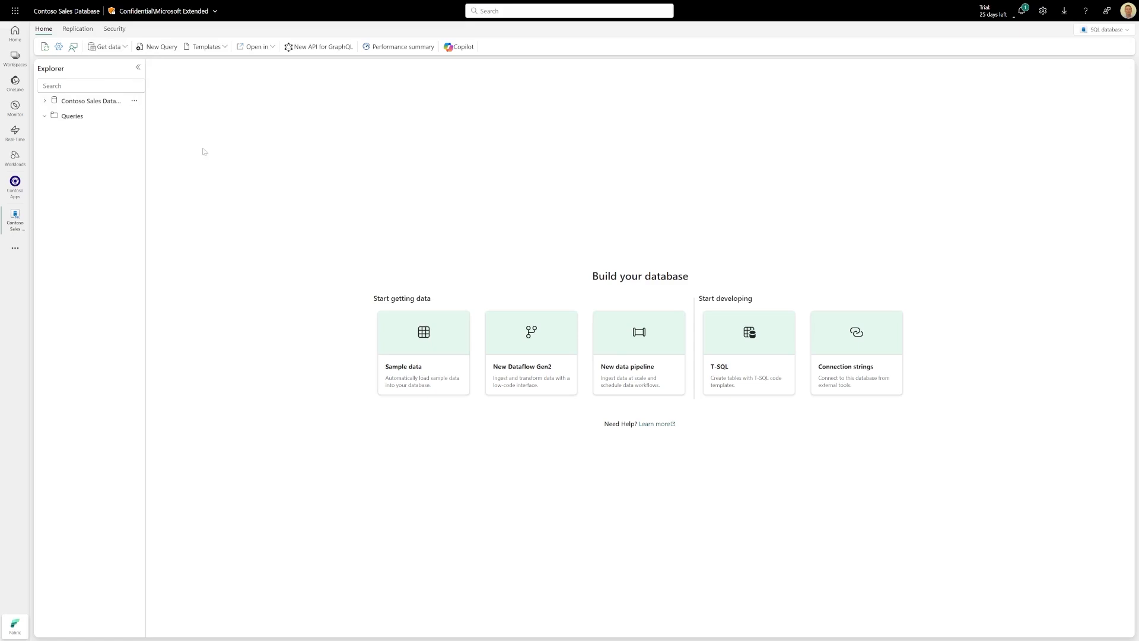
pyautogui.moveTo(90, 100)
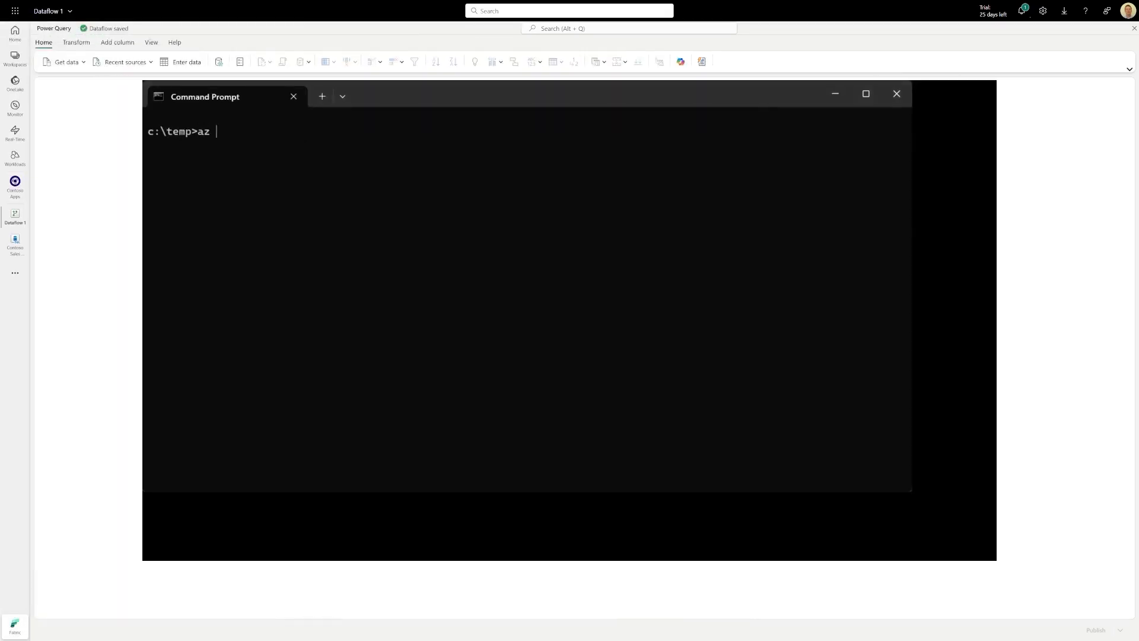
# Type 'az account list-locations -o json > list-locations.json' in Command Prompt
pyautogui.write('account list-location')
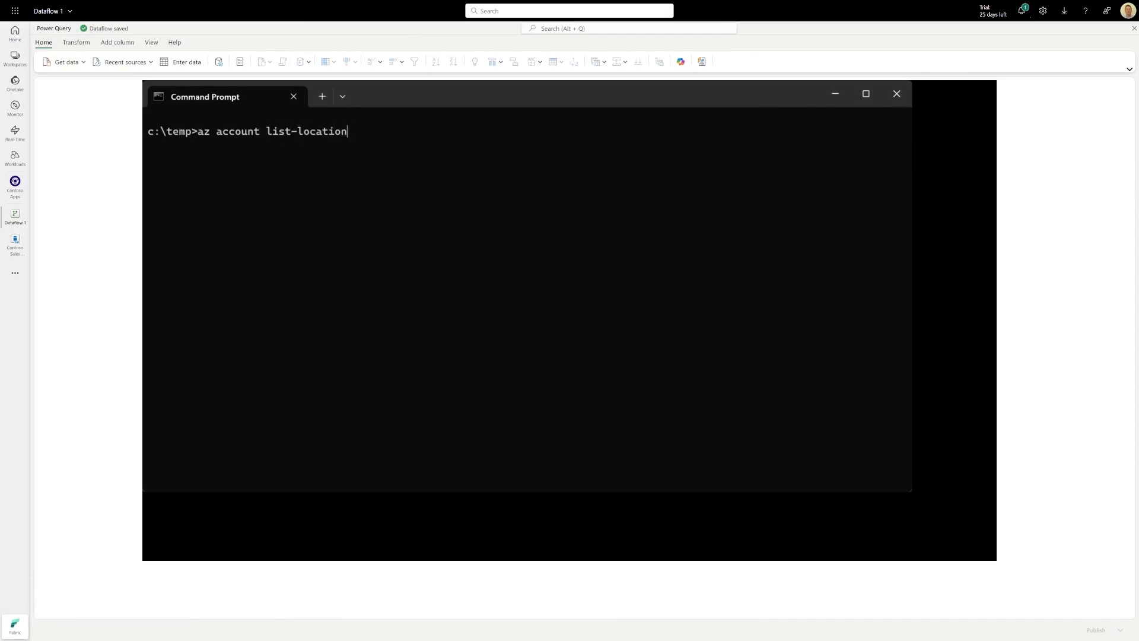
pyautogui.write('s -o json')
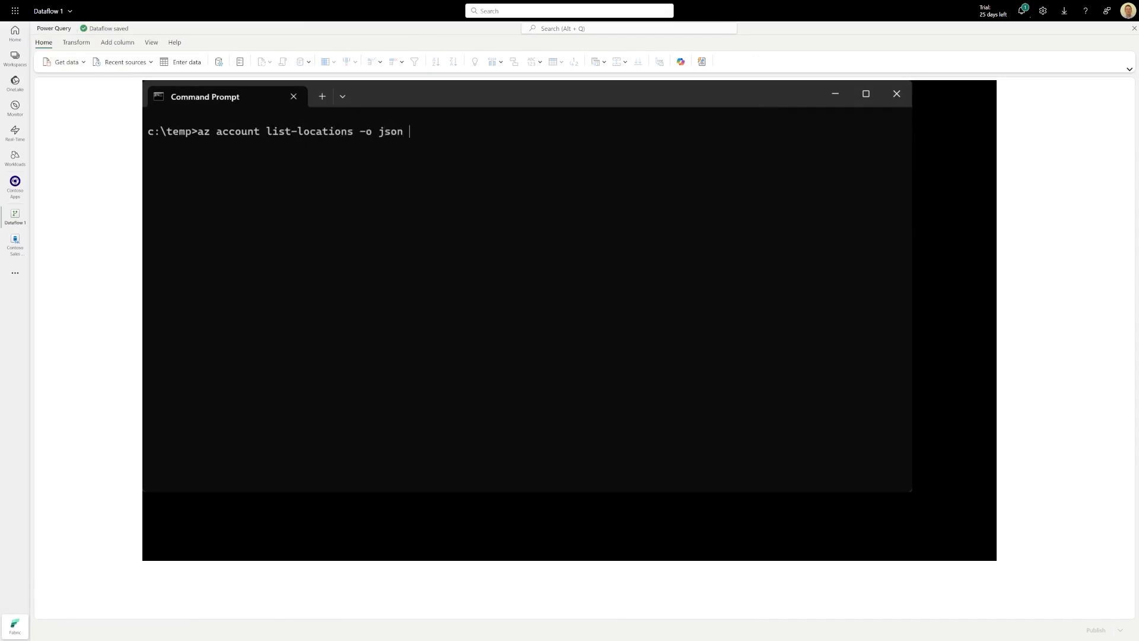
pyautogui.write('> list-locations.j')
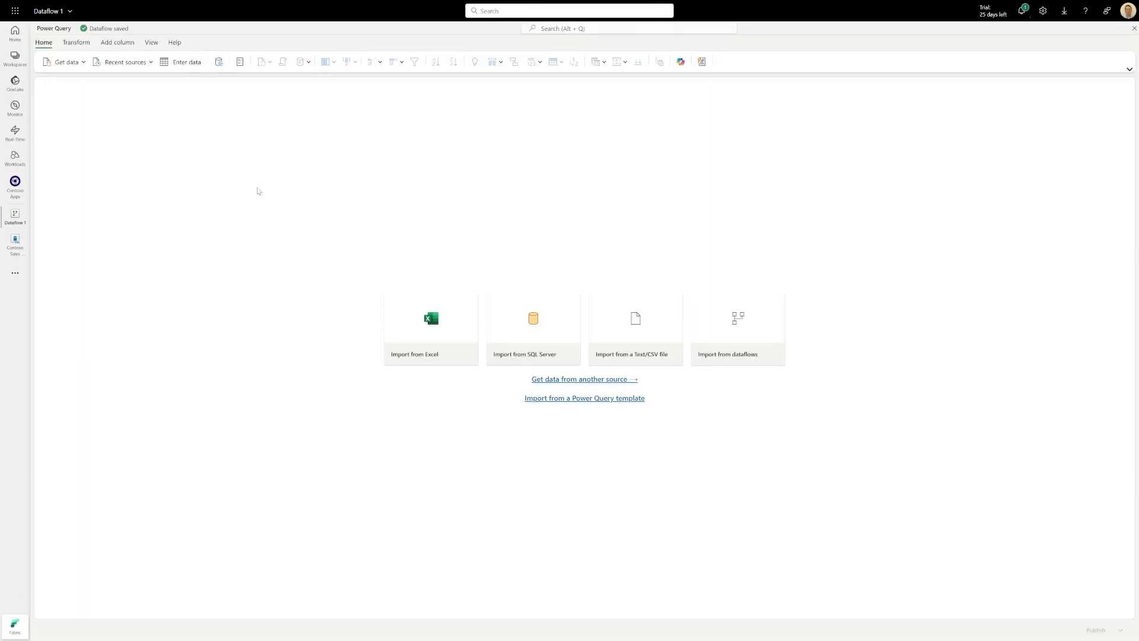
pyautogui.moveTo(197, 146)
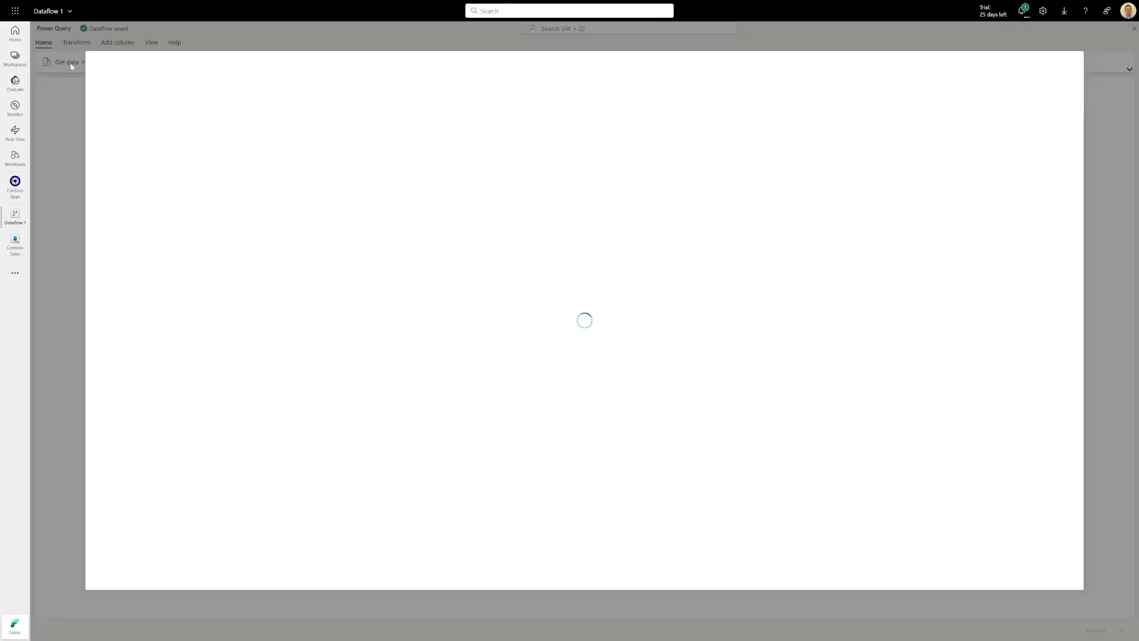
# Import the uploaded list-locations JSON file into the dataflow as a query
pyautogui.click(66, 61)
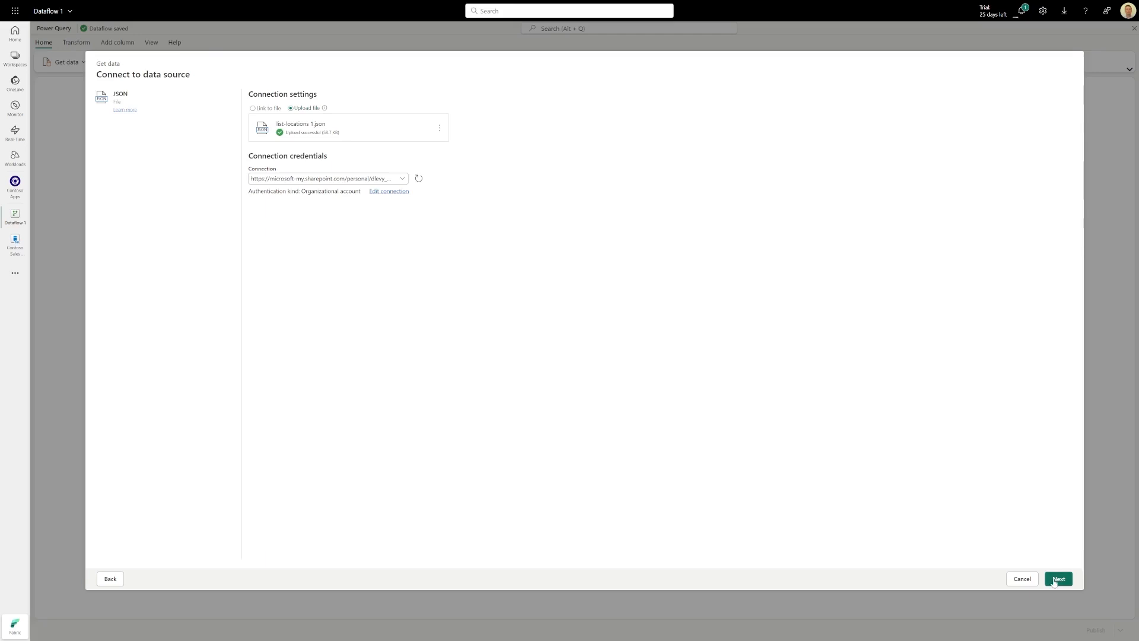
pyautogui.click(1057, 579)
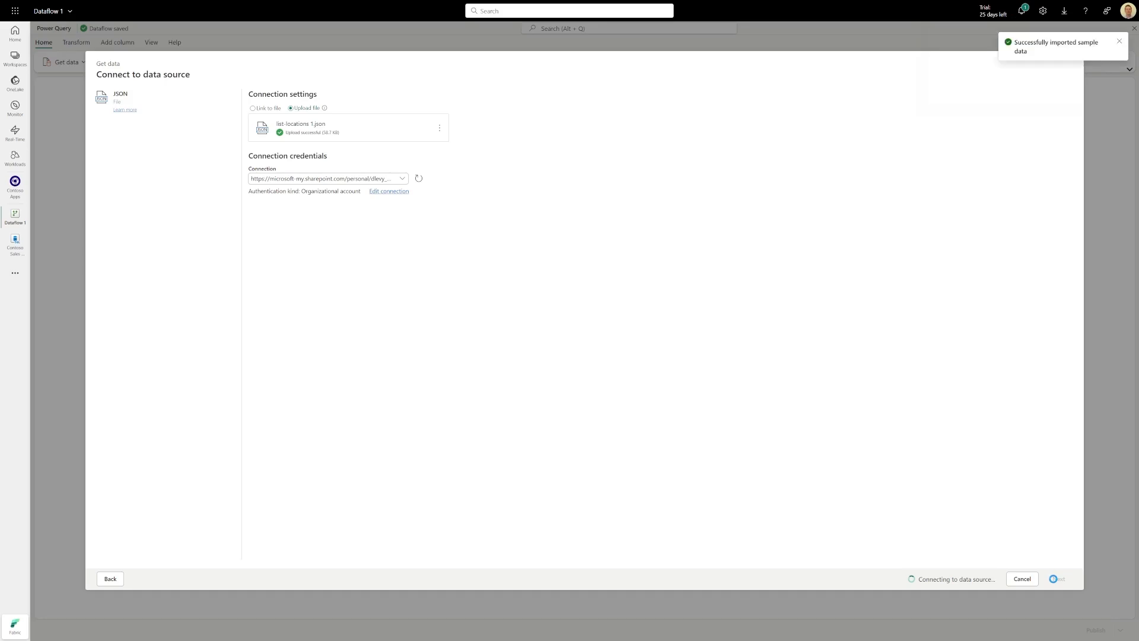
pyautogui.click(1056, 579)
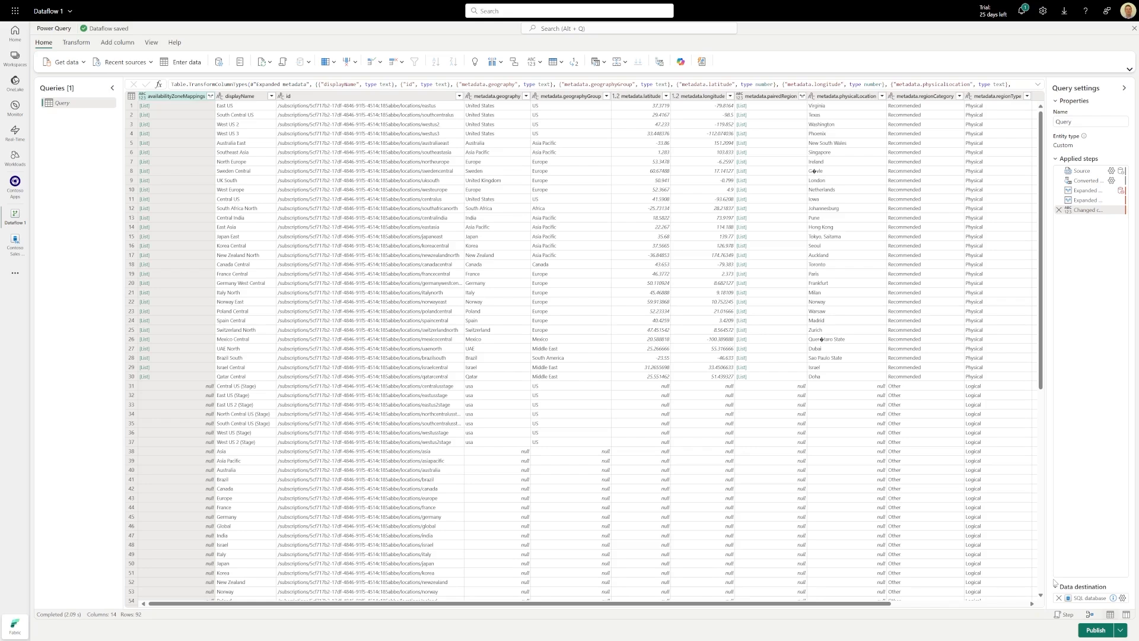
pyautogui.moveTo(587, 339)
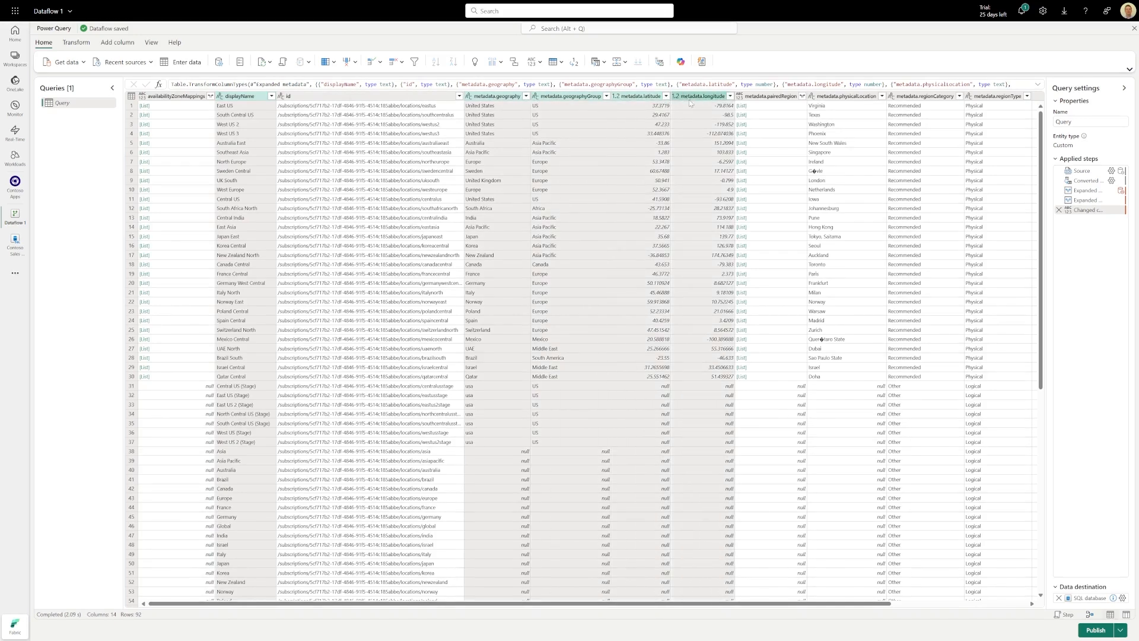
# Keep only displayName, geography, geography group, latitude, longitude; set latitude and longitude to text
pyautogui.rightClick(700, 95)
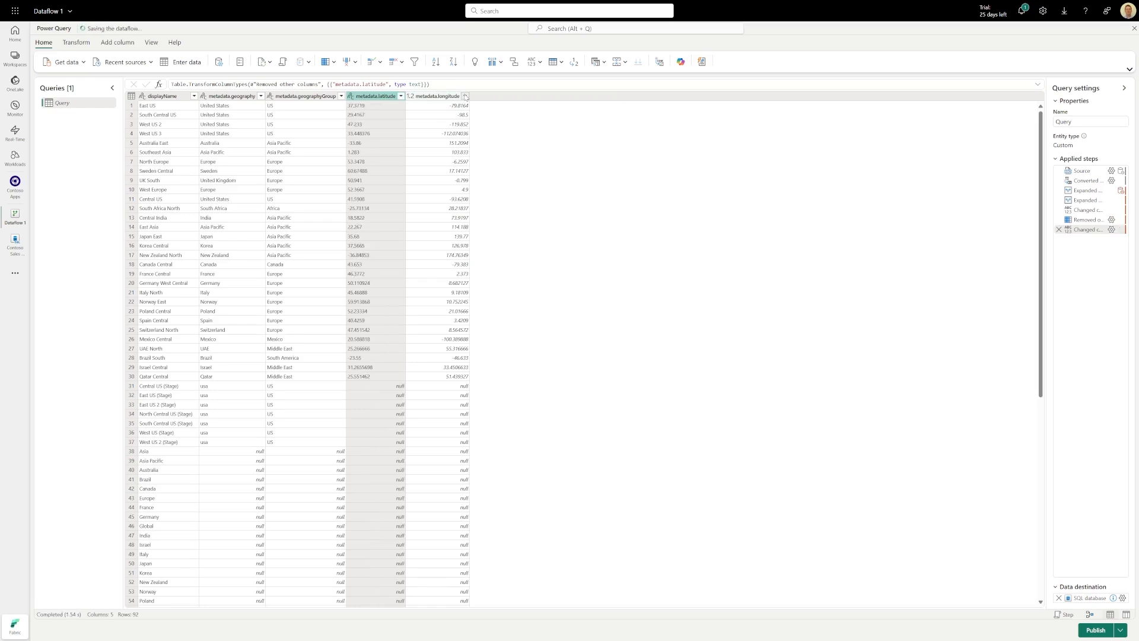
pyautogui.rightClick(434, 96)
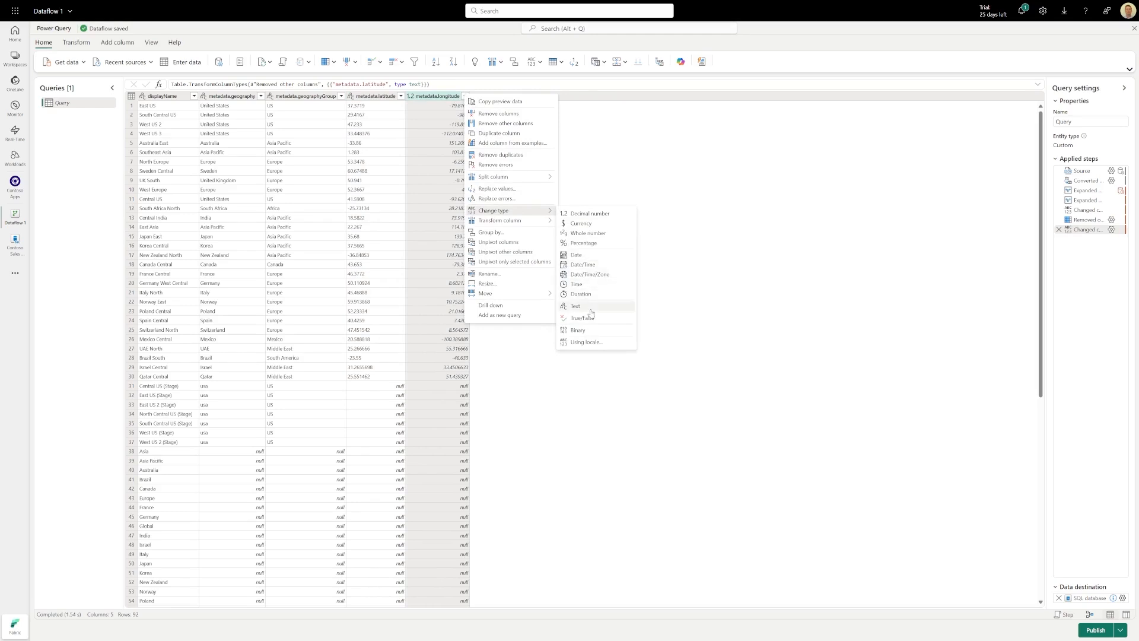
pyautogui.click(576, 306)
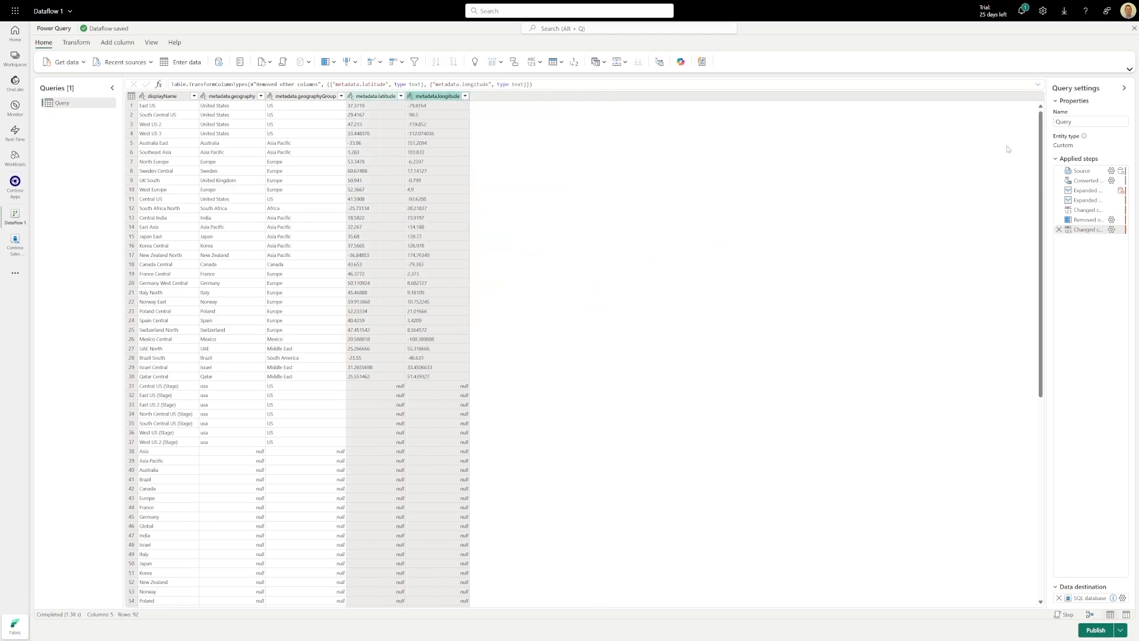
pyautogui.click(1088, 121)
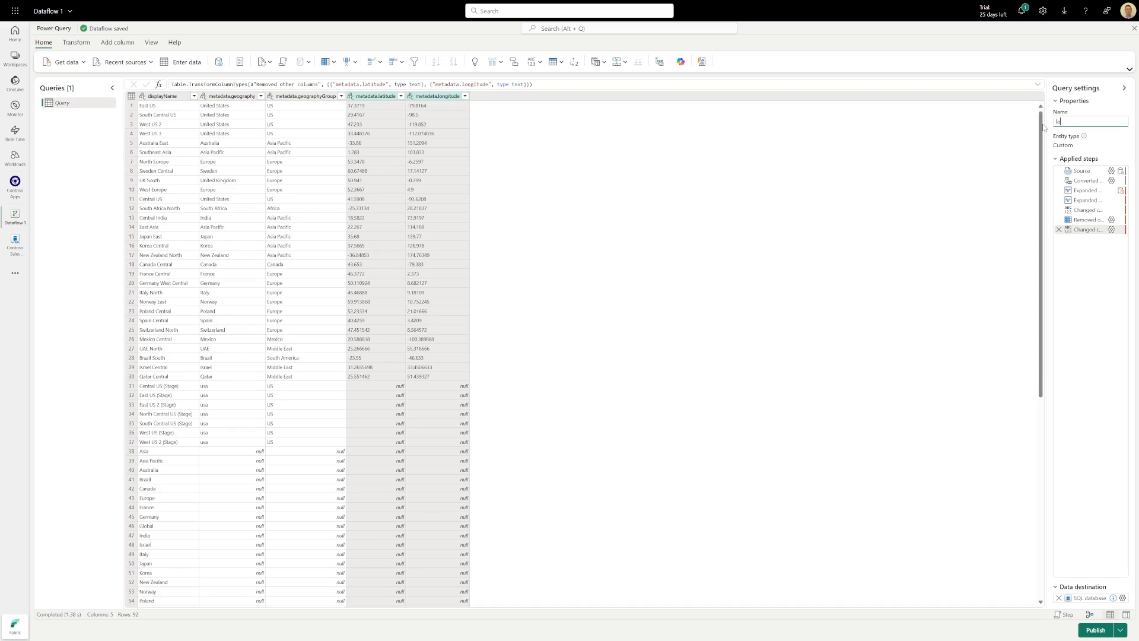
# Name the query 'locations' and rename Dataflow 1 to 'Load Locations'
pyautogui.write('locations')
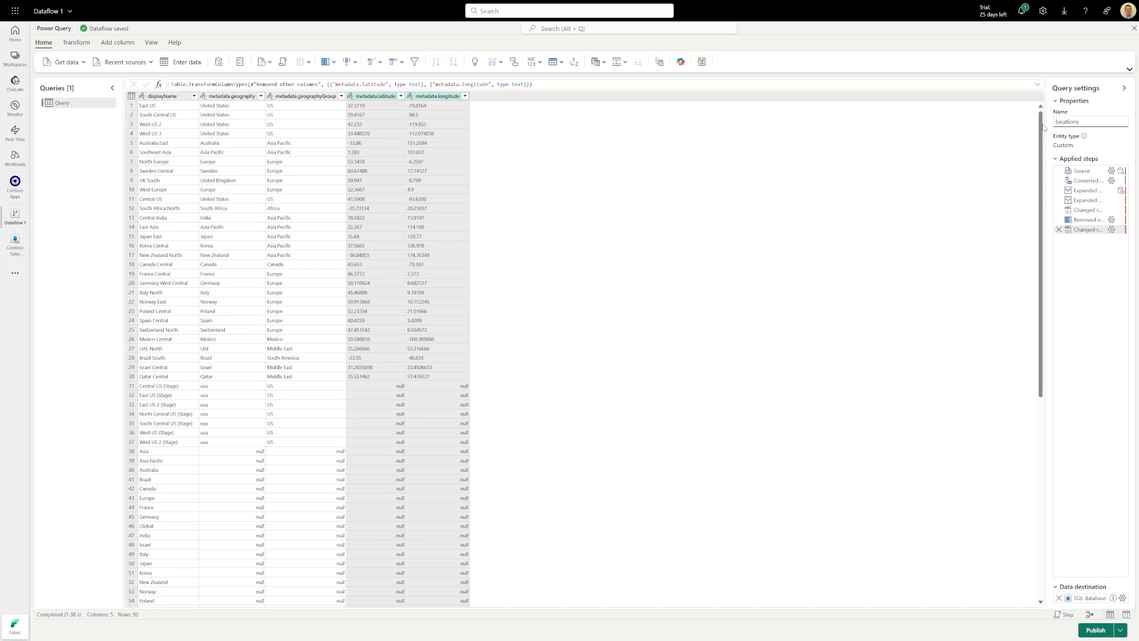
pyautogui.click(1088, 121)
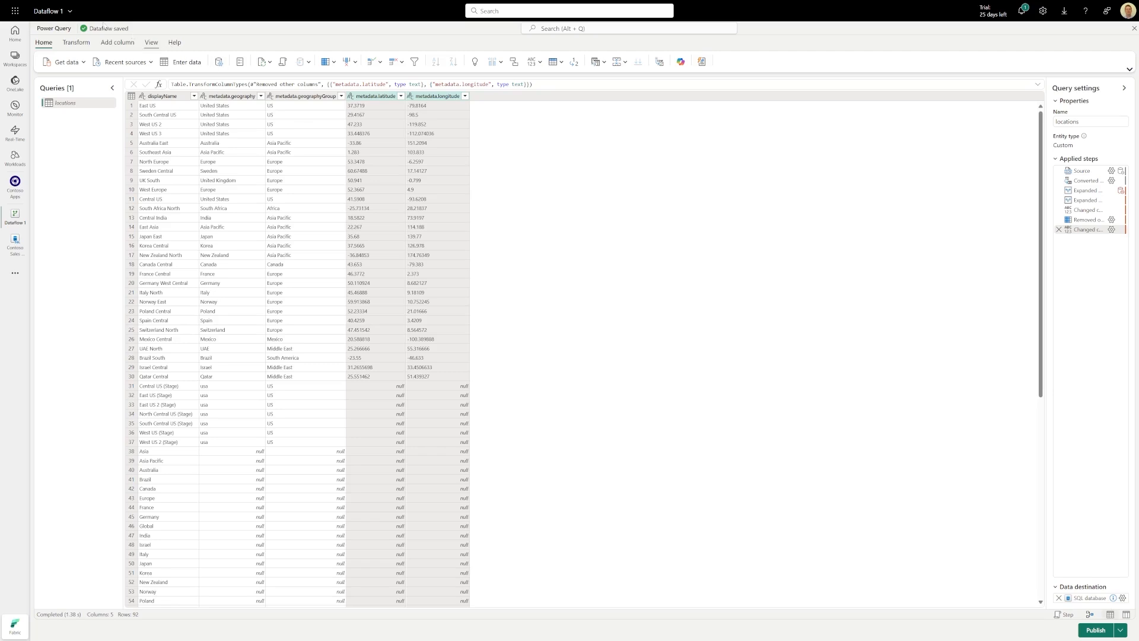
pyautogui.moveTo(51, 10)
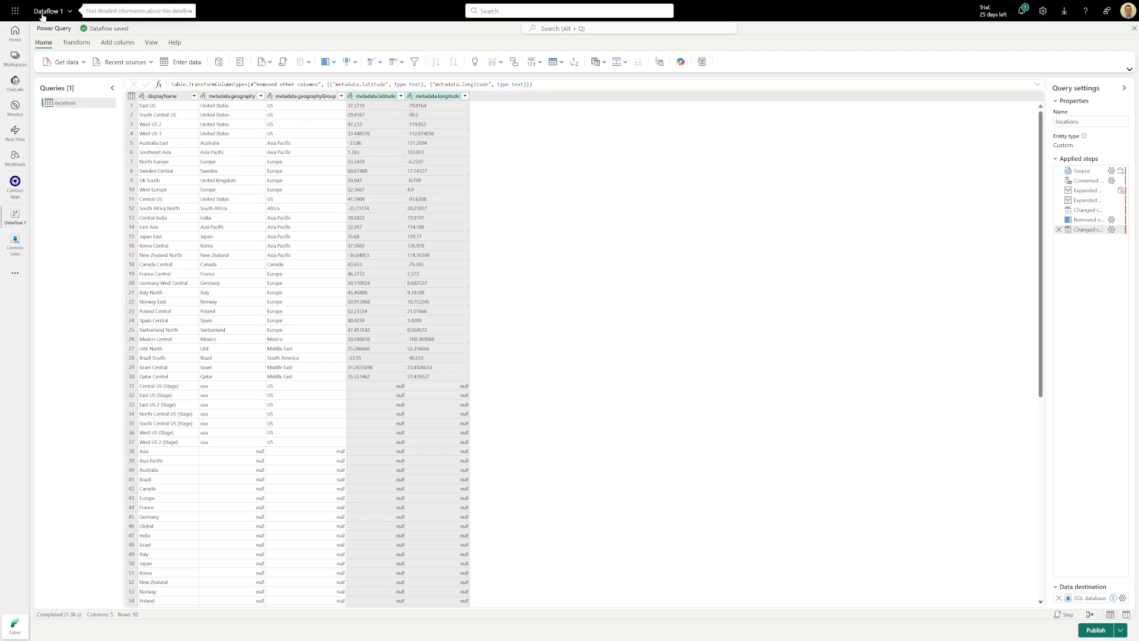
pyautogui.click(69, 10)
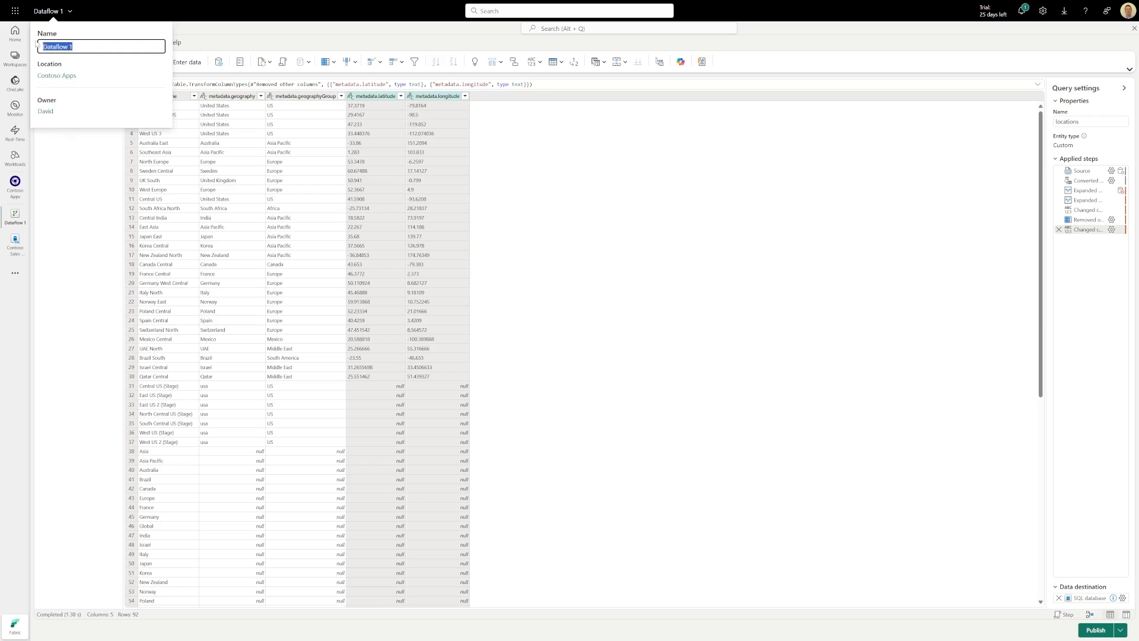
pyautogui.write('Load l')
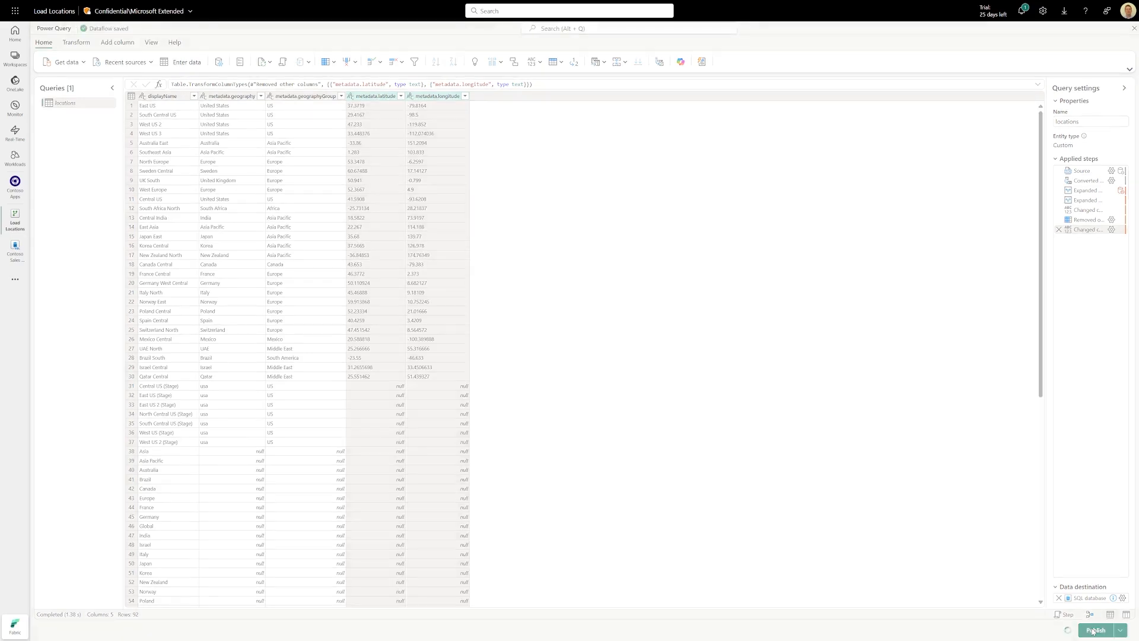
# Publish the Load Locations dataflow and return to Contoso Sales Database
pyautogui.click(1095, 630)
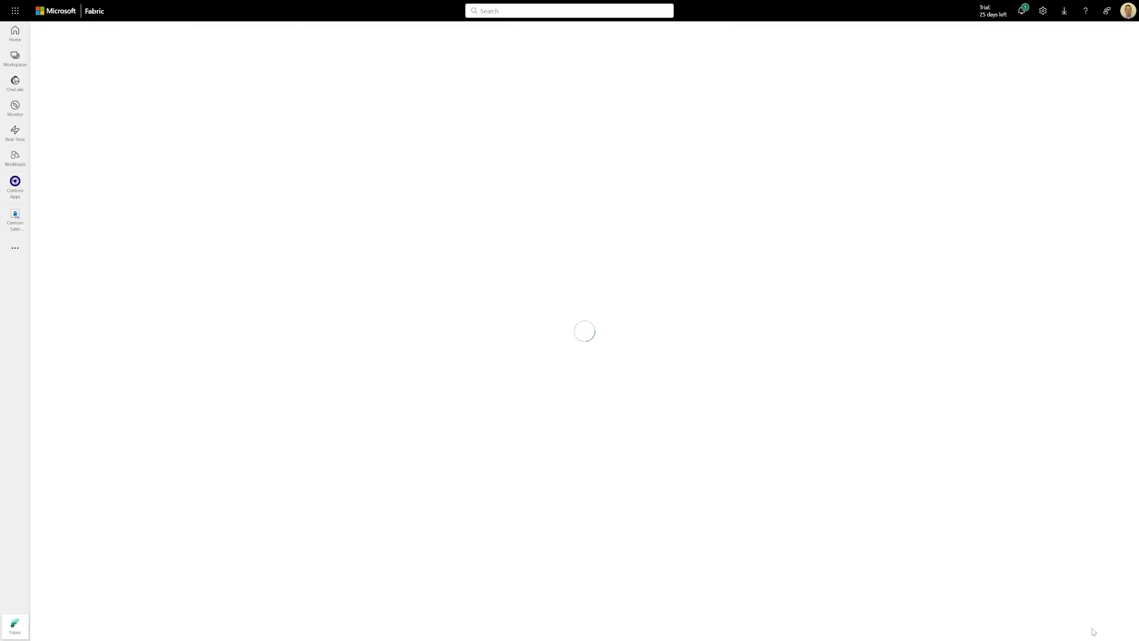
pyautogui.click(14, 182)
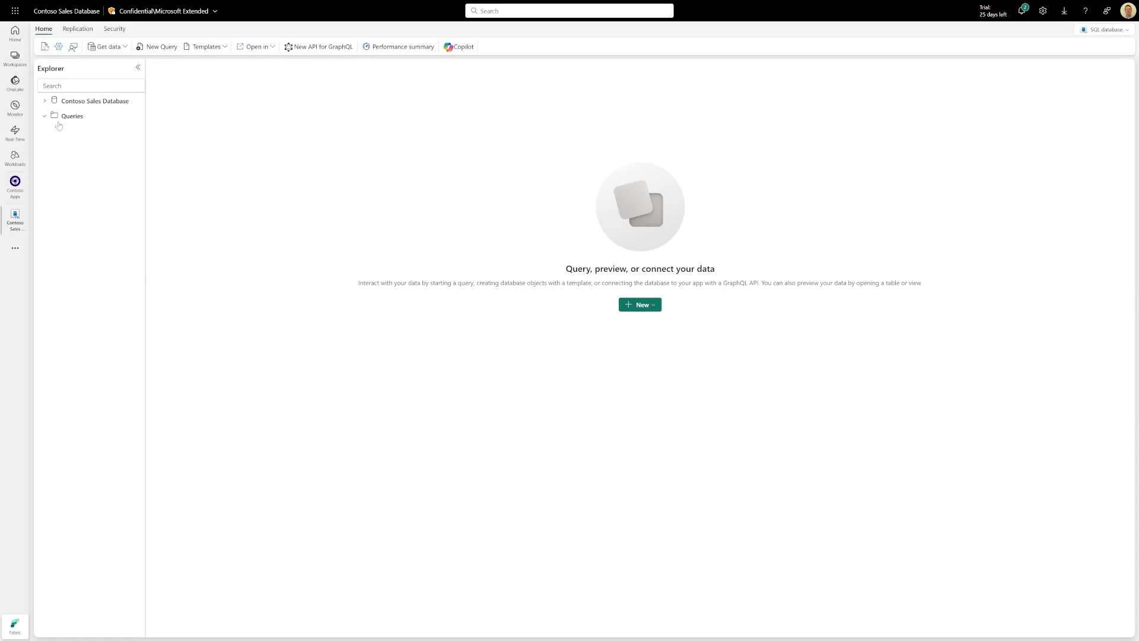
# Expand dbo > Tables and preview the locations table
pyautogui.click(45, 100)
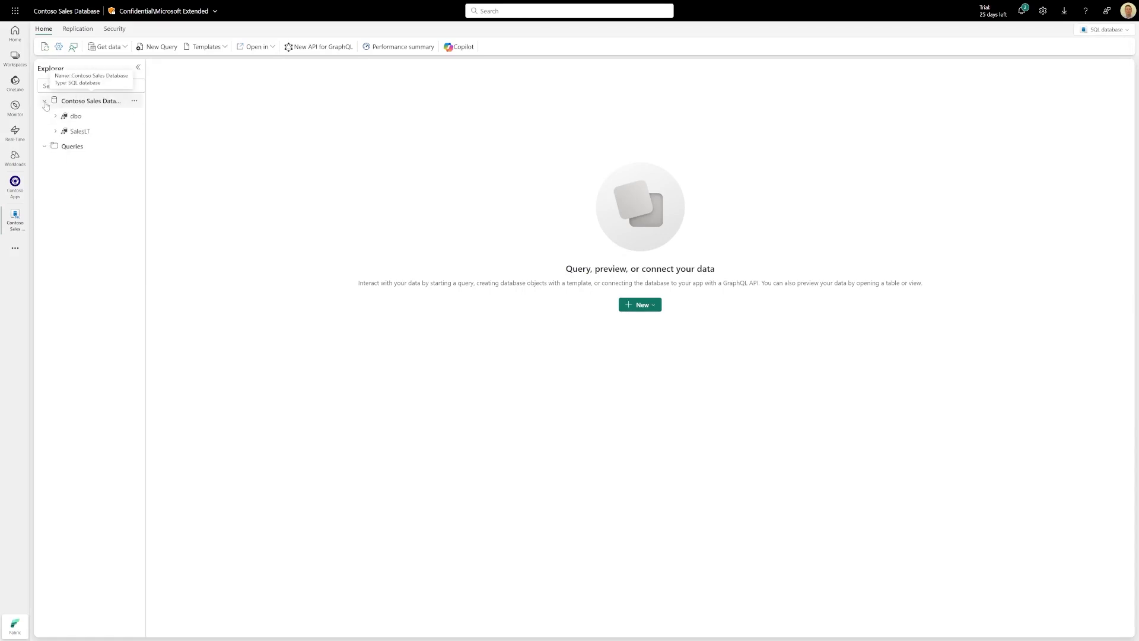
pyautogui.click(55, 116)
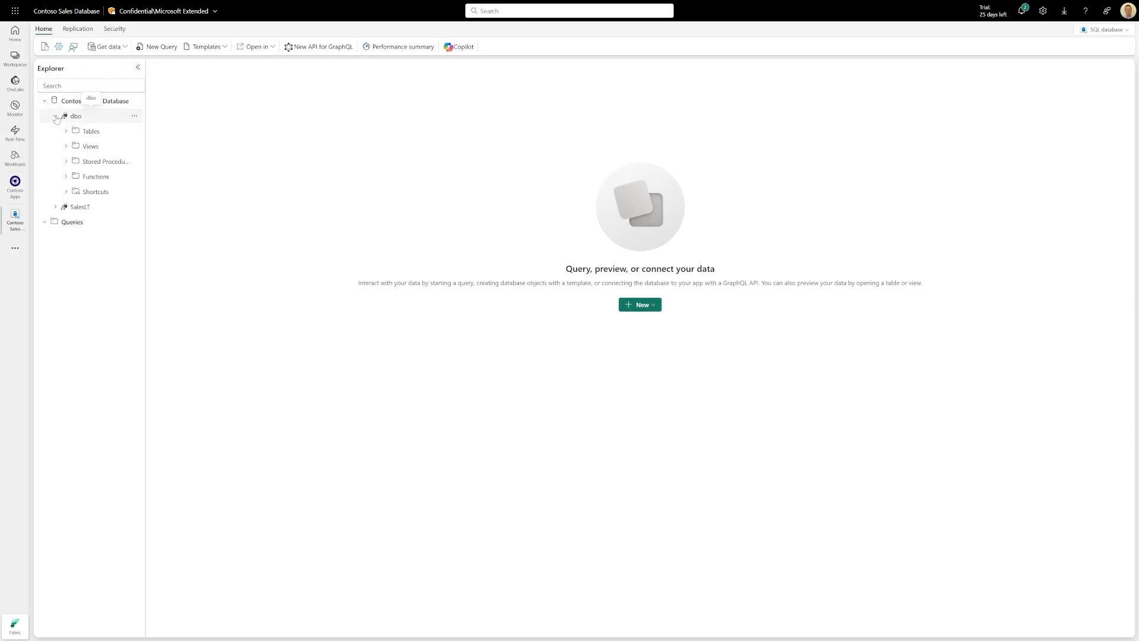
pyautogui.click(66, 130)
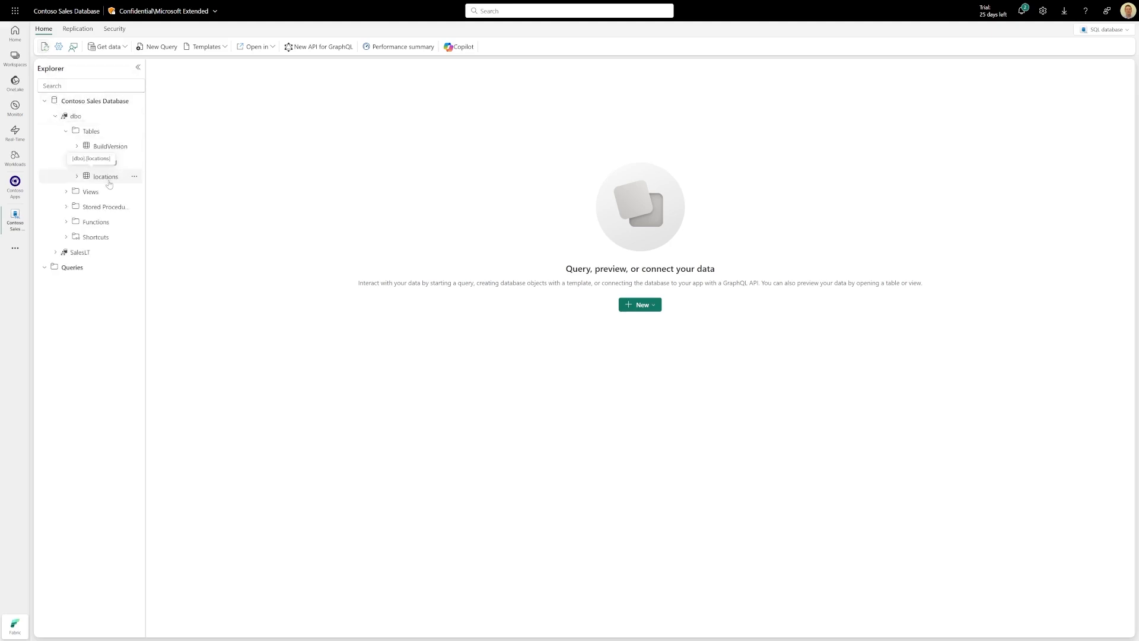
pyautogui.doubleClick(105, 177)
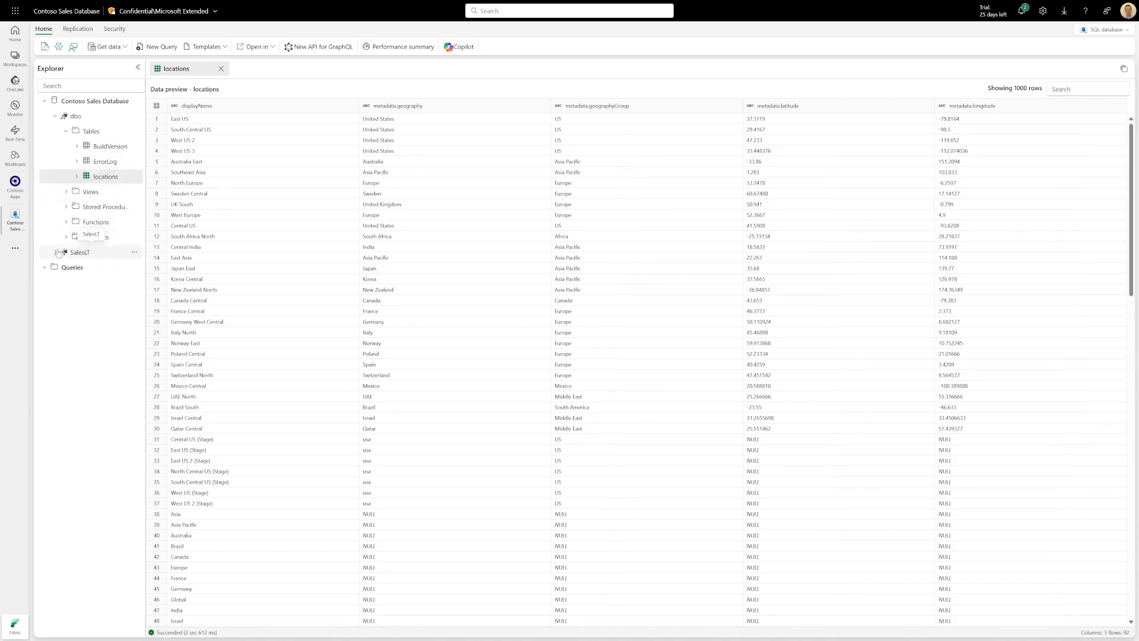
# Expand SalesLT > Tables and preview the Address table
pyautogui.click(59, 252)
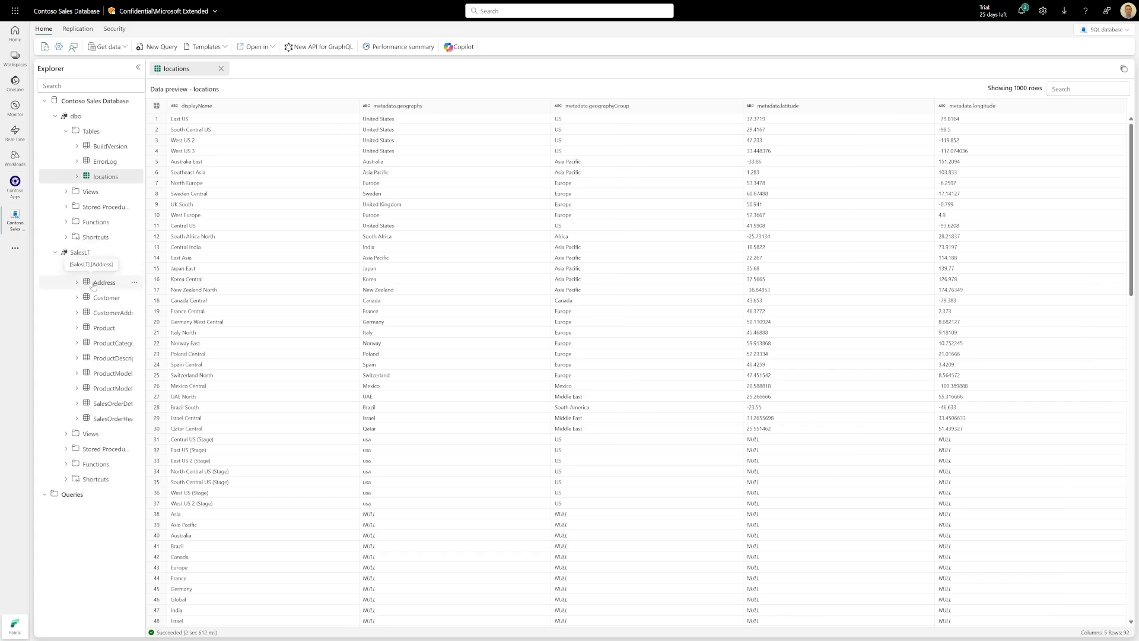
pyautogui.doubleClick(104, 282)
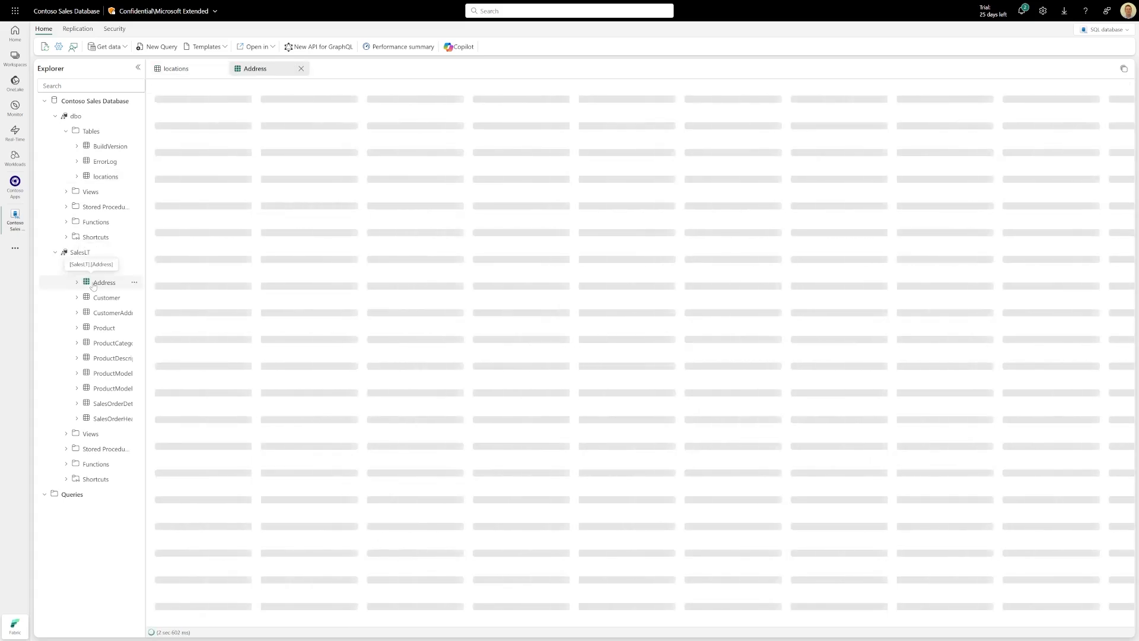
pyautogui.click(103, 282)
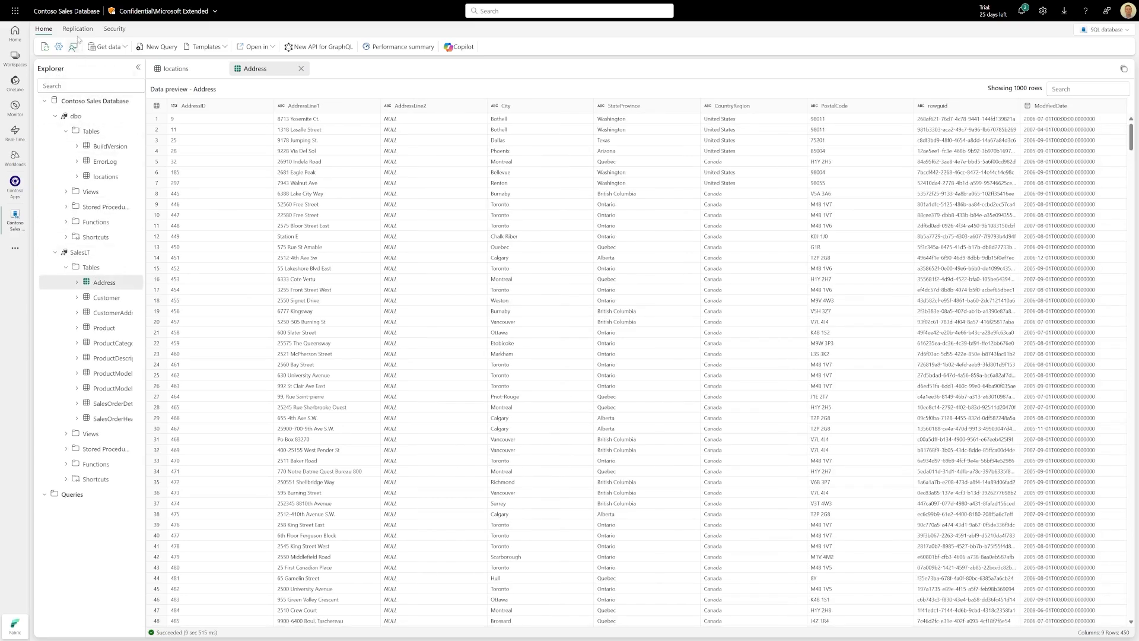
pyautogui.click(77, 28)
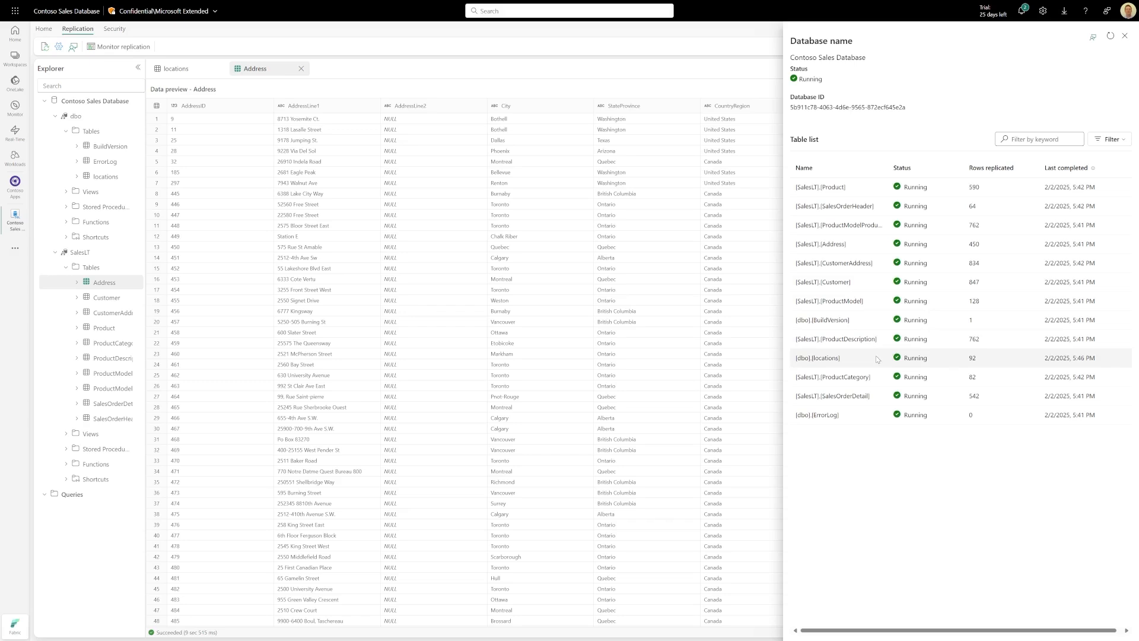
pyautogui.moveTo(1094, 81)
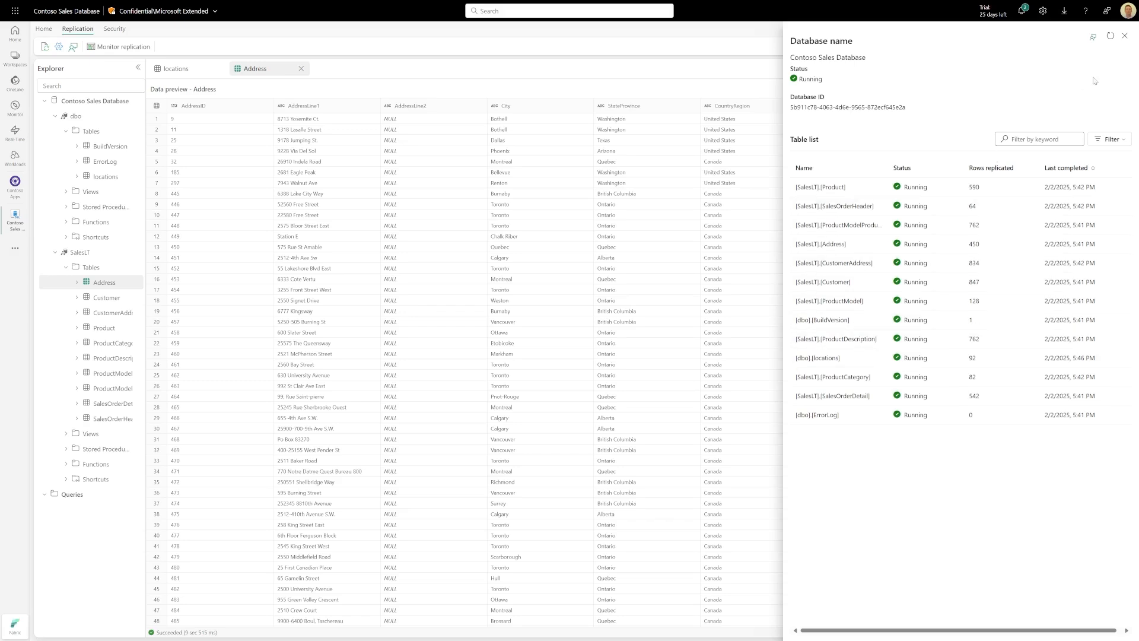
pyautogui.click(1123, 35)
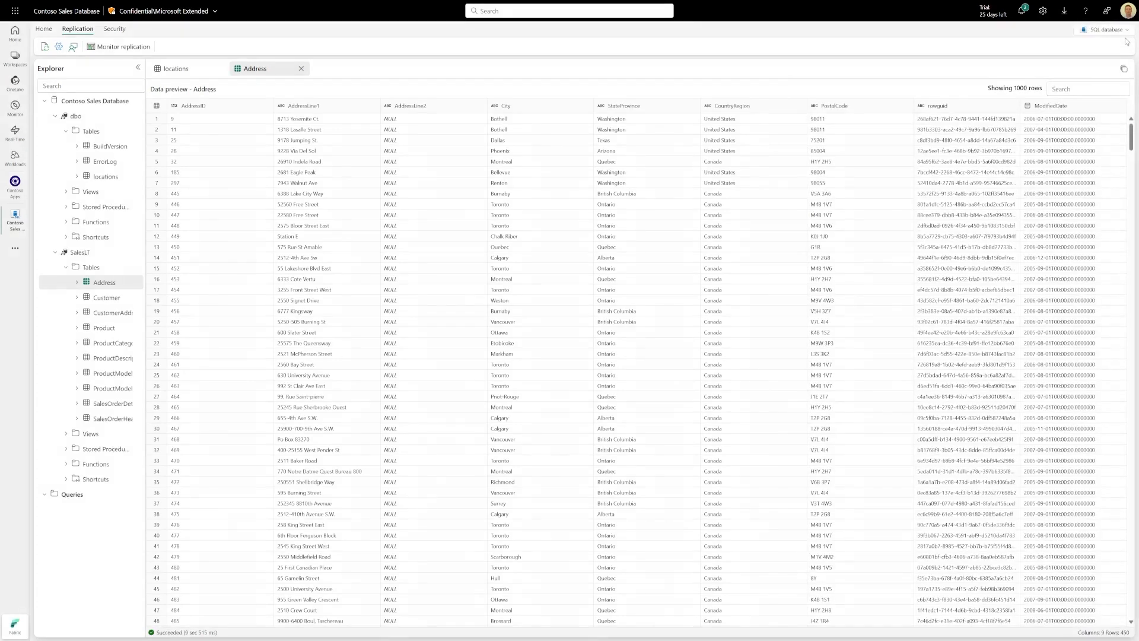
# Choose SQL analytics endpoint from the database dropdown at the top right
pyautogui.click(1105, 29)
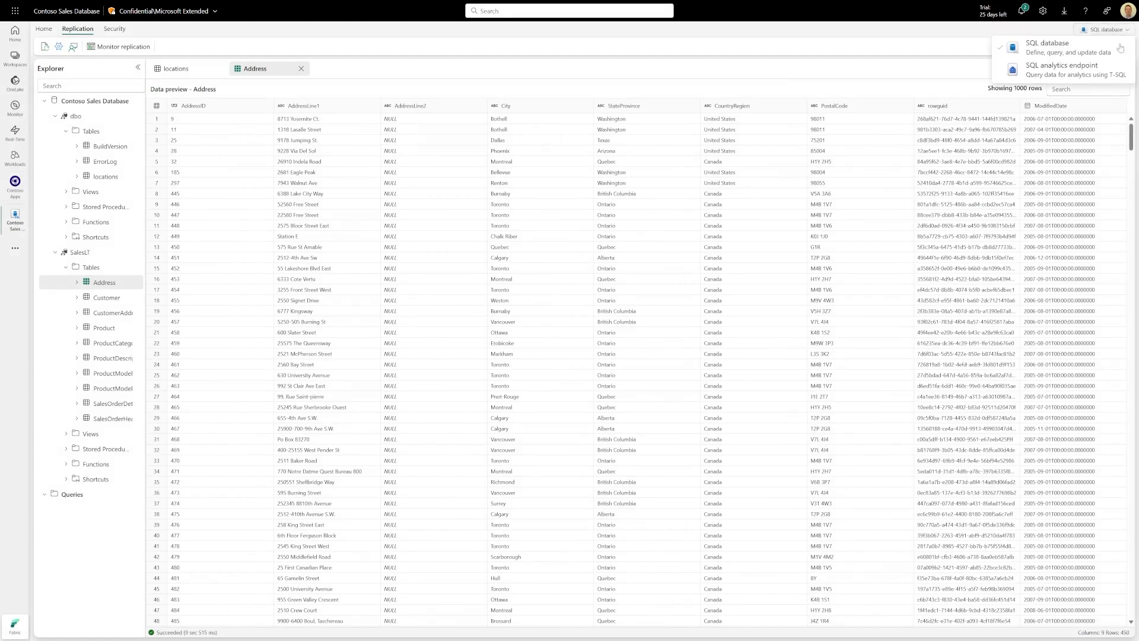
pyautogui.click(1104, 30)
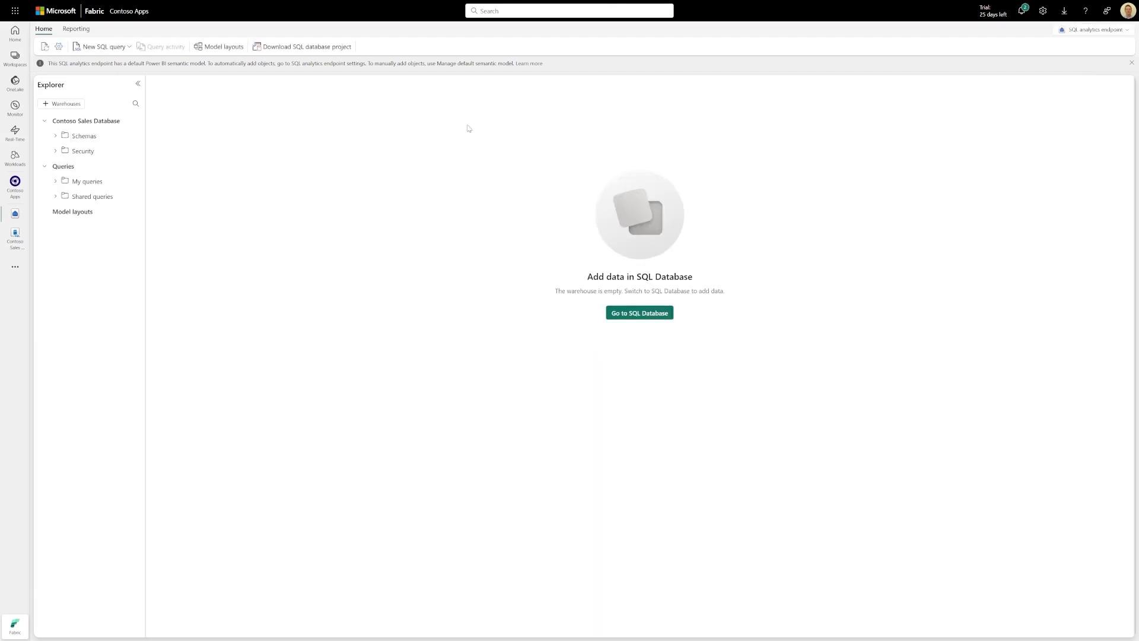
pyautogui.moveTo(83, 136)
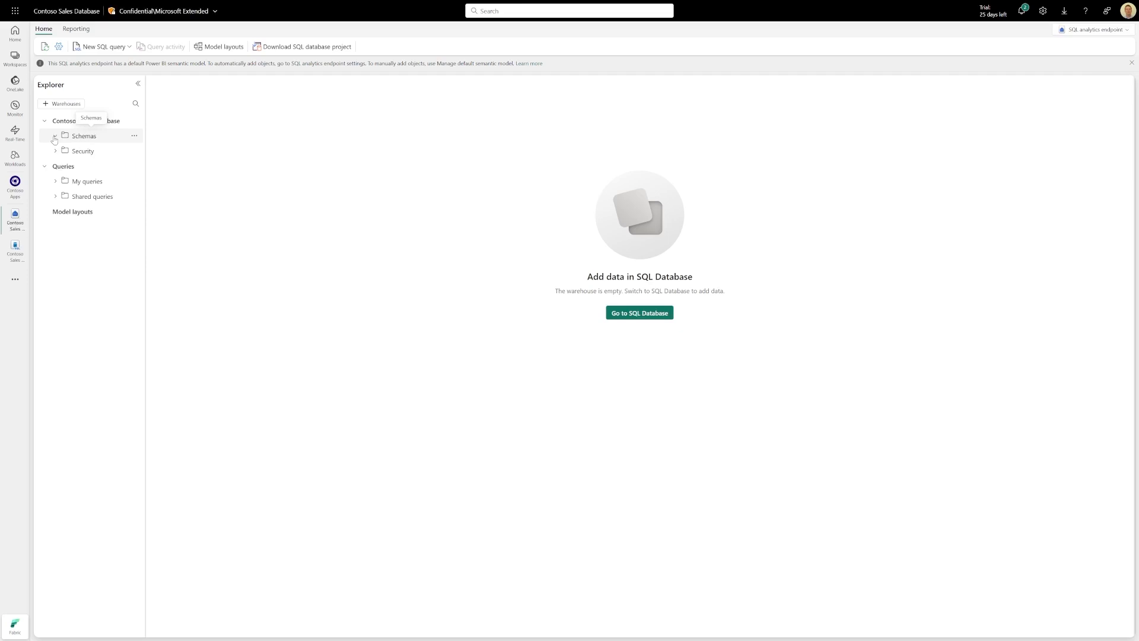
# Expand Schemas > dbo > Tables, open locations, then expand the SalesLT schema
pyautogui.click(55, 139)
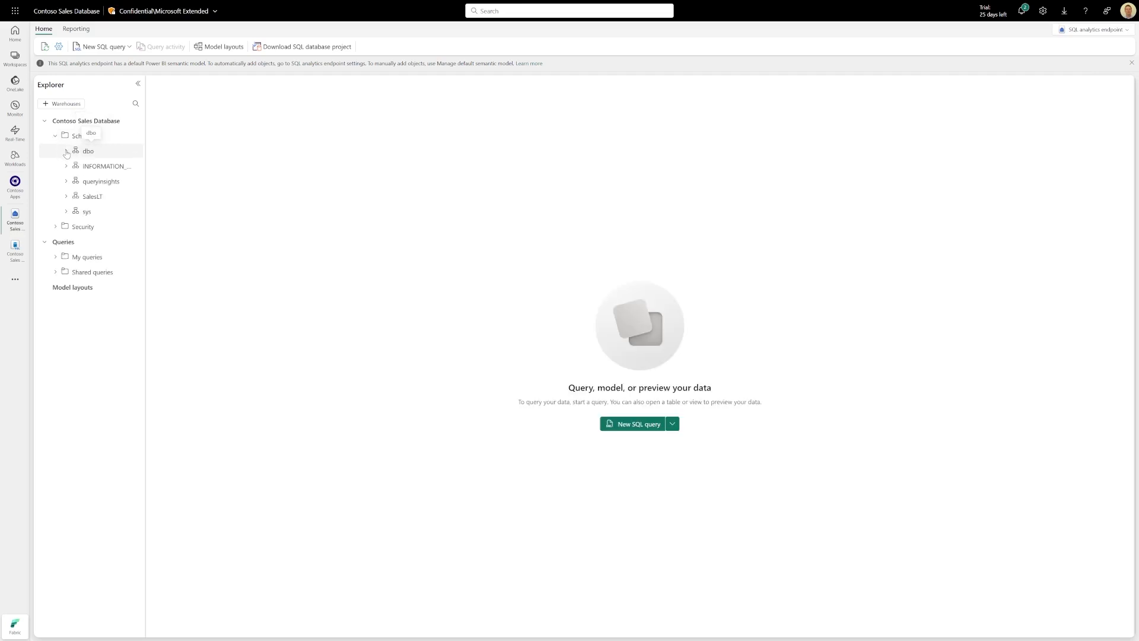
pyautogui.click(66, 151)
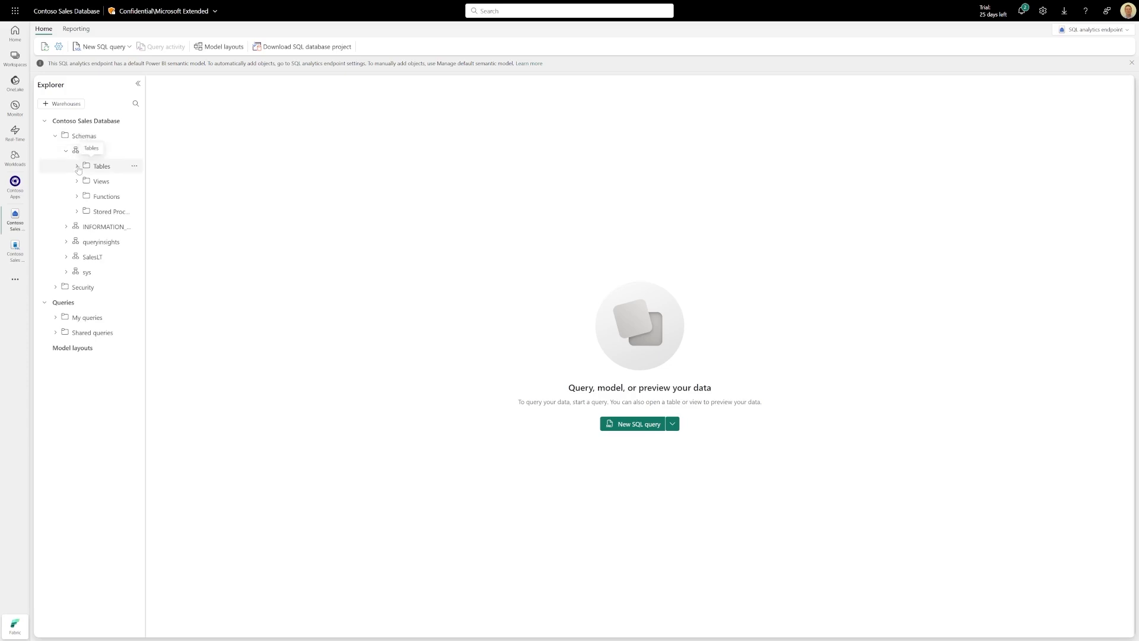
pyautogui.click(77, 165)
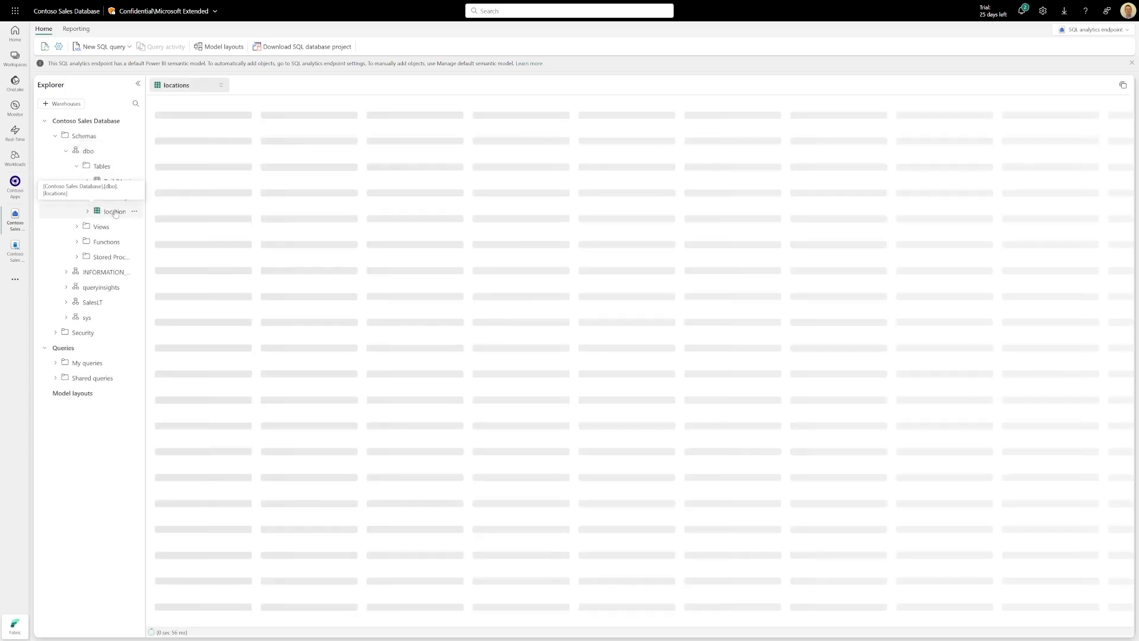
pyautogui.click(114, 211)
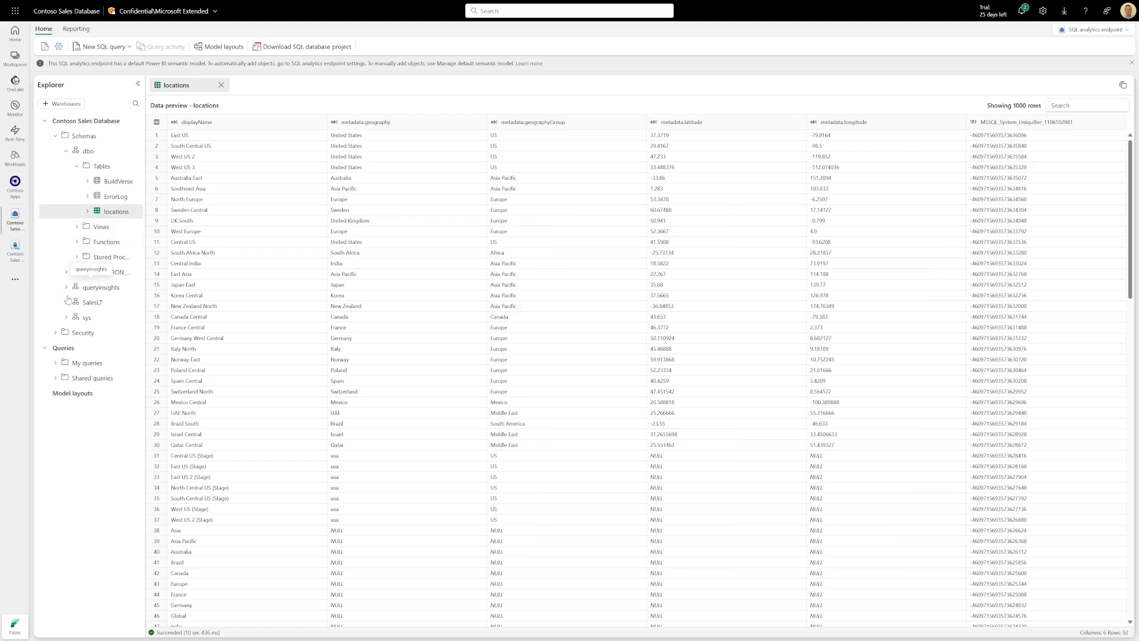
pyautogui.click(93, 302)
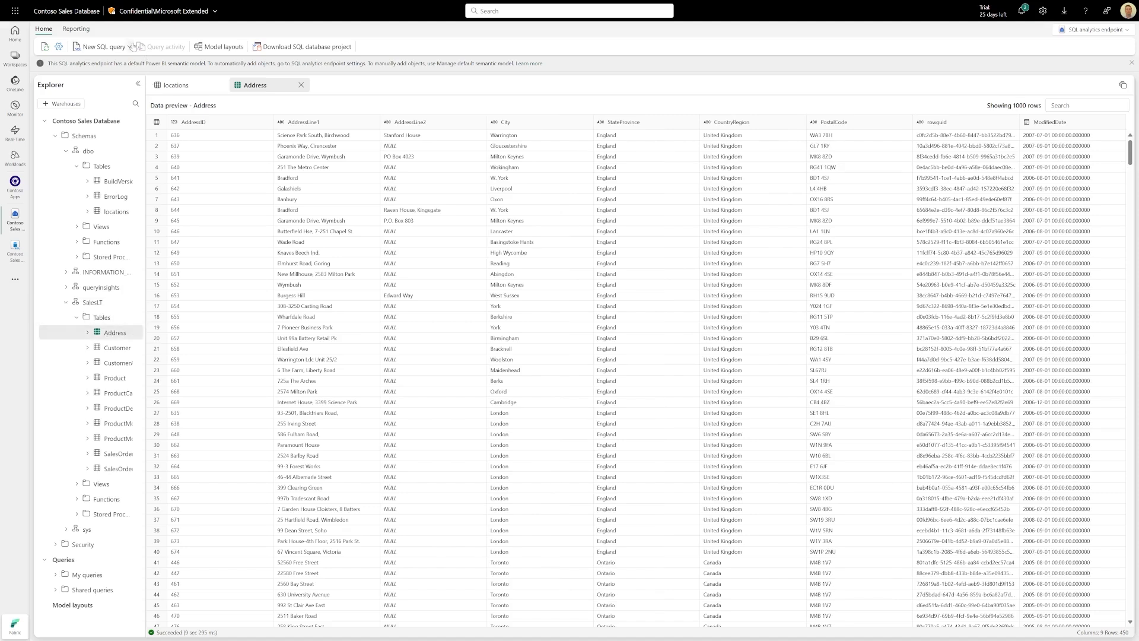
# Create Notebook 1 from the New SQL query dropdown's notebook option
pyautogui.click(130, 46)
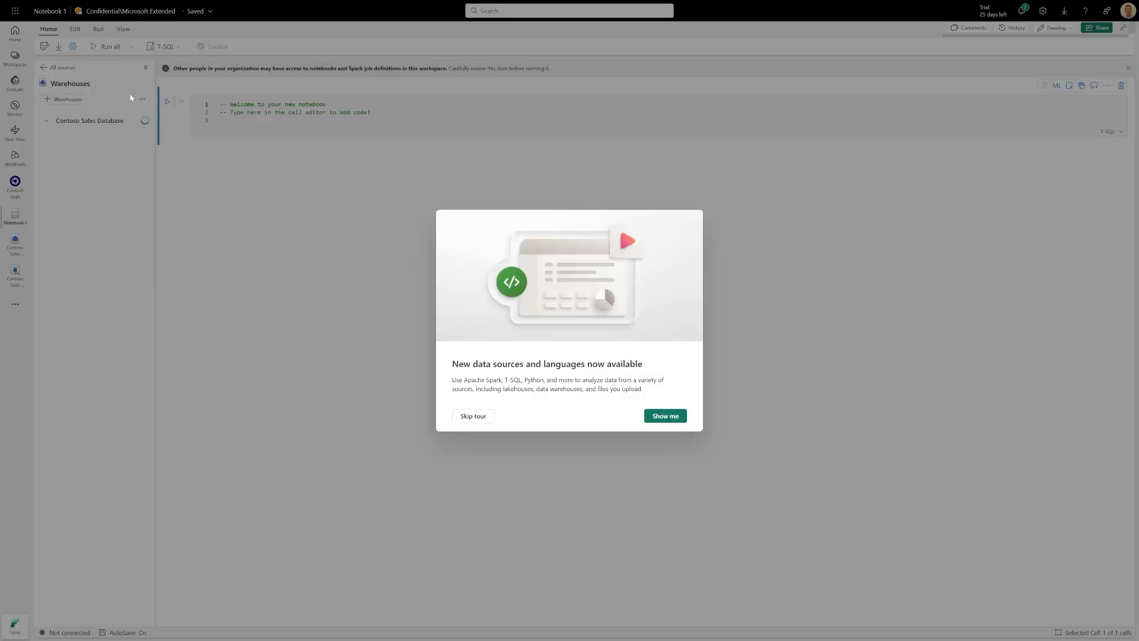
pyautogui.moveTo(308, 259)
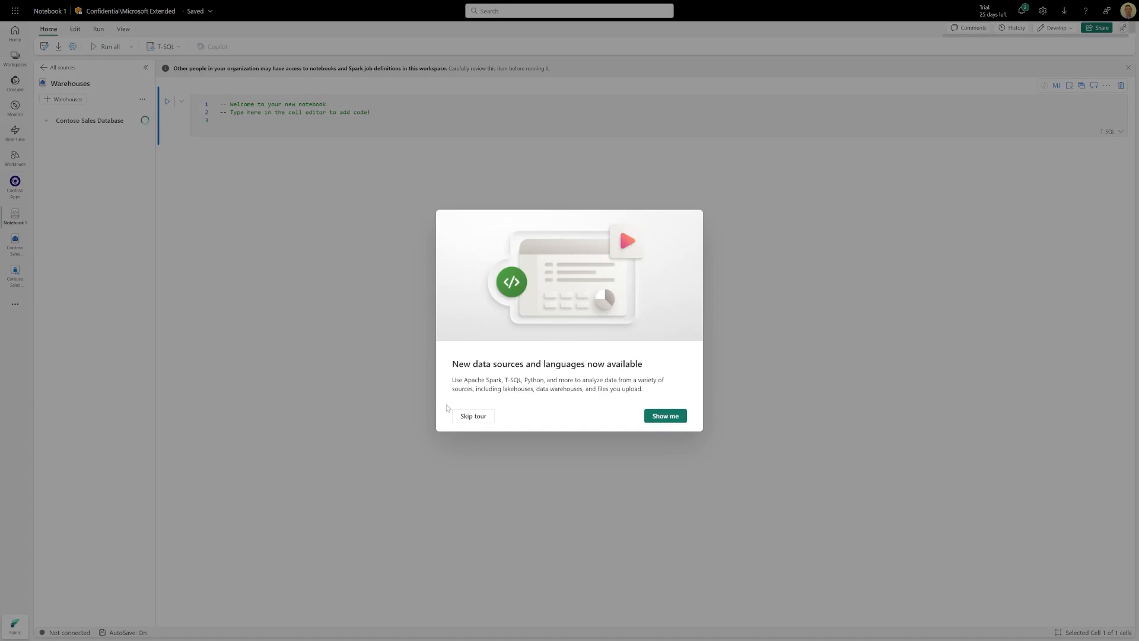
# Dismiss the tour, run SELECT TOP 100 on locations, then return to the SQL analytics endpoint
pyautogui.click(472, 415)
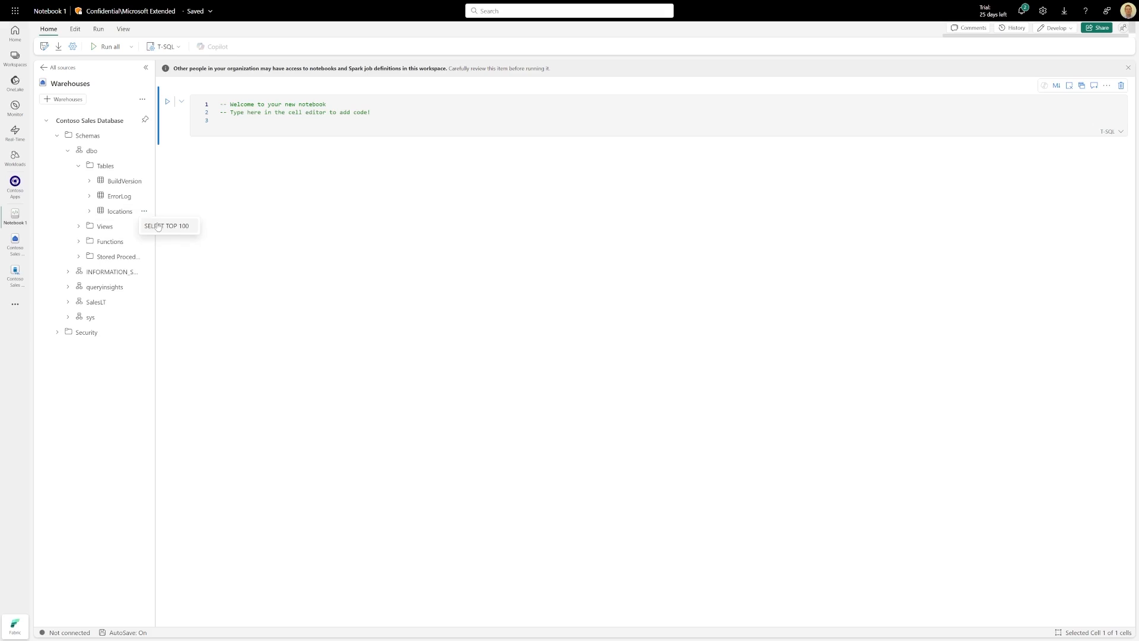
pyautogui.click(166, 226)
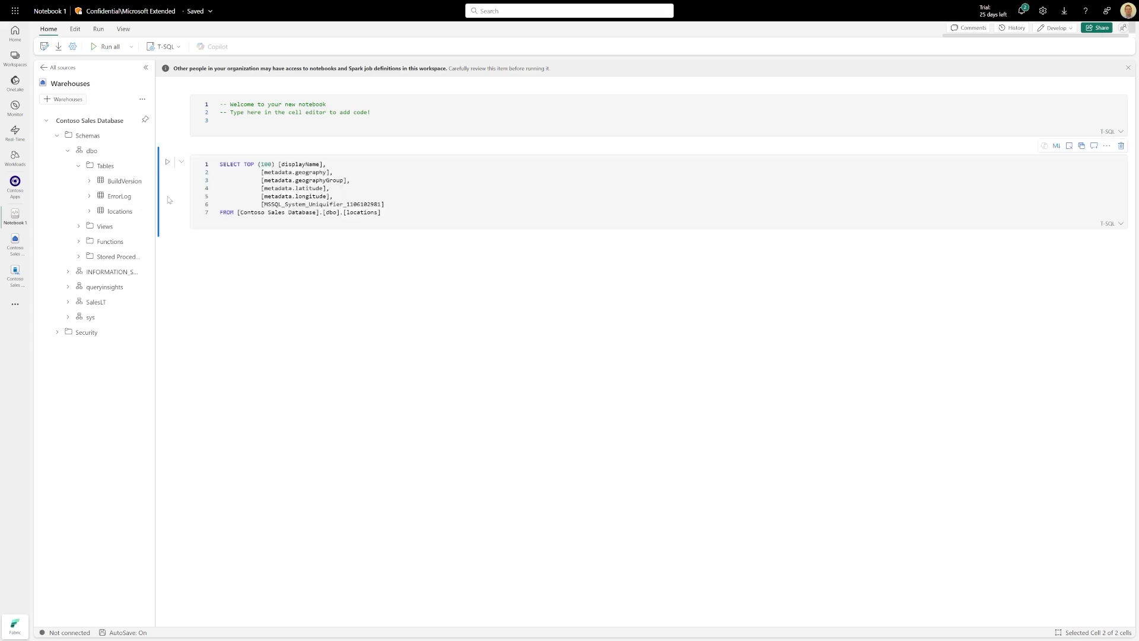
pyautogui.click(168, 162)
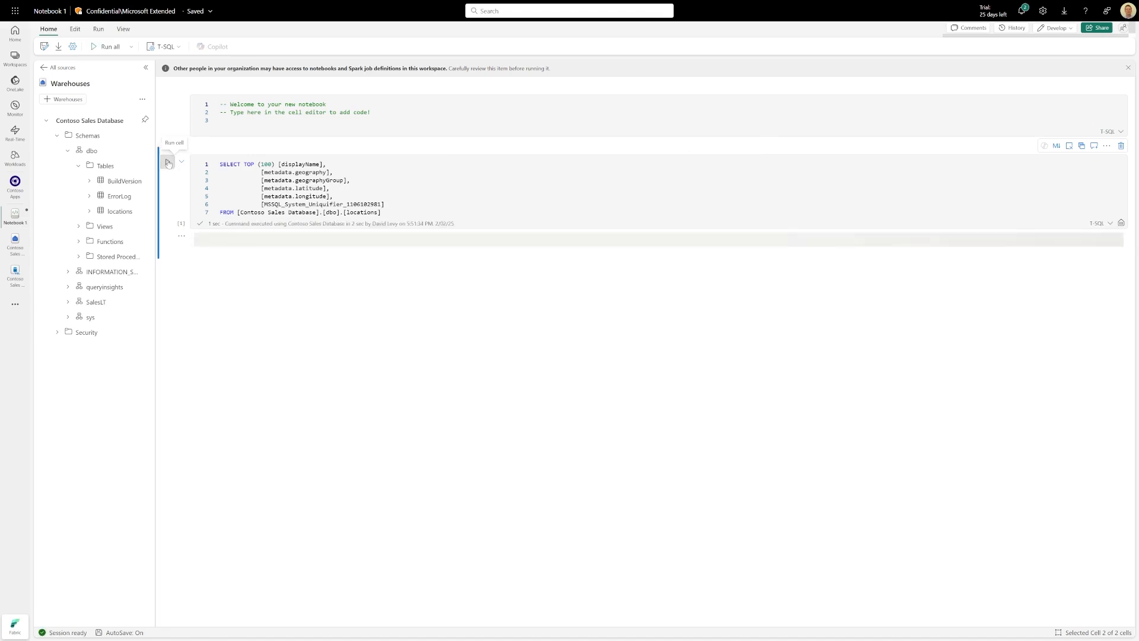
pyautogui.click(168, 163)
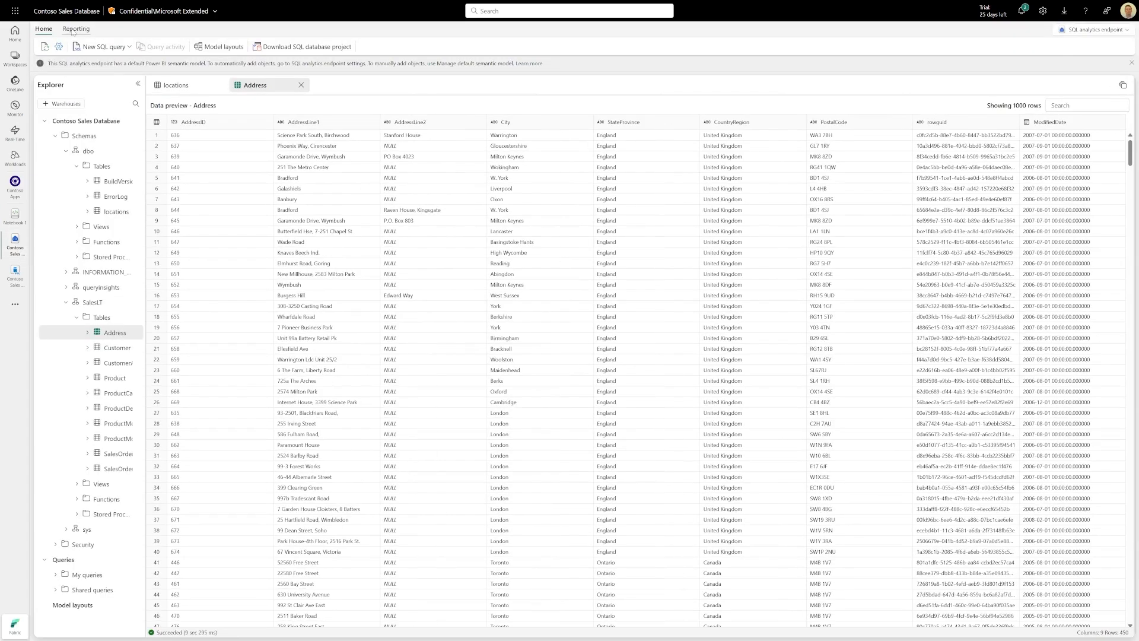
# Create a new report with all 12 Contoso Sales Database tables
pyautogui.click(76, 29)
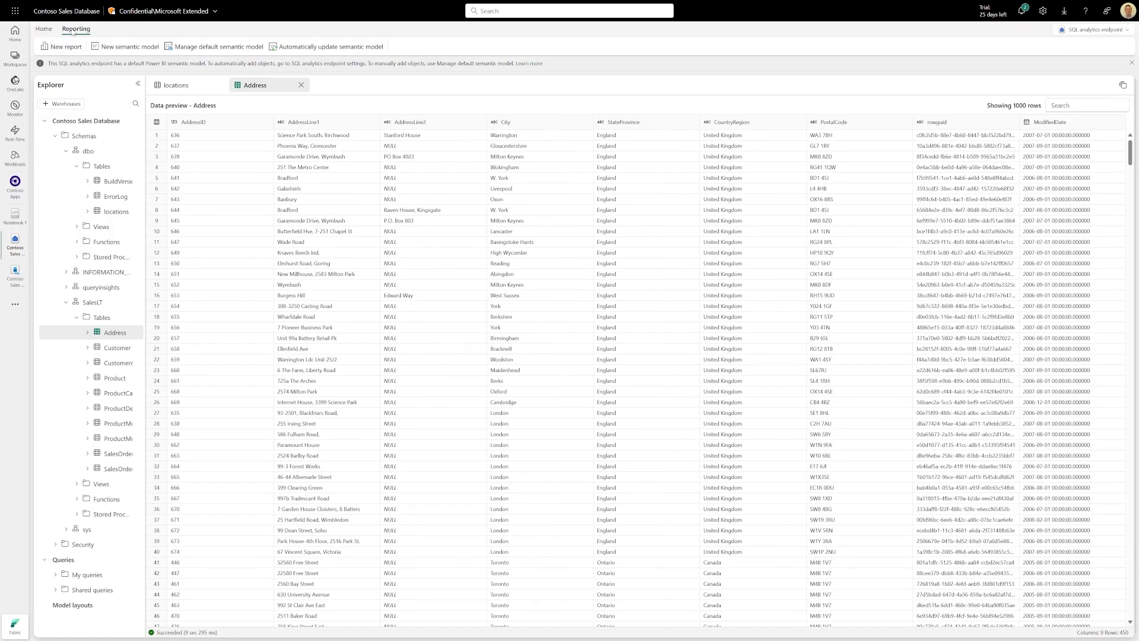
pyautogui.click(64, 47)
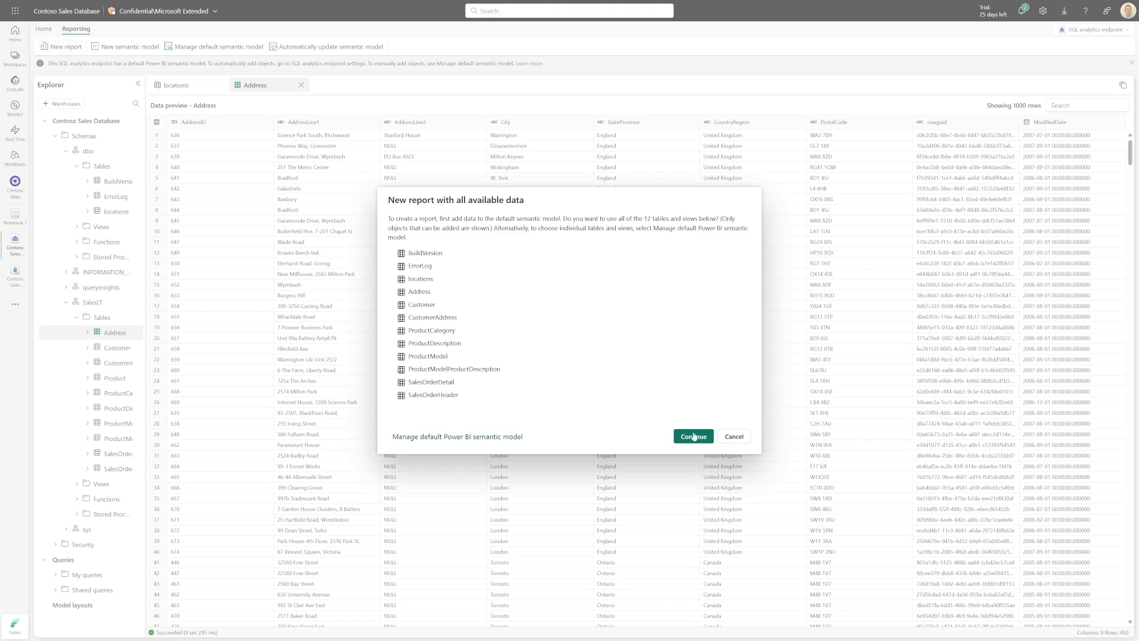
pyautogui.click(692, 436)
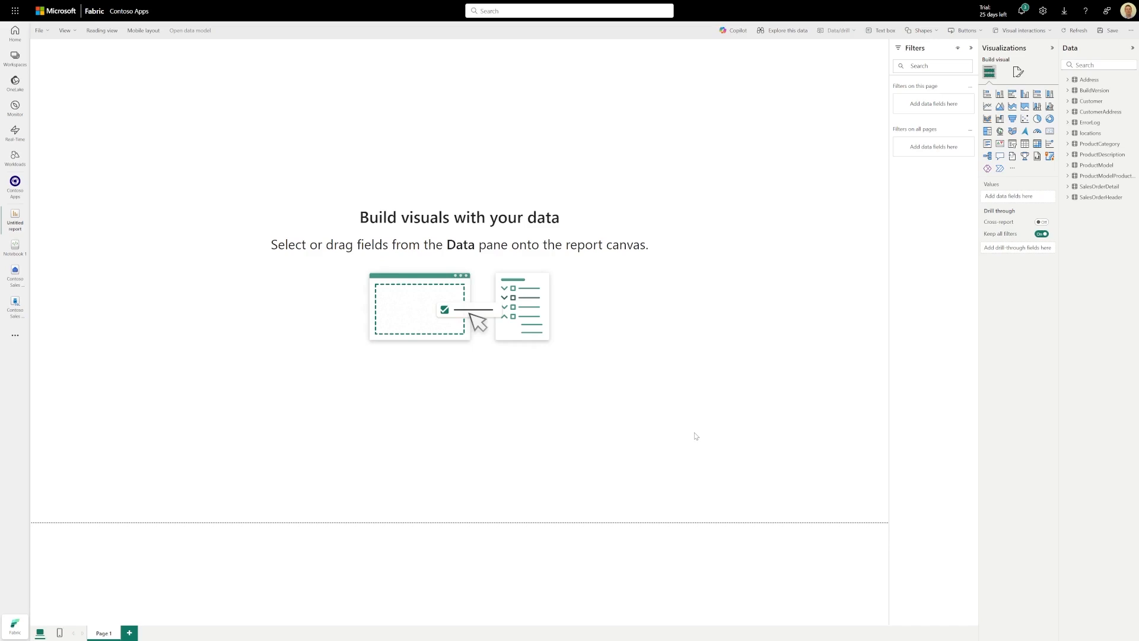
pyautogui.moveTo(889, 313)
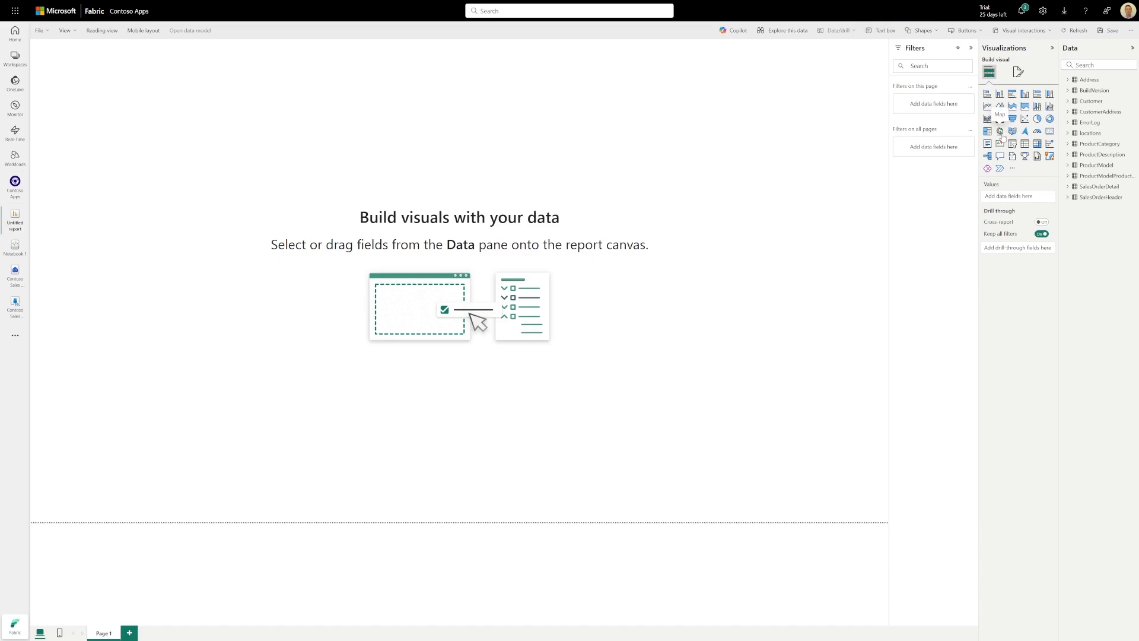
# Add a map visual plotting Locations metadata.latitude and metadata.longitude
pyautogui.click(1000, 119)
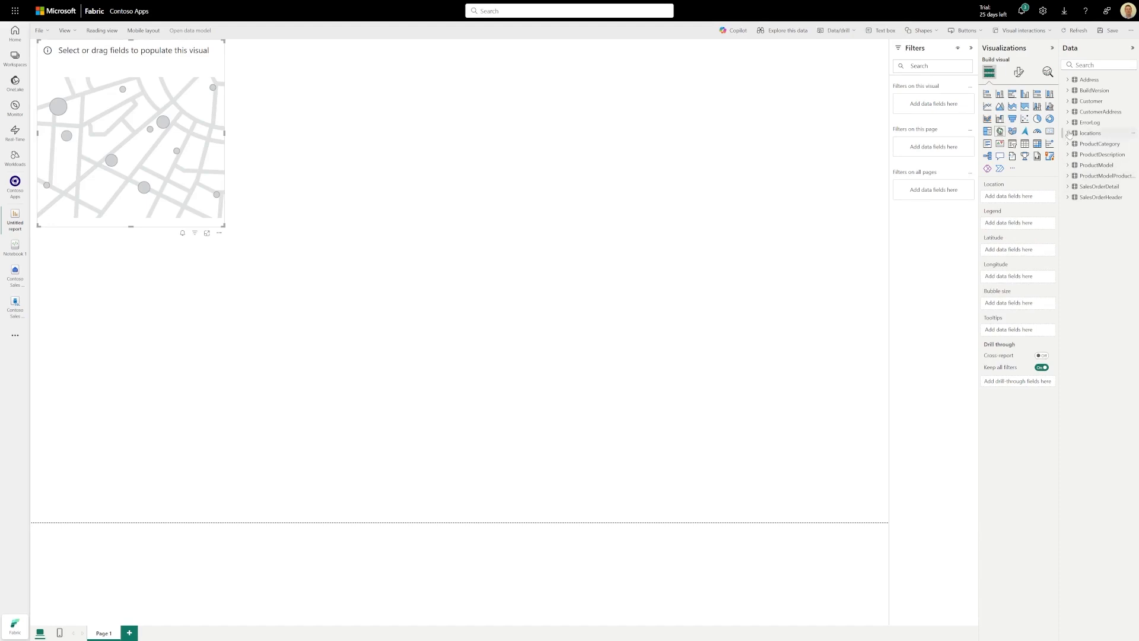
pyautogui.click(1089, 133)
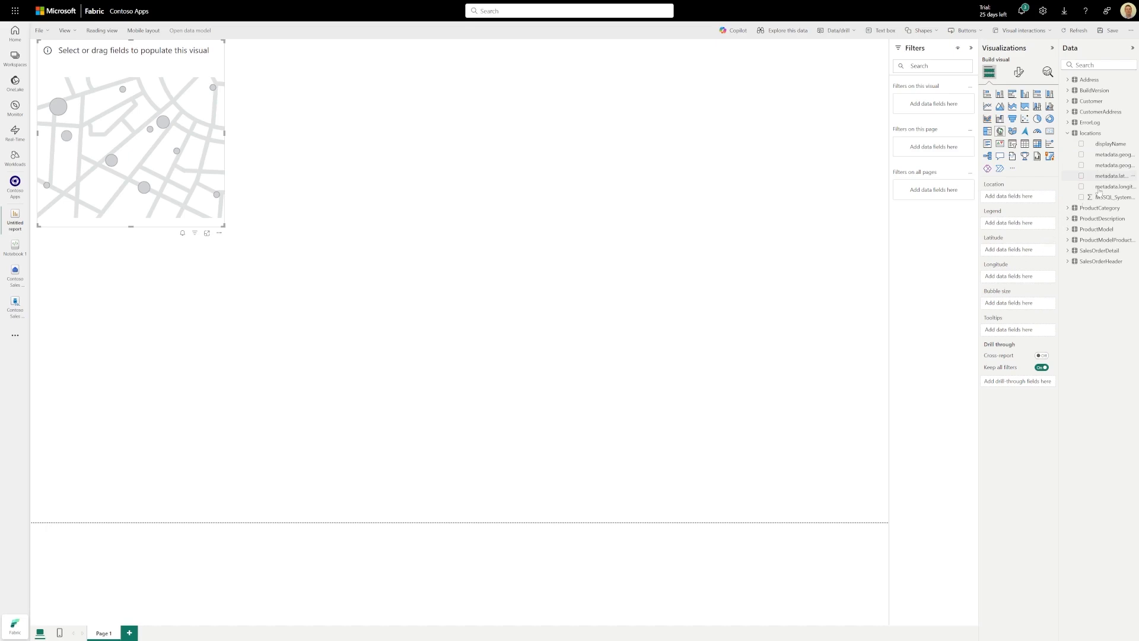
pyautogui.click(1080, 175)
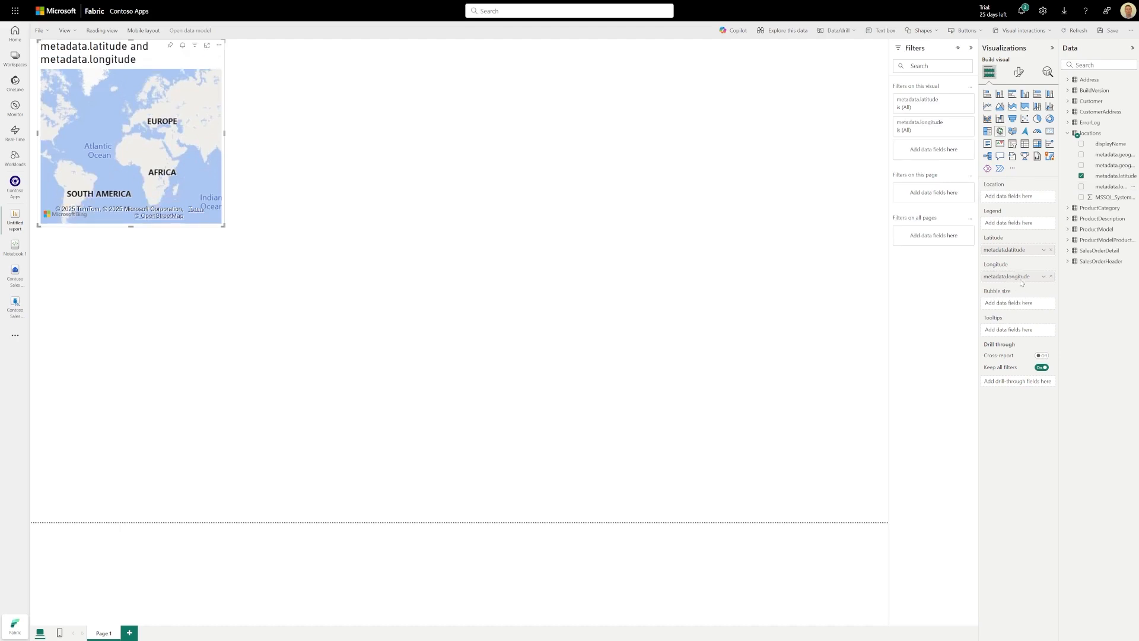
pyautogui.click(1081, 186)
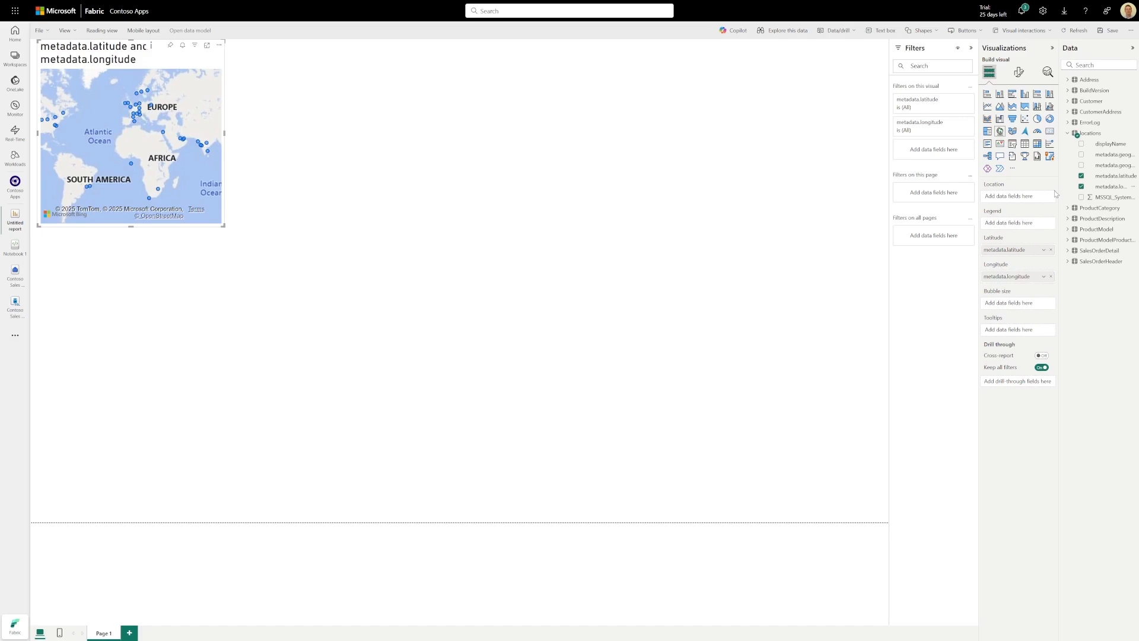
pyautogui.moveTo(1055, 194)
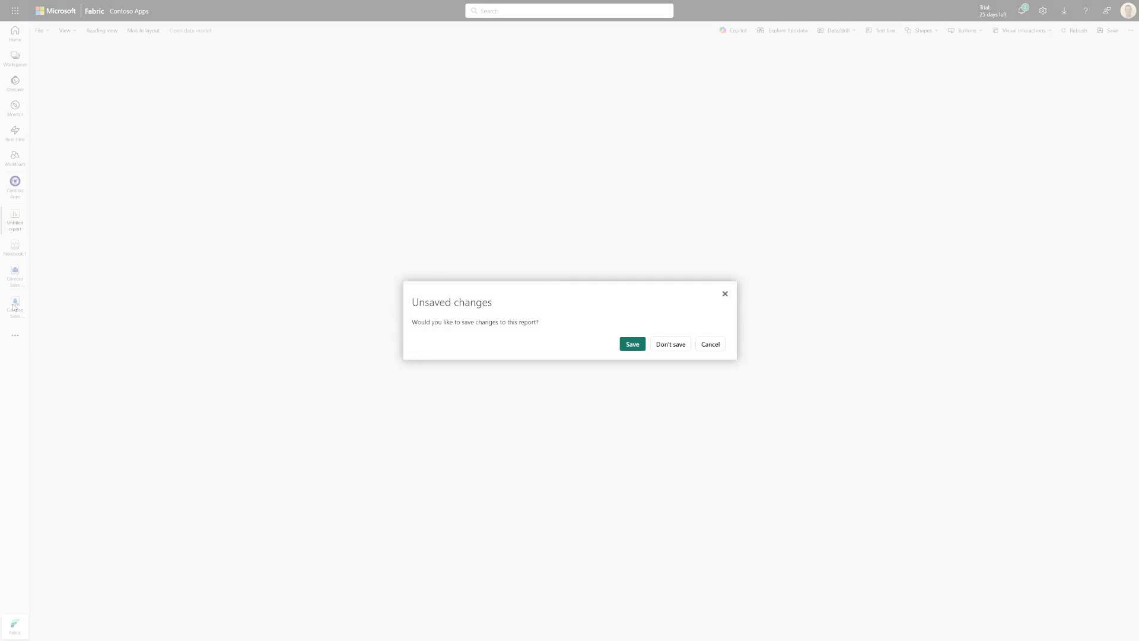
pyautogui.moveTo(596, 348)
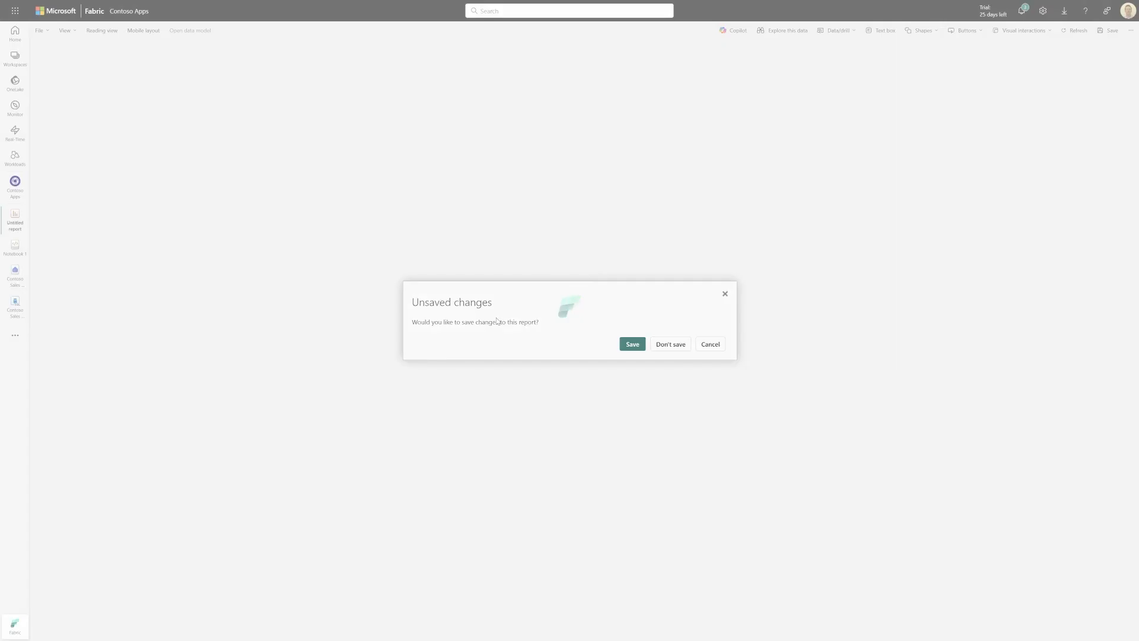
# Save the report's unsaved changes under the name 'Locations'
pyautogui.click(631, 343)
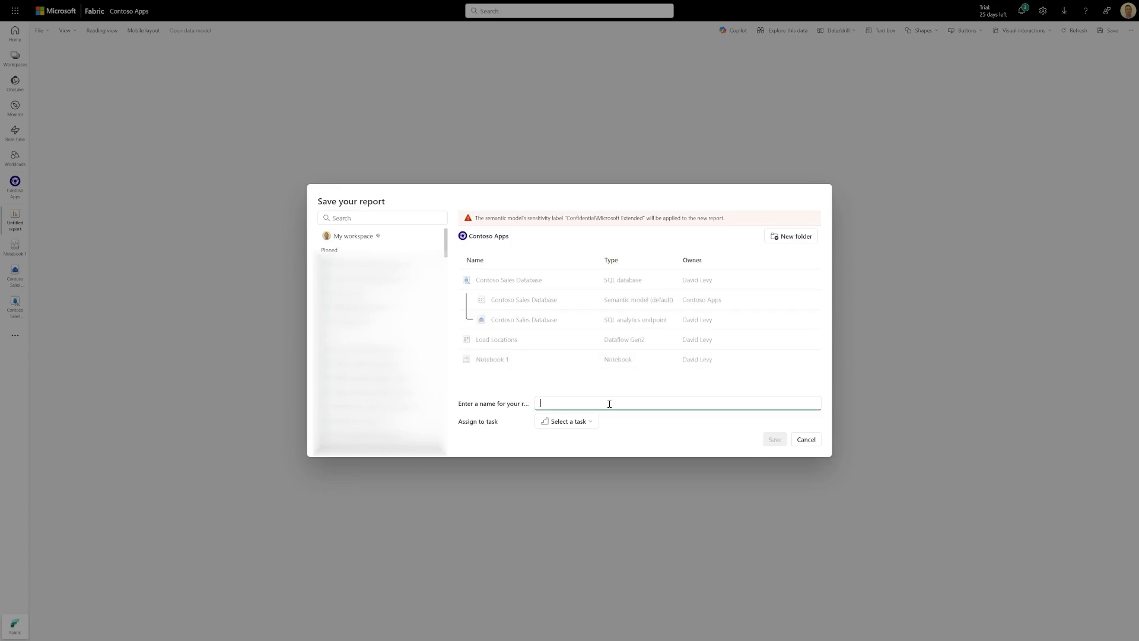
pyautogui.write('Locations')
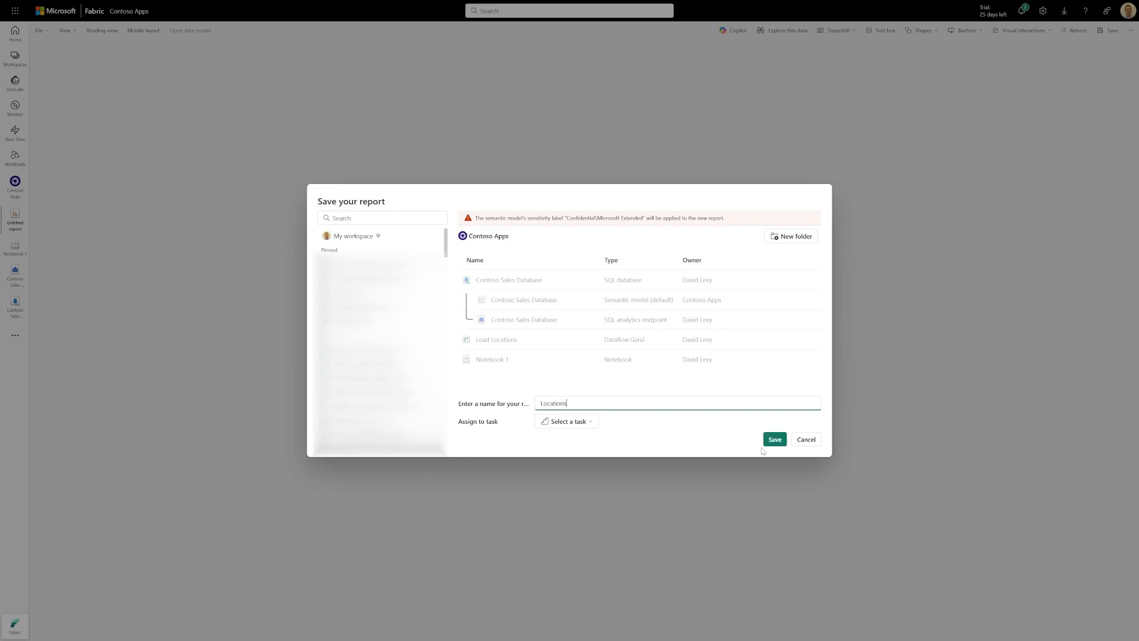
pyautogui.click(774, 439)
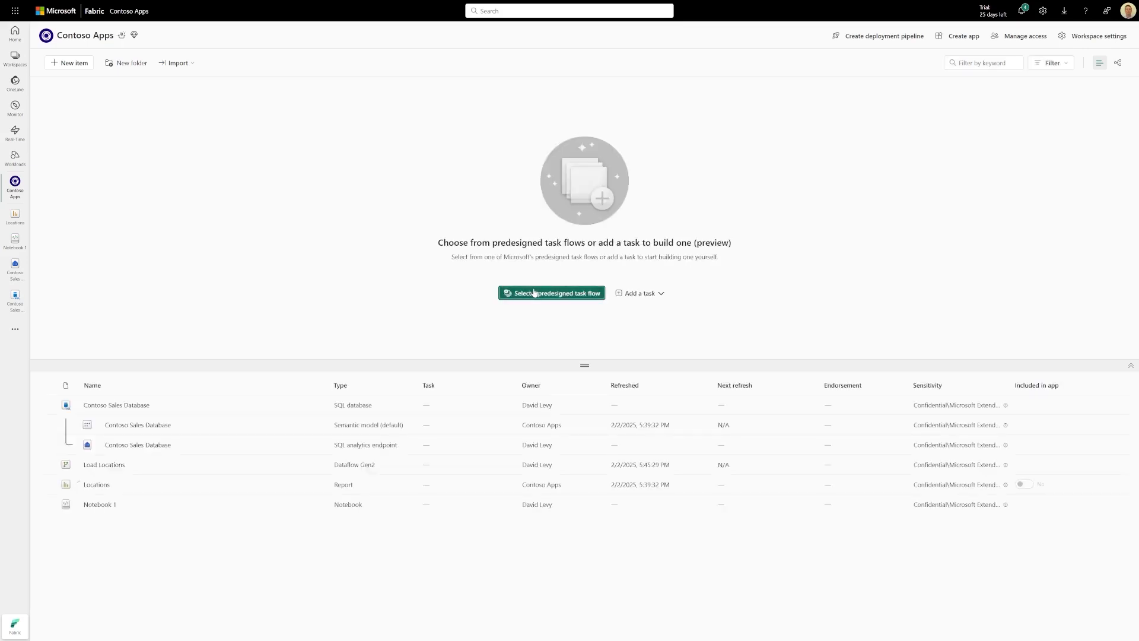
# Apply the predesigned Basic data analytics task flow to Contoso Apps
pyautogui.click(551, 293)
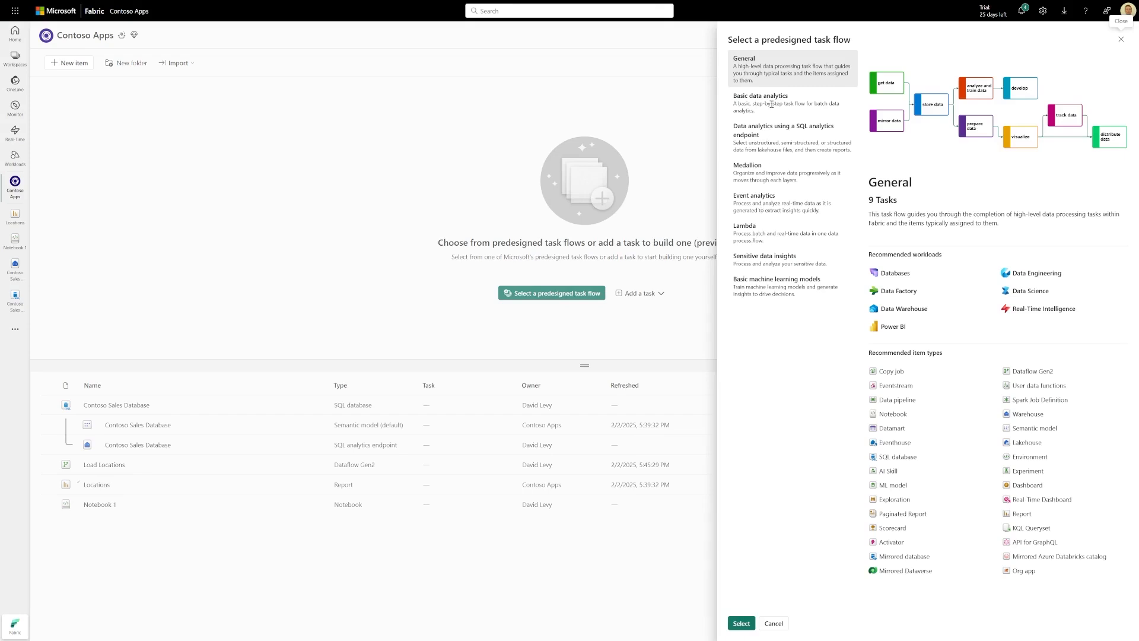
pyautogui.click(760, 98)
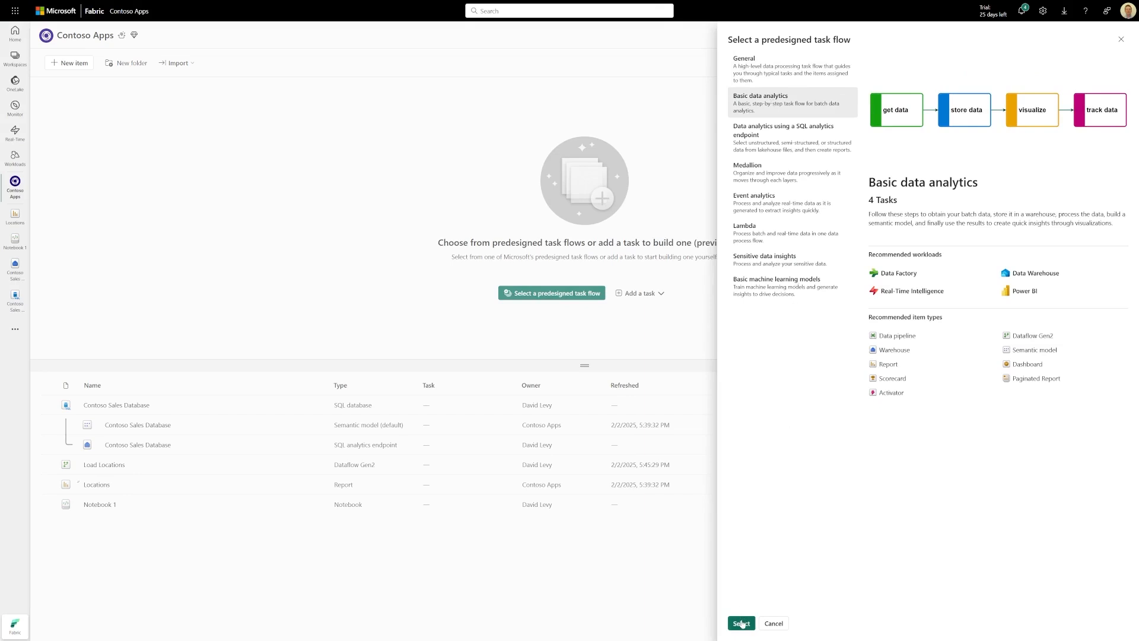
pyautogui.click(741, 623)
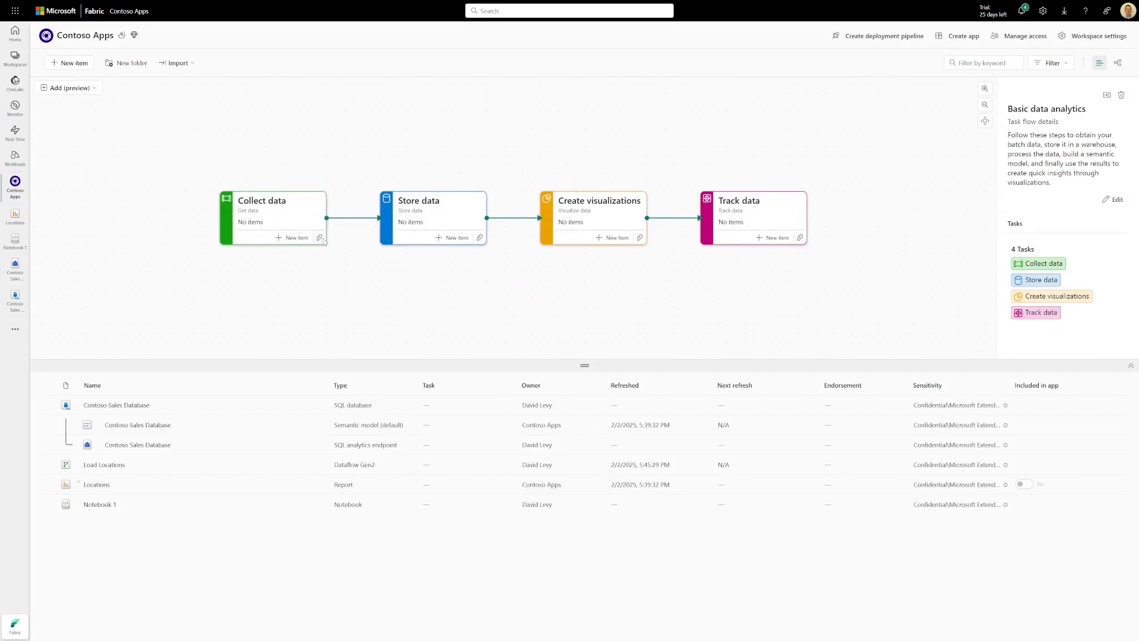
# Assign the Load Locations item to the Collect data task
pyautogui.click(319, 238)
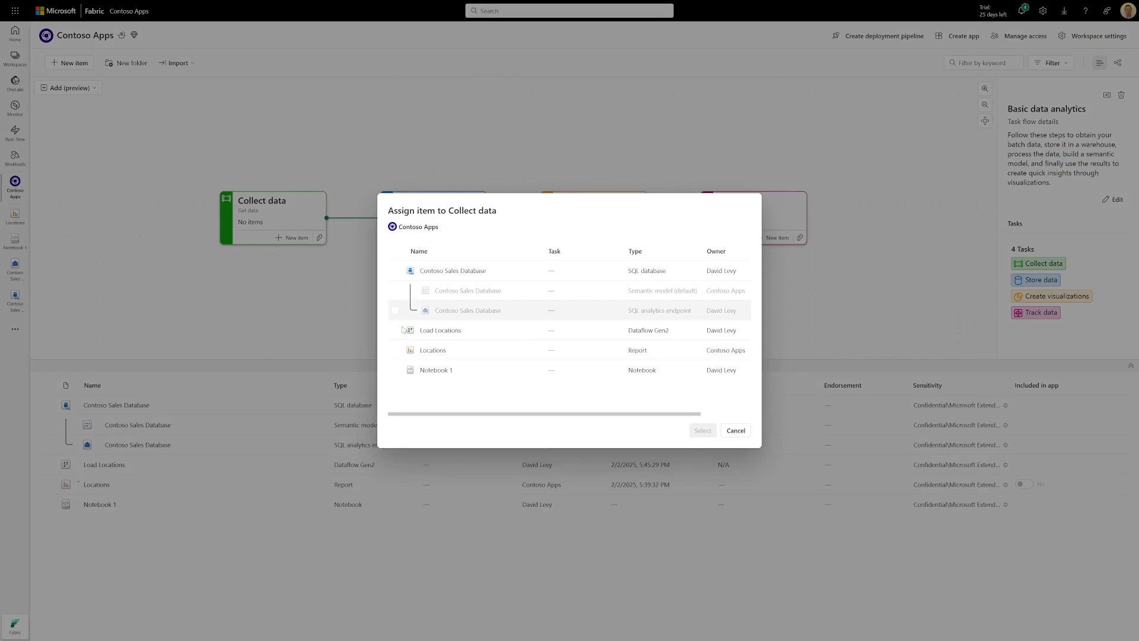
pyautogui.click(395, 331)
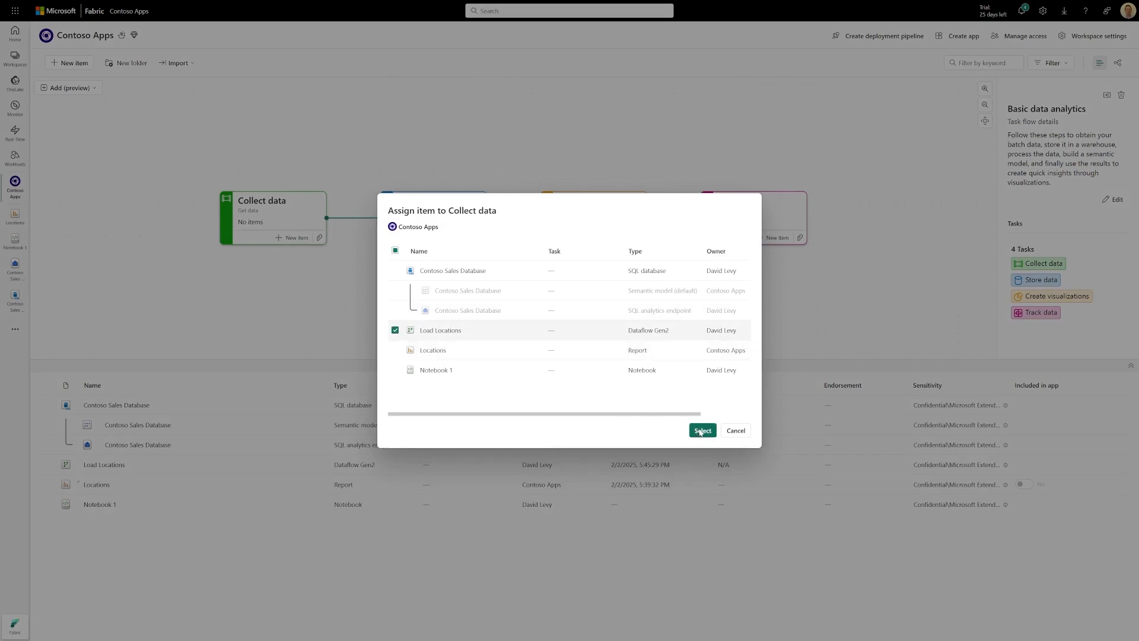
pyautogui.click(702, 430)
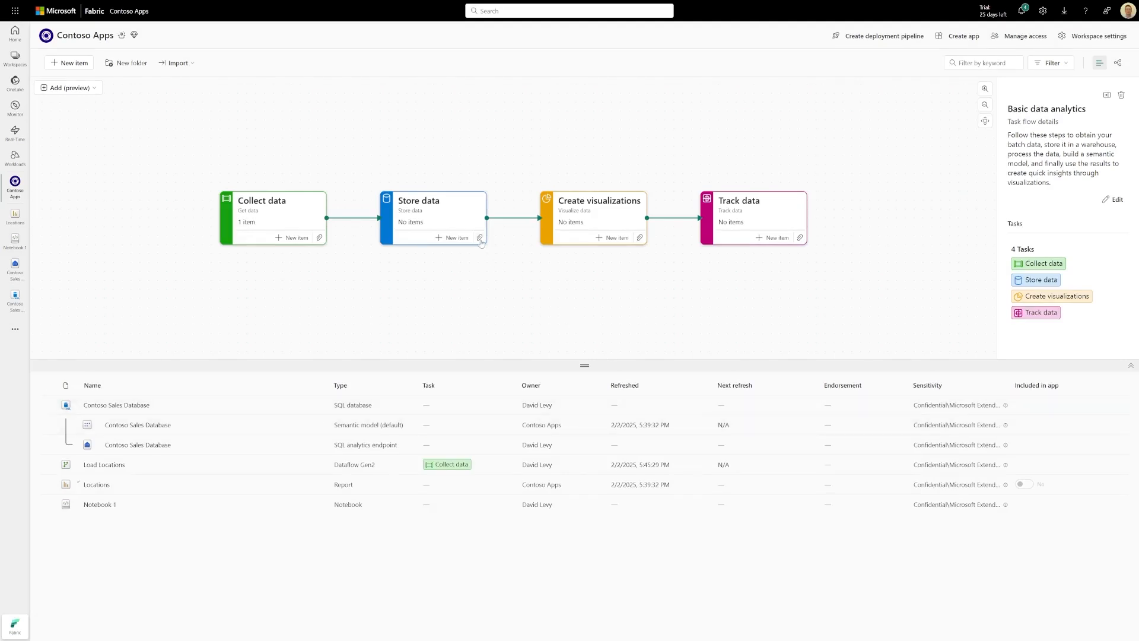
# Assign the Contoso Sales Database items to the Store data task
pyautogui.click(480, 237)
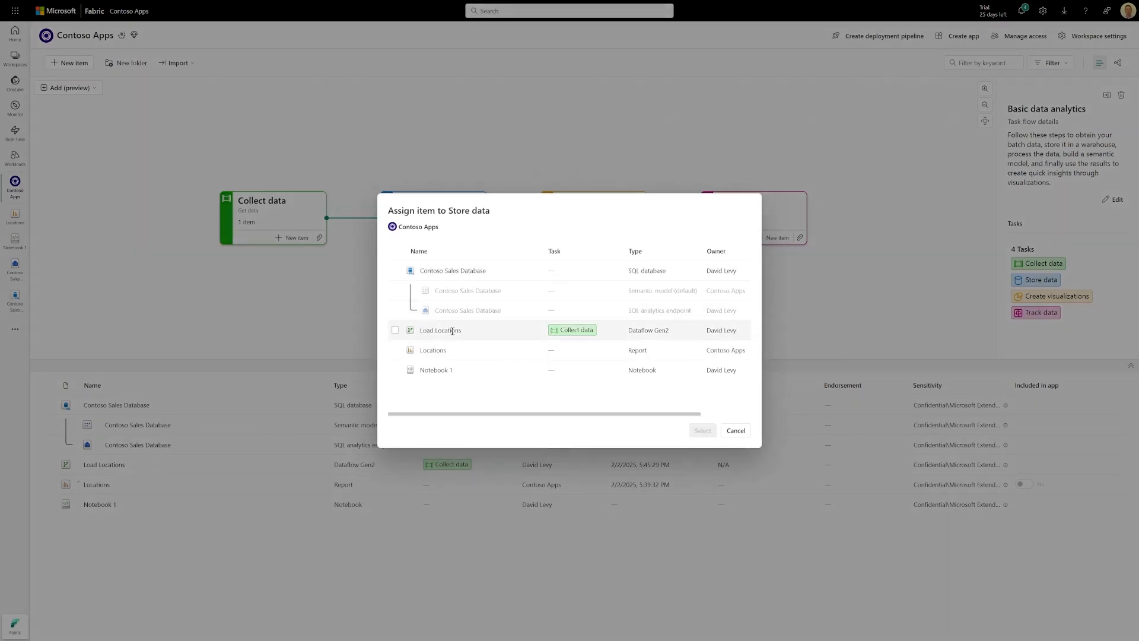
pyautogui.click(395, 271)
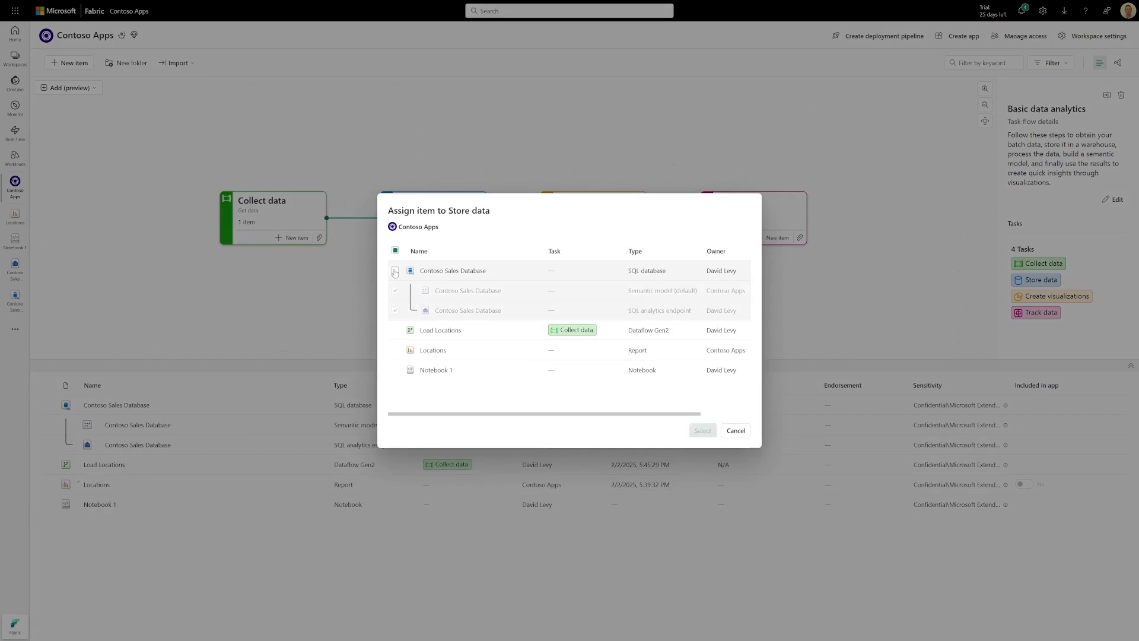
pyautogui.click(395, 270)
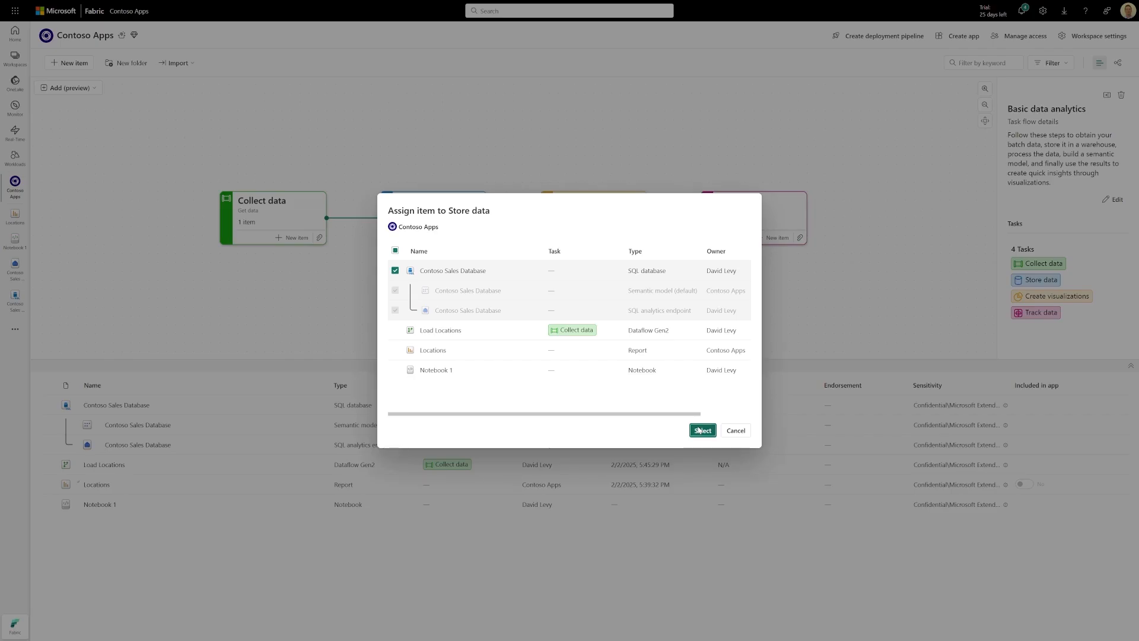
pyautogui.click(702, 430)
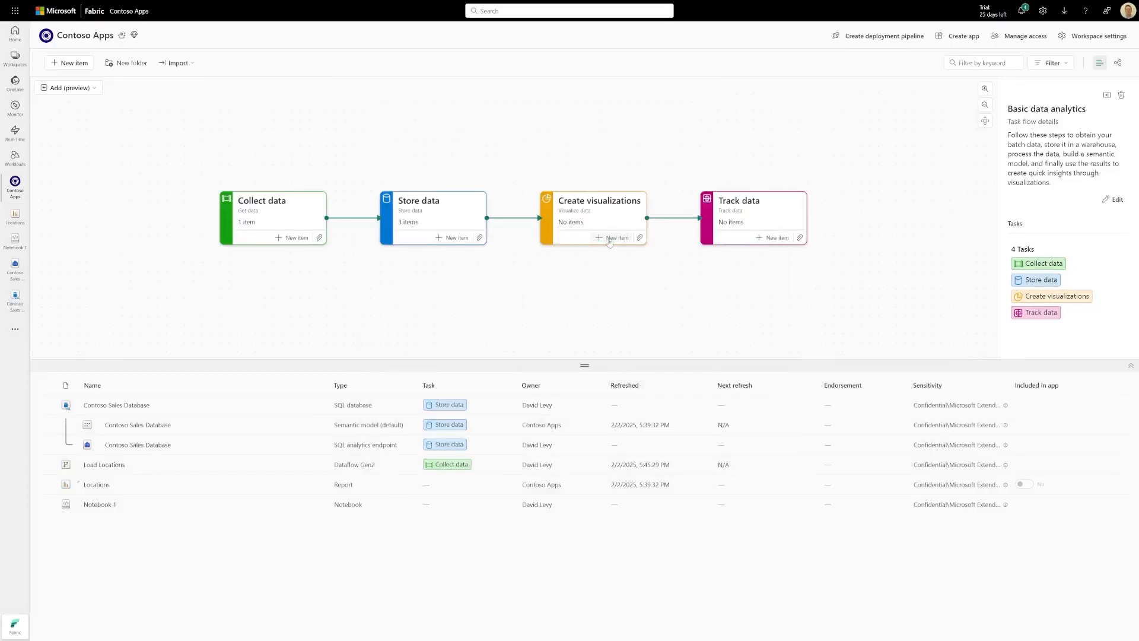
# Assign the Locations report to the Create visualizations task
pyautogui.click(612, 237)
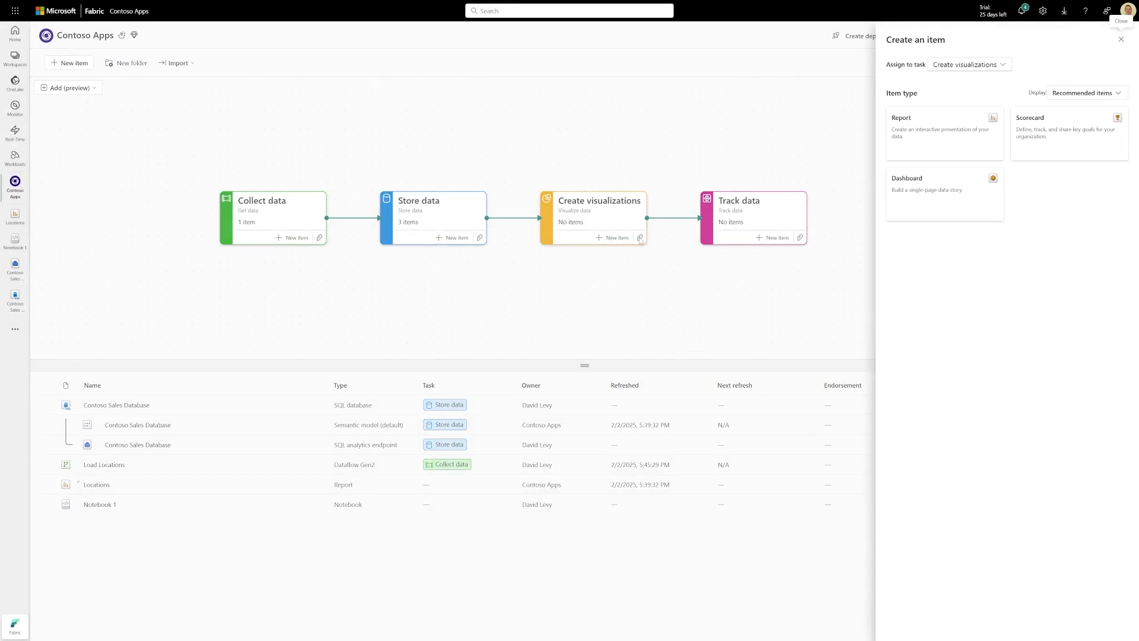
pyautogui.click(1121, 39)
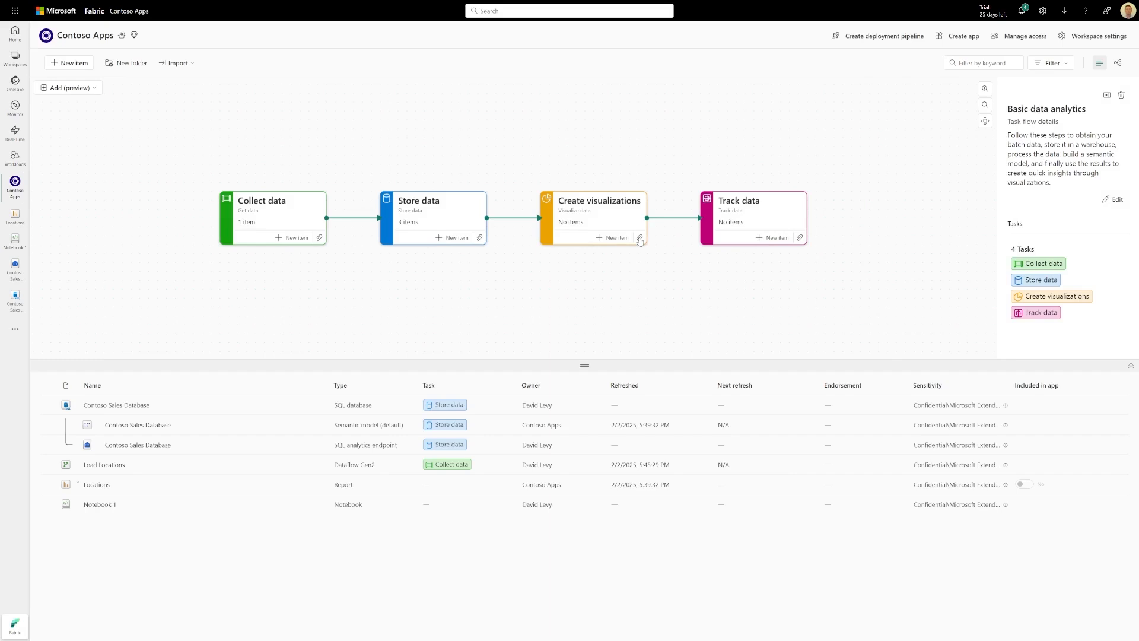
pyautogui.moveTo(640, 238)
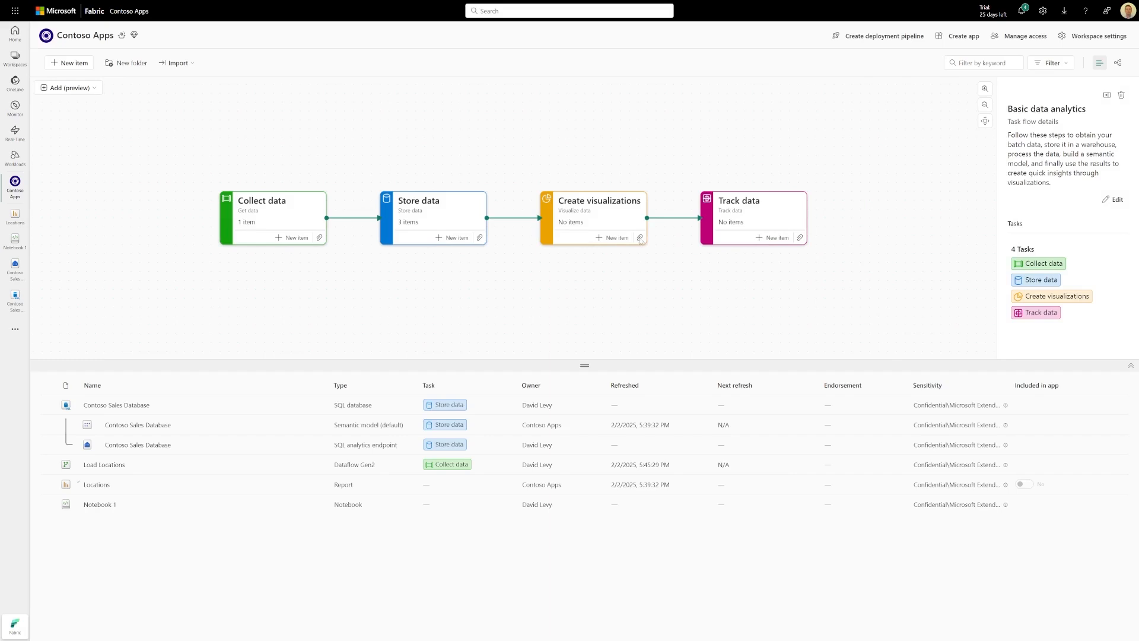
pyautogui.click(613, 237)
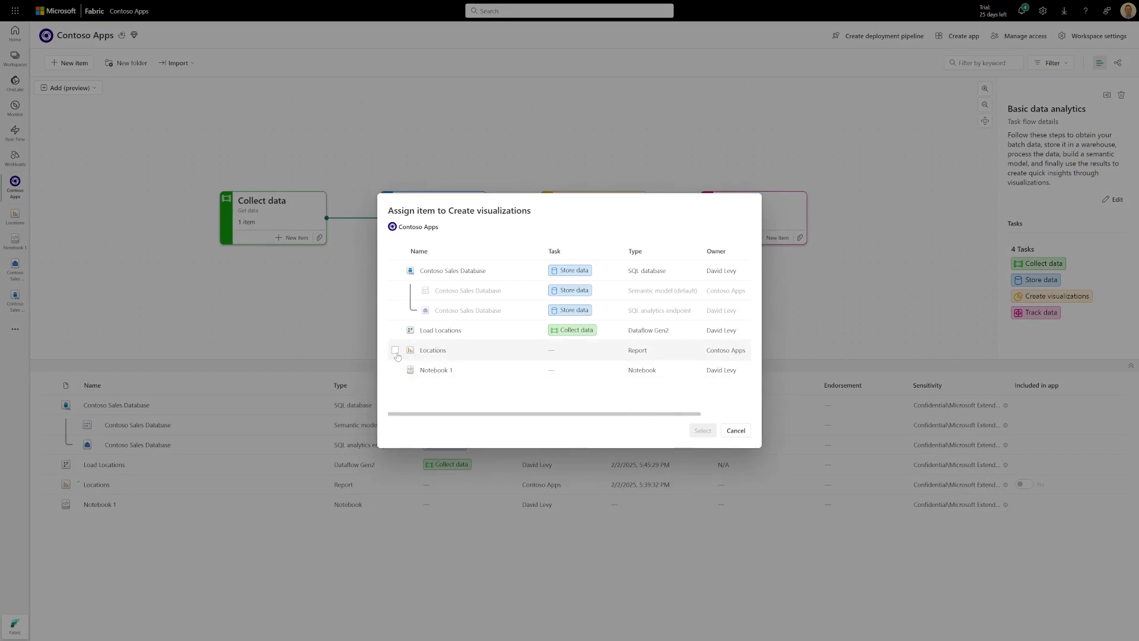
pyautogui.click(395, 350)
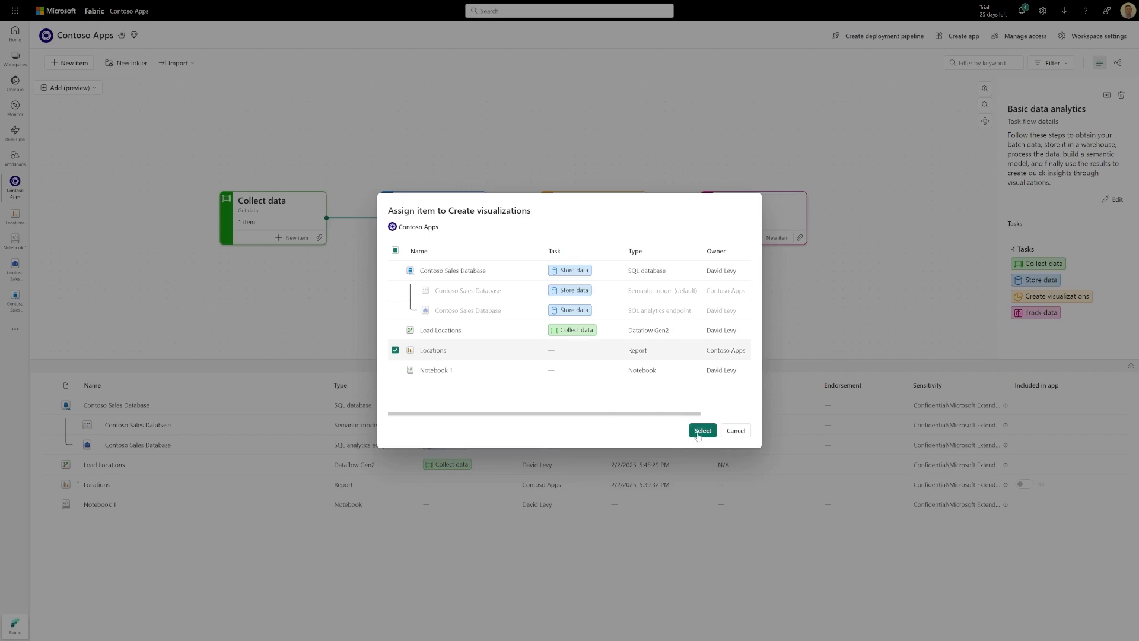
pyautogui.click(702, 430)
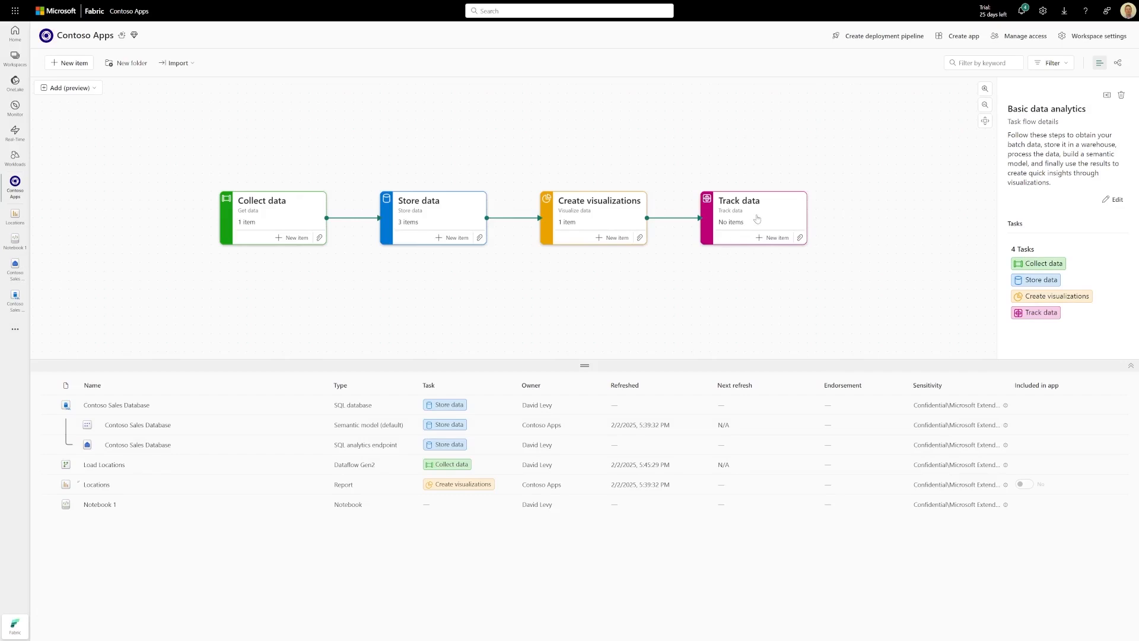
# Delete the empty Track data task and review items in the three remaining tasks
pyautogui.click(753, 211)
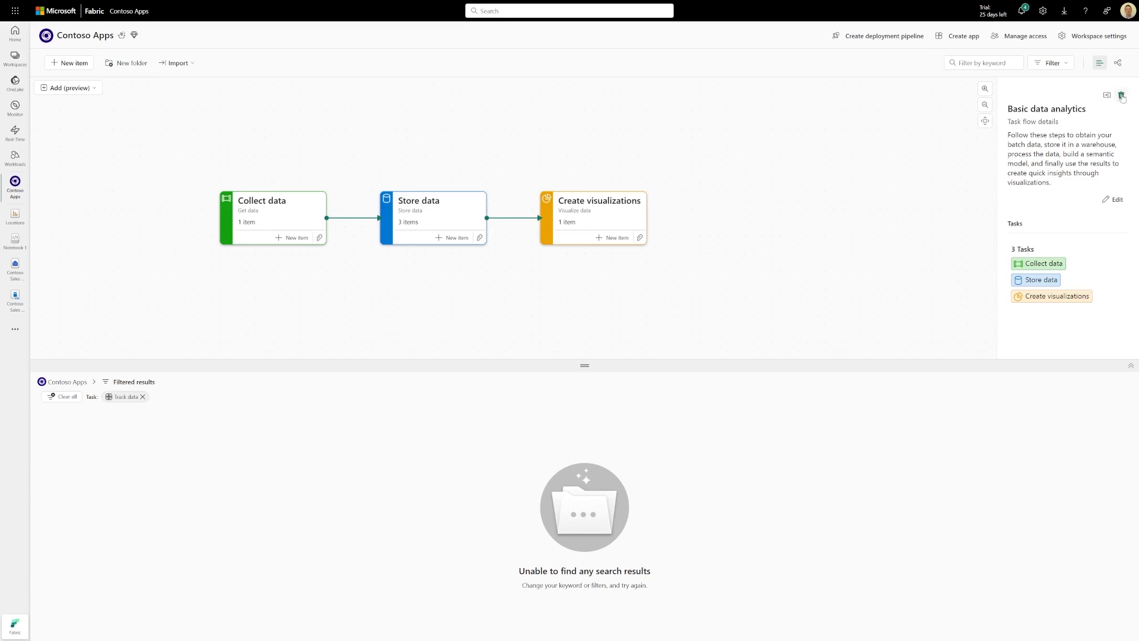
pyautogui.moveTo(578, 362)
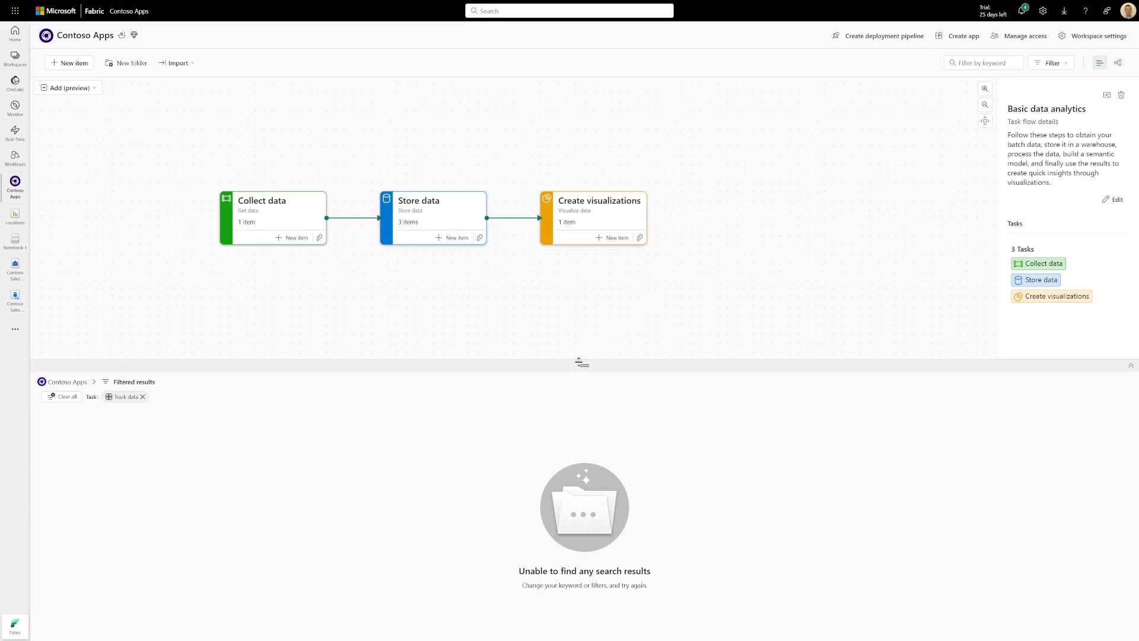
pyautogui.moveTo(345, 252)
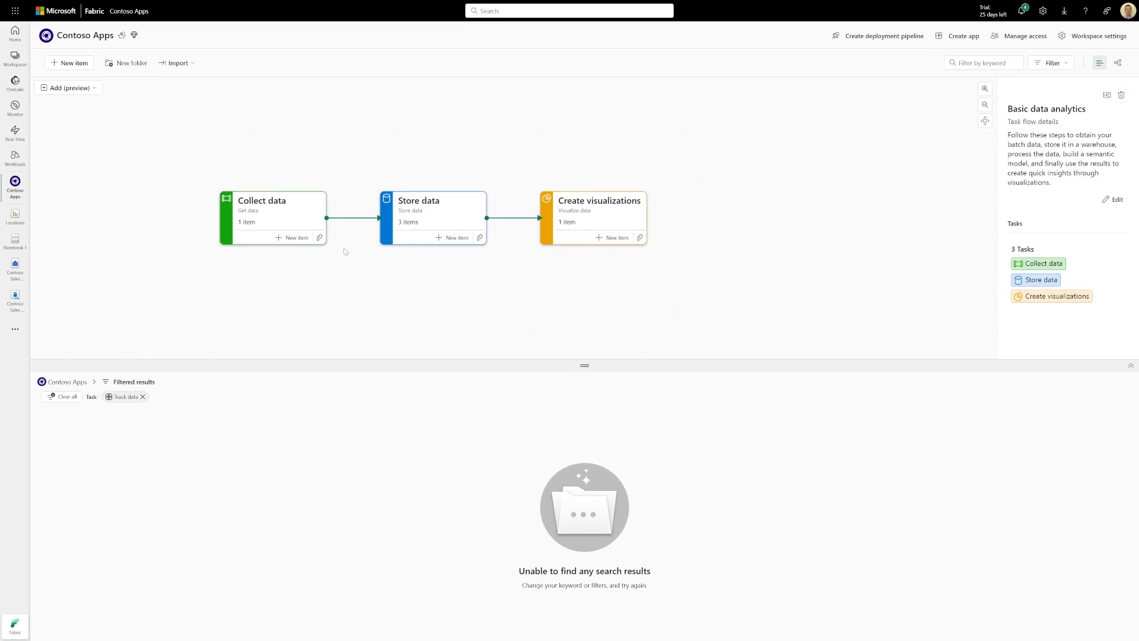
pyautogui.click(272, 217)
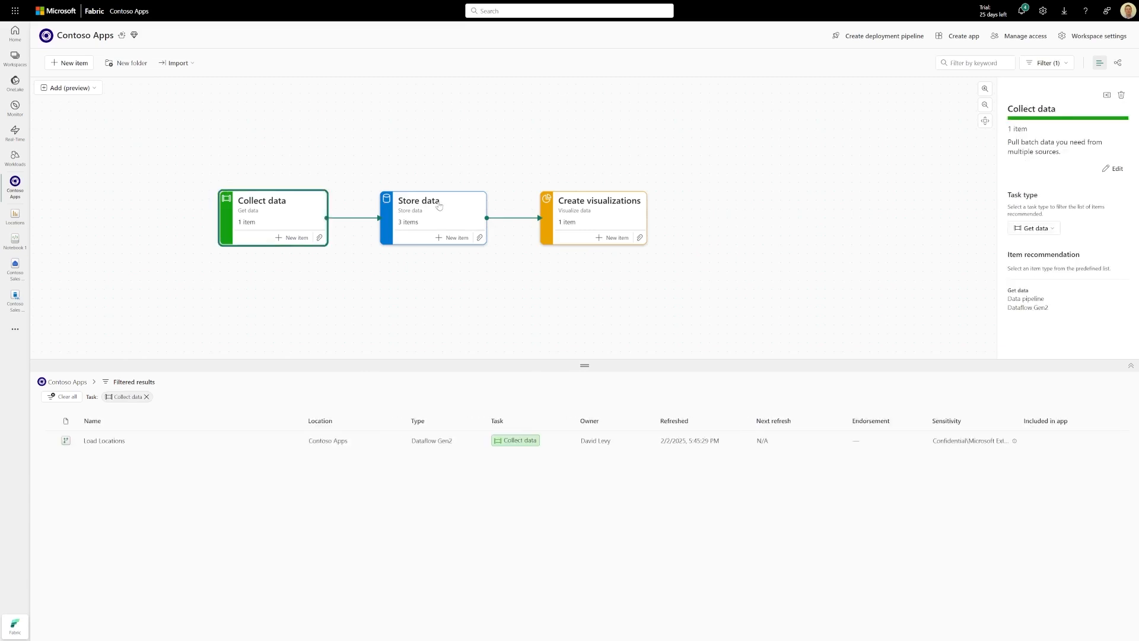
pyautogui.click(432, 217)
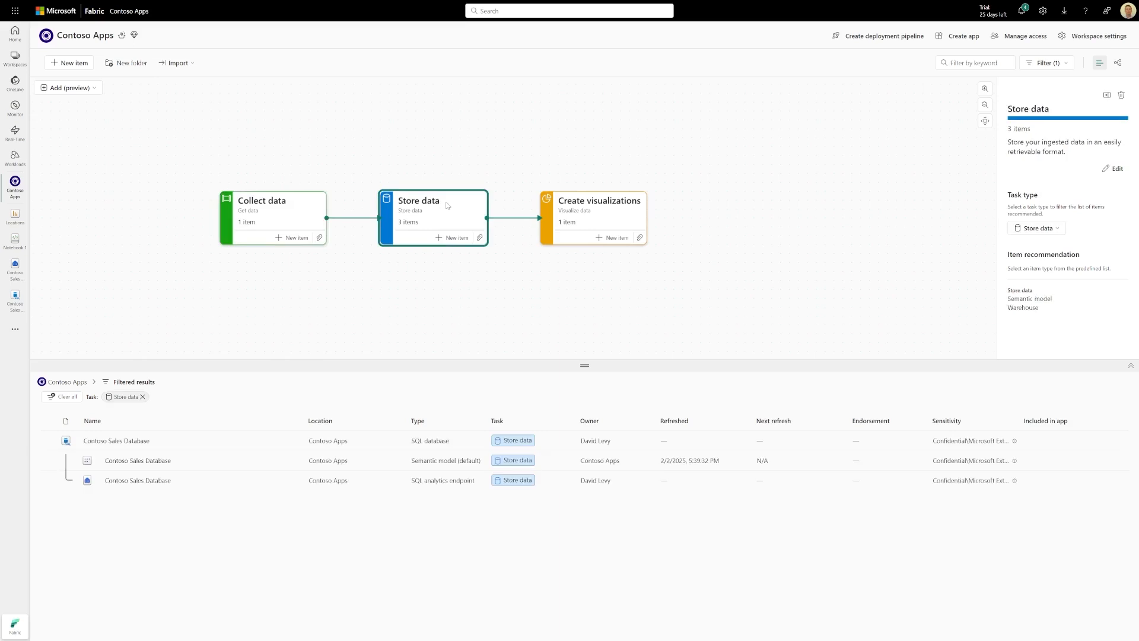
pyautogui.moveTo(595, 211)
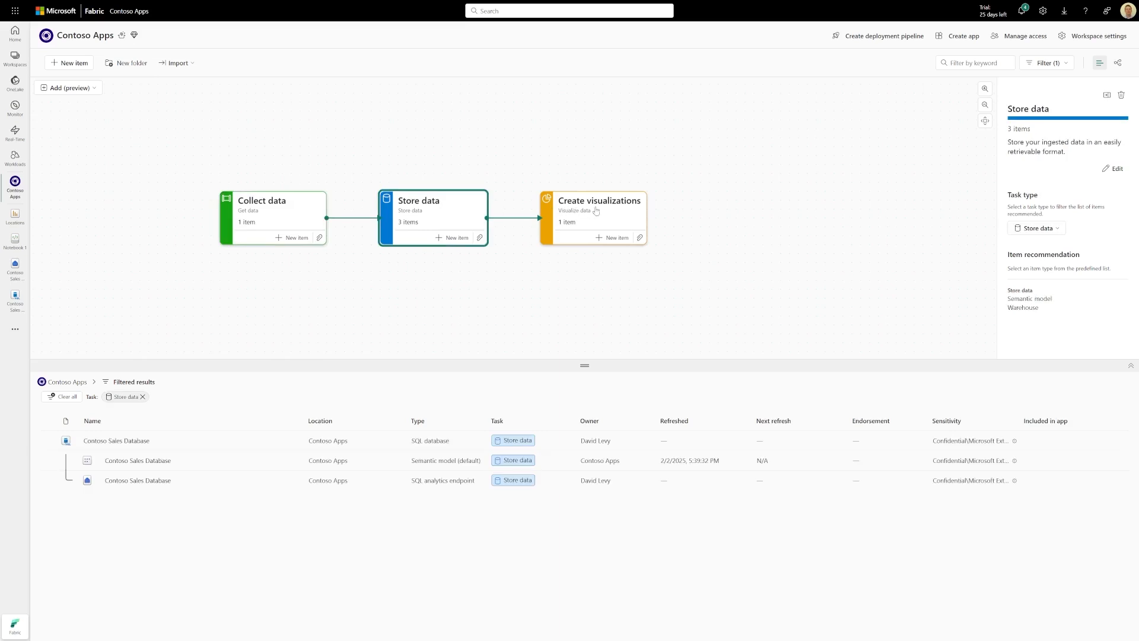
pyautogui.click(593, 217)
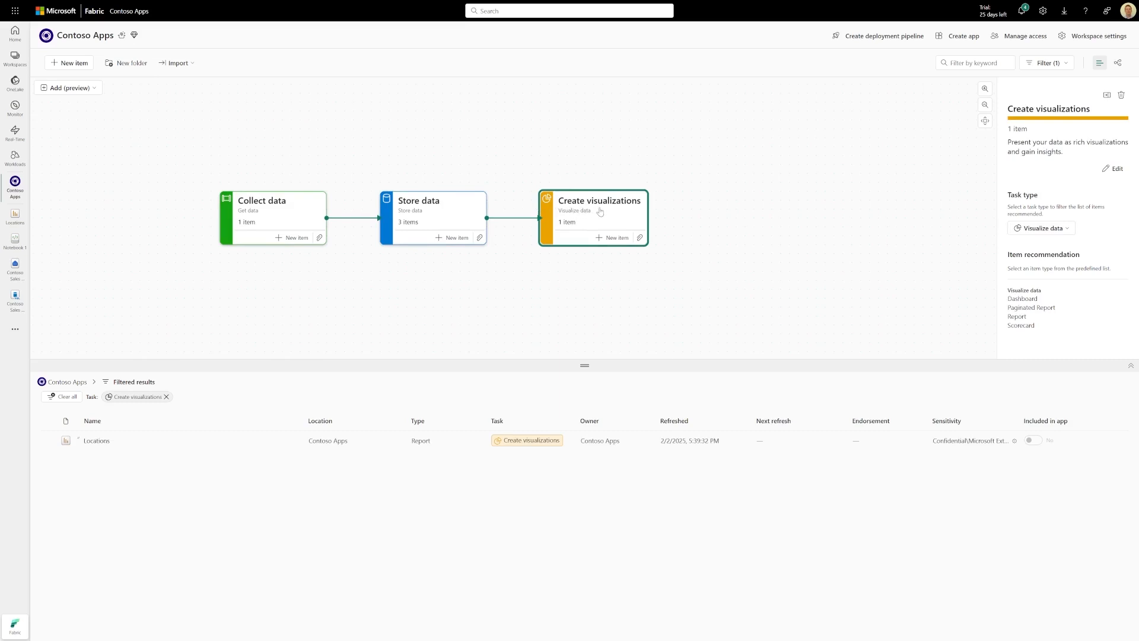
pyautogui.moveTo(602, 212)
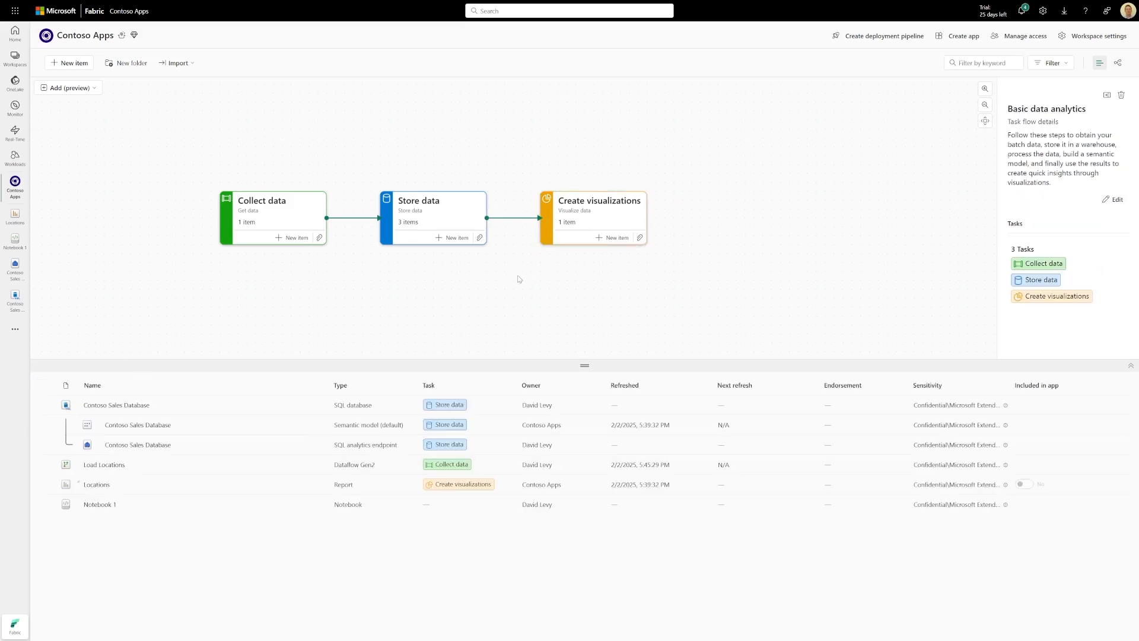
pyautogui.moveTo(255, 274)
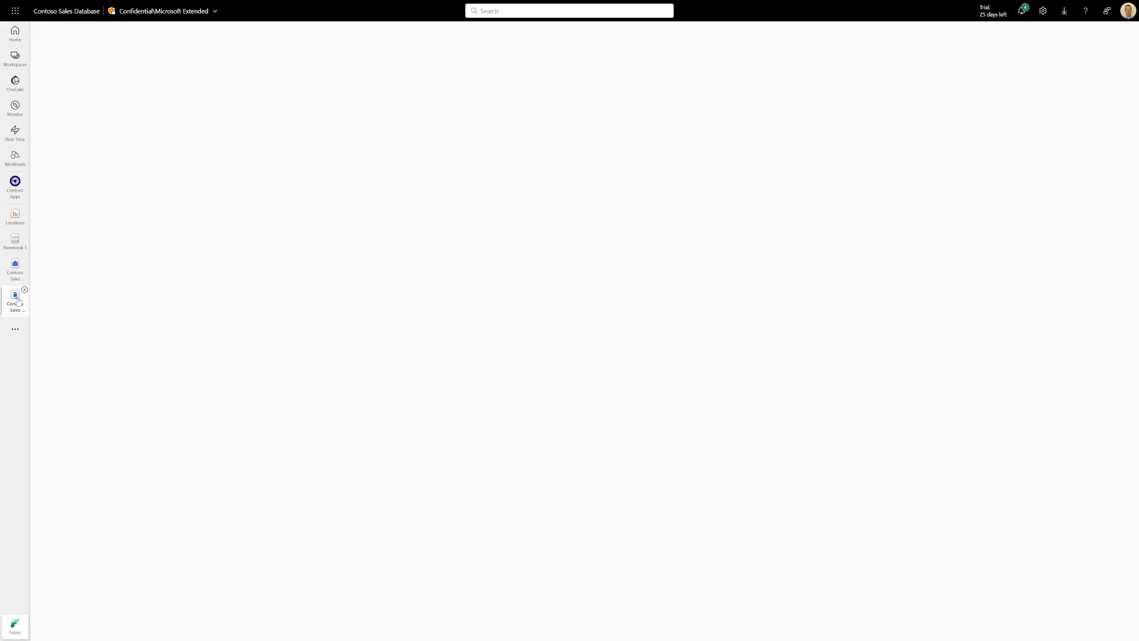
# Open Contoso Sales Database and preview the 1000 rows of SalesLT Address
pyautogui.click(14, 298)
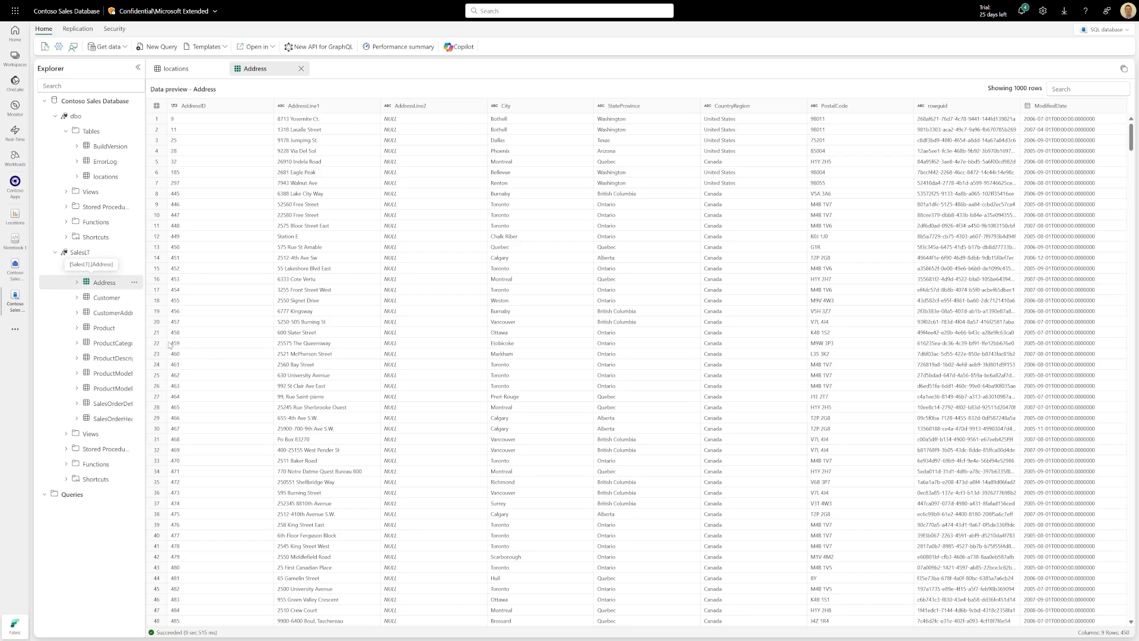
# Create a new API for GraphQL named ContosoSalesGraphAPI
pyautogui.click(320, 46)
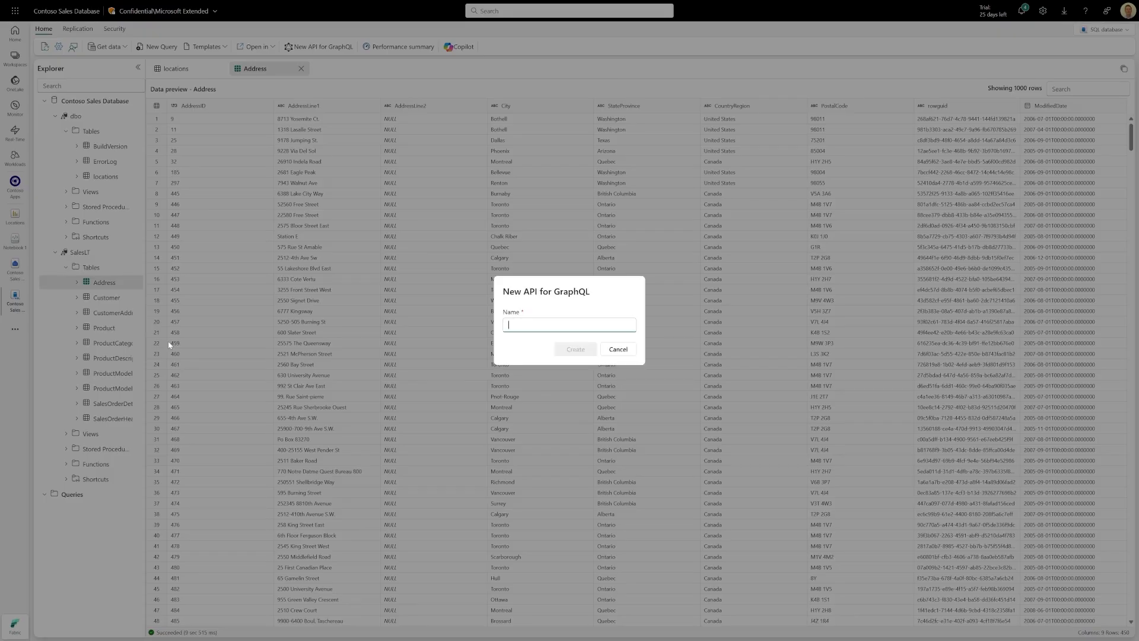
pyautogui.write('Contoso5')
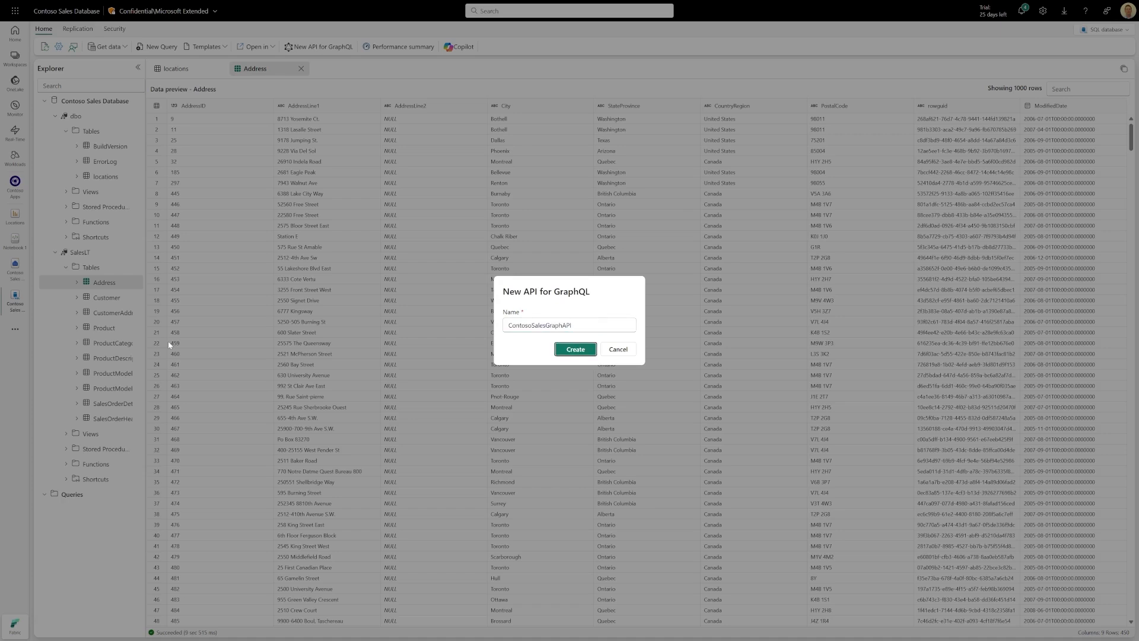
pyautogui.click(574, 350)
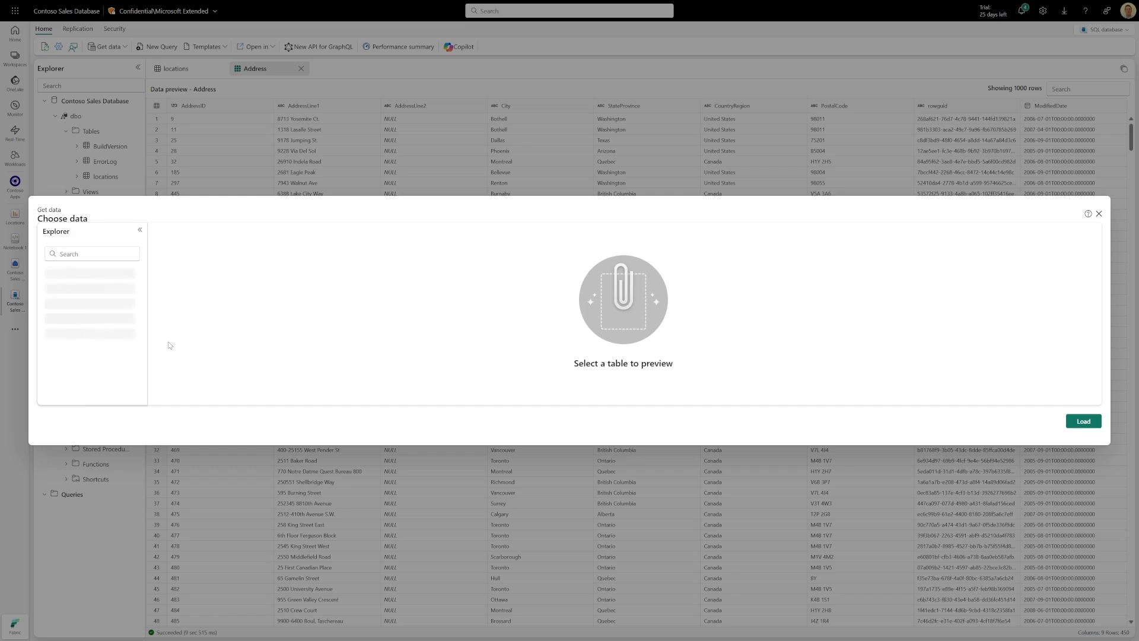
# Select the SalesLT.Address table and load it into the API
pyautogui.click(72, 365)
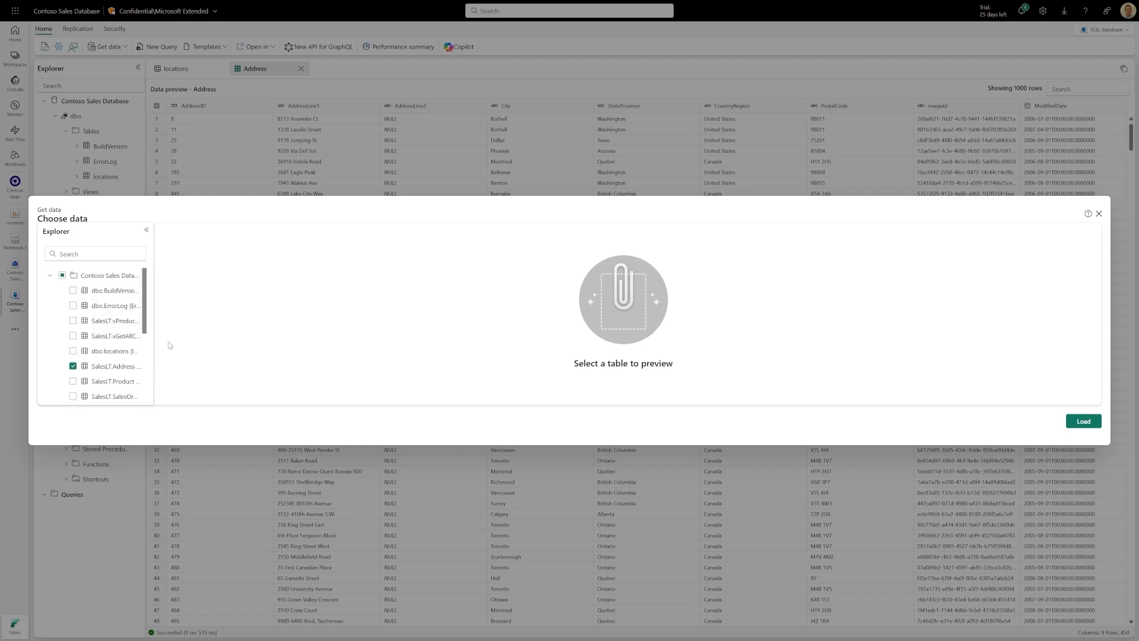
pyautogui.moveTo(1045, 409)
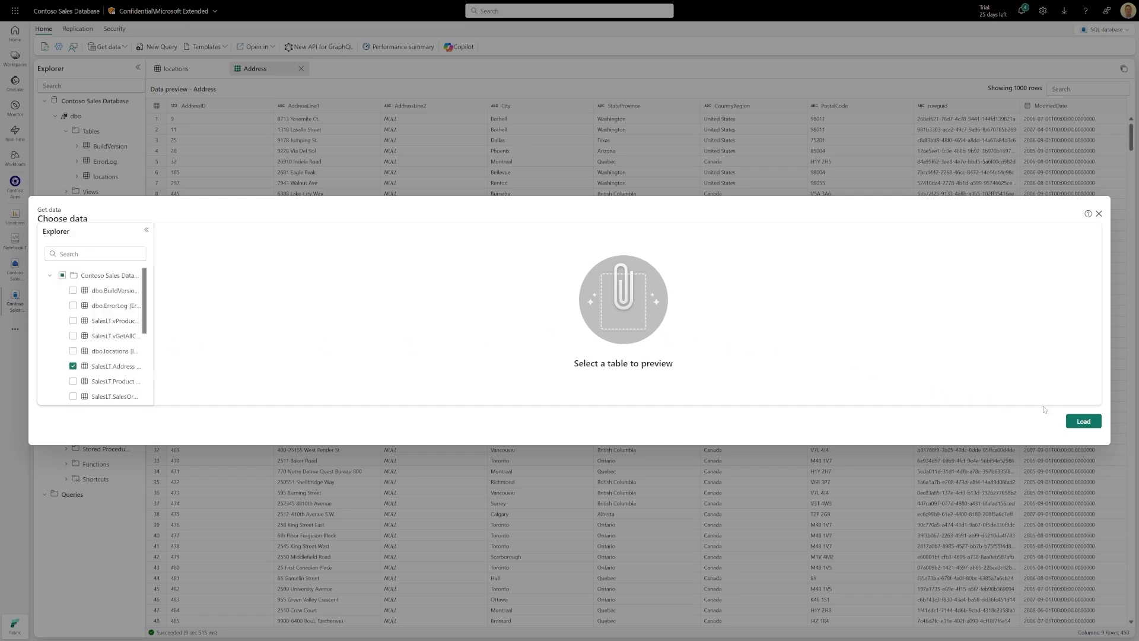
pyautogui.click(1082, 422)
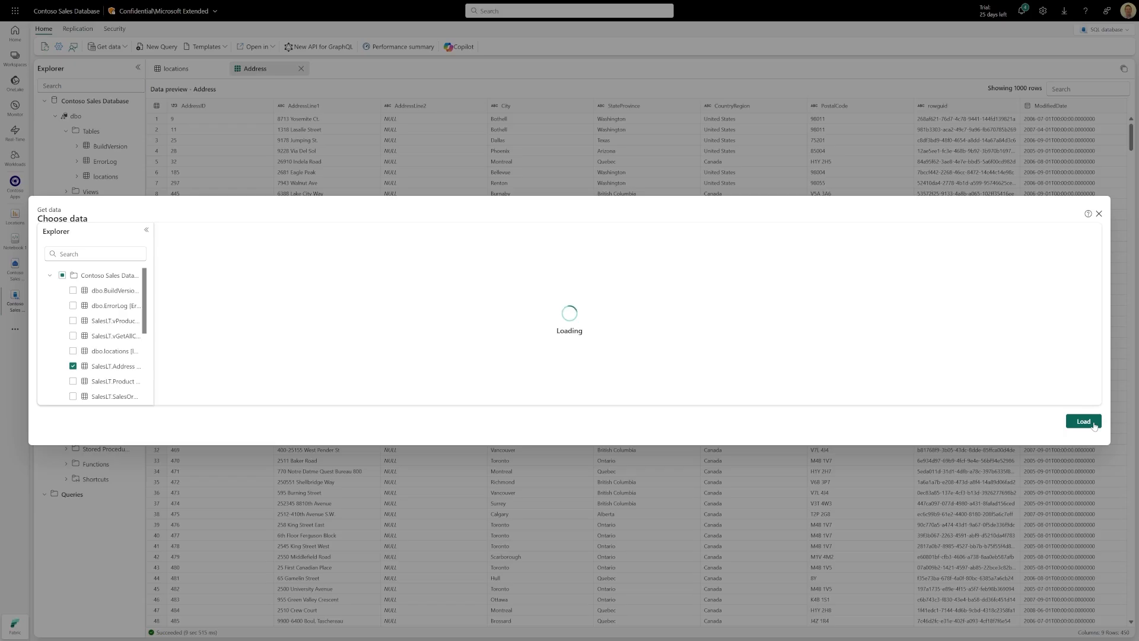
pyautogui.click(1083, 421)
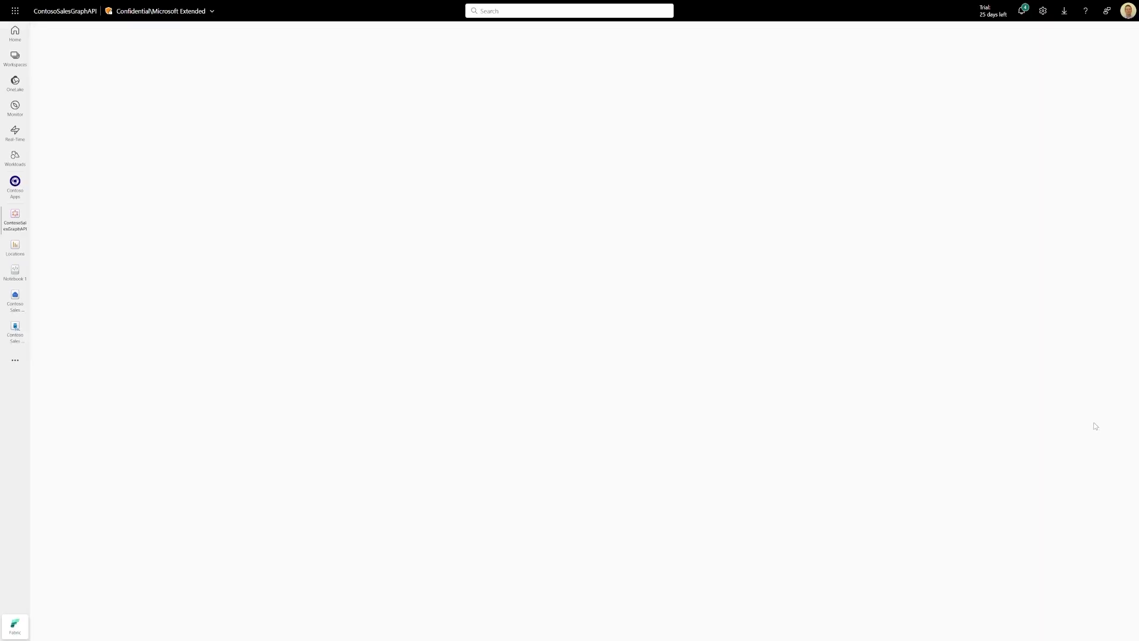
# Write an addresses query returning AddressID, AddressLine1, AddressLine2, City, StateProvince, CountryRegion and PostalCode
pyautogui.click(15, 222)
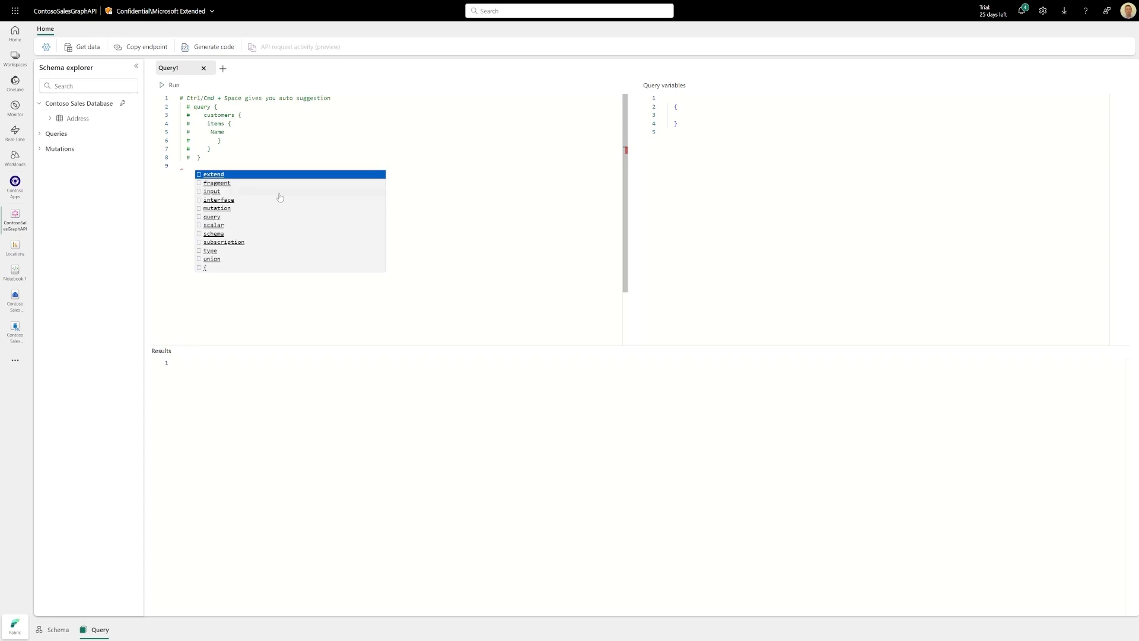
pyautogui.write('query')
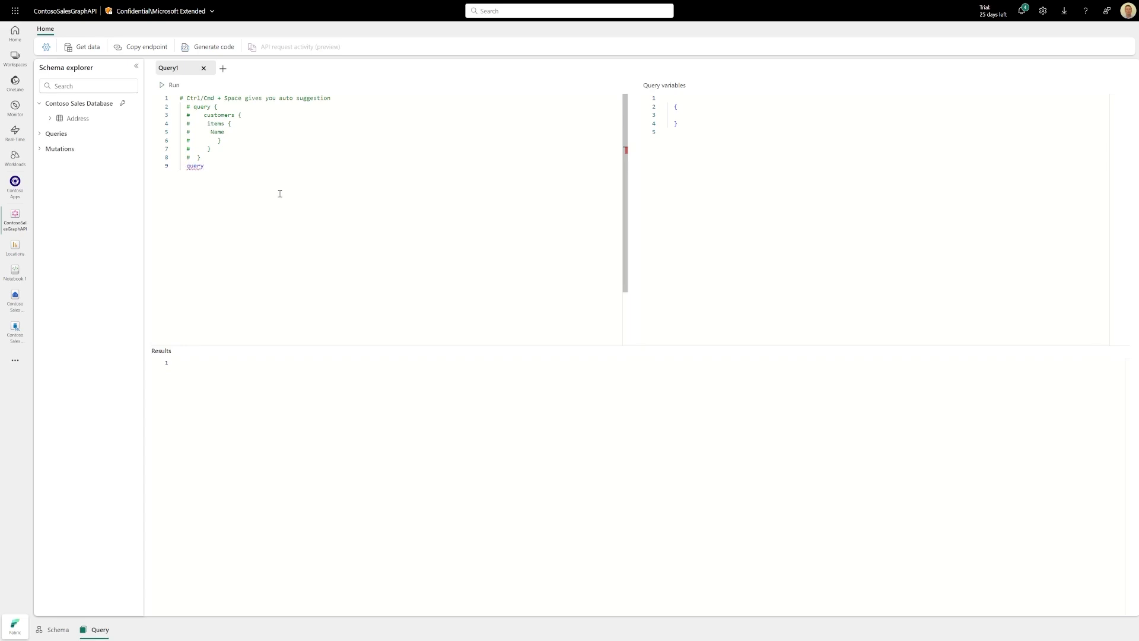
pyautogui.write('{')
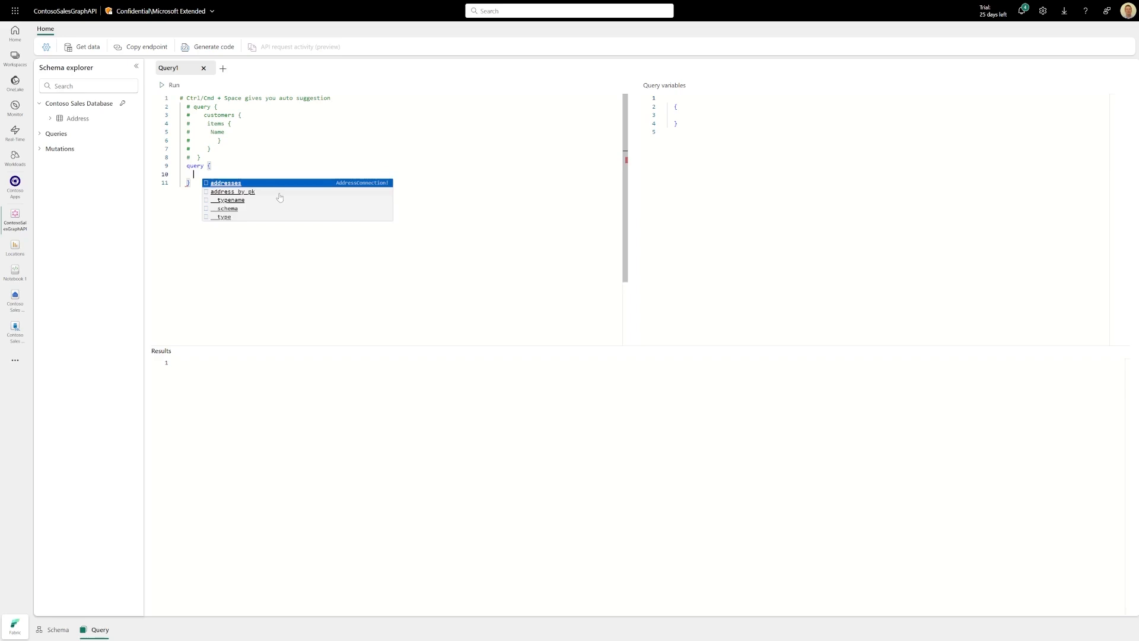
pyautogui.click(225, 182)
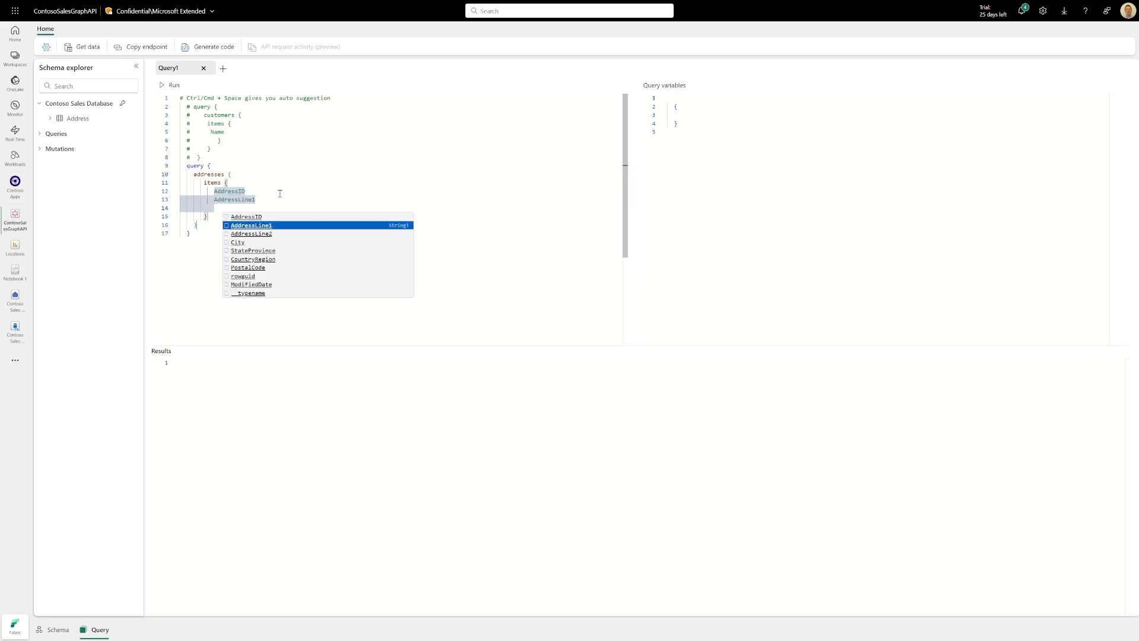
pyautogui.click(251, 233)
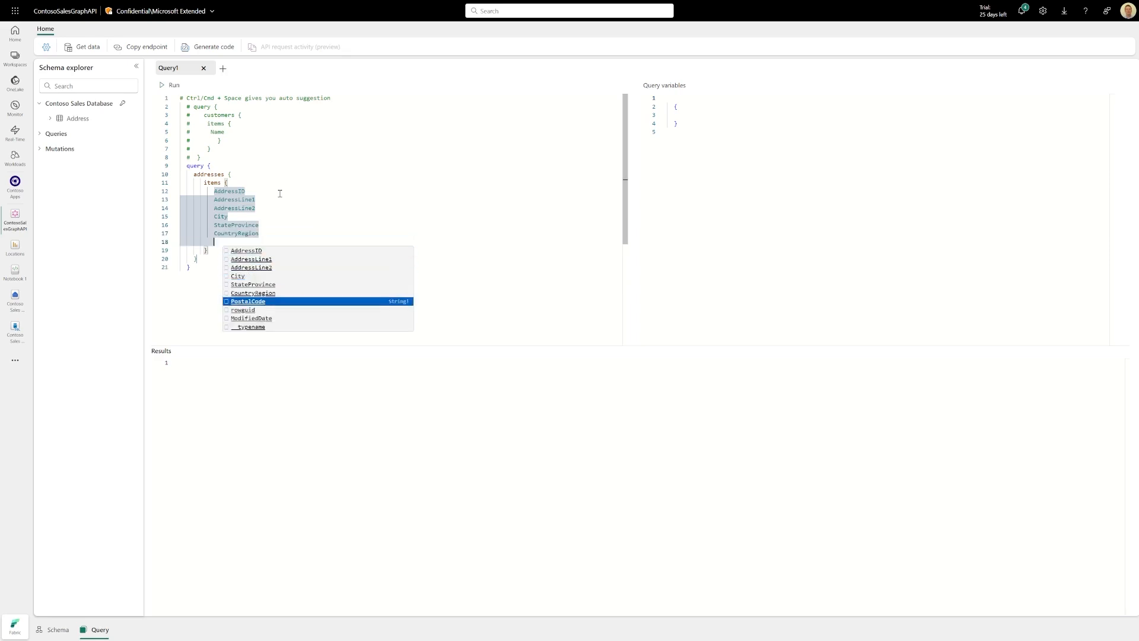
pyautogui.click(248, 301)
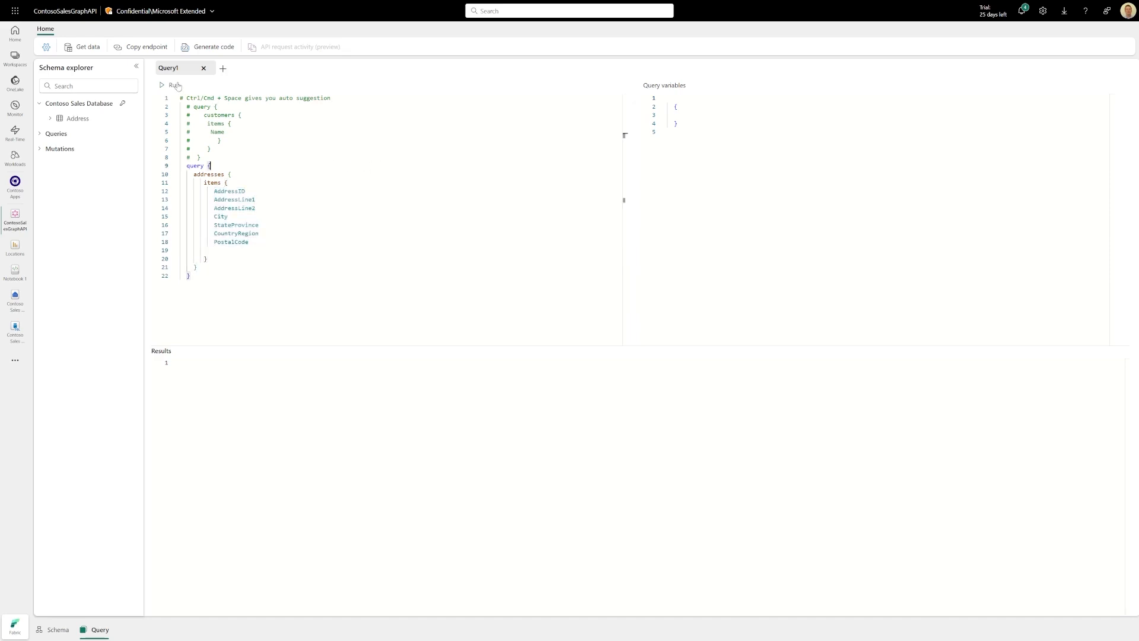
# Run the addresses query and scroll through the returned JSON address records
pyautogui.click(161, 84)
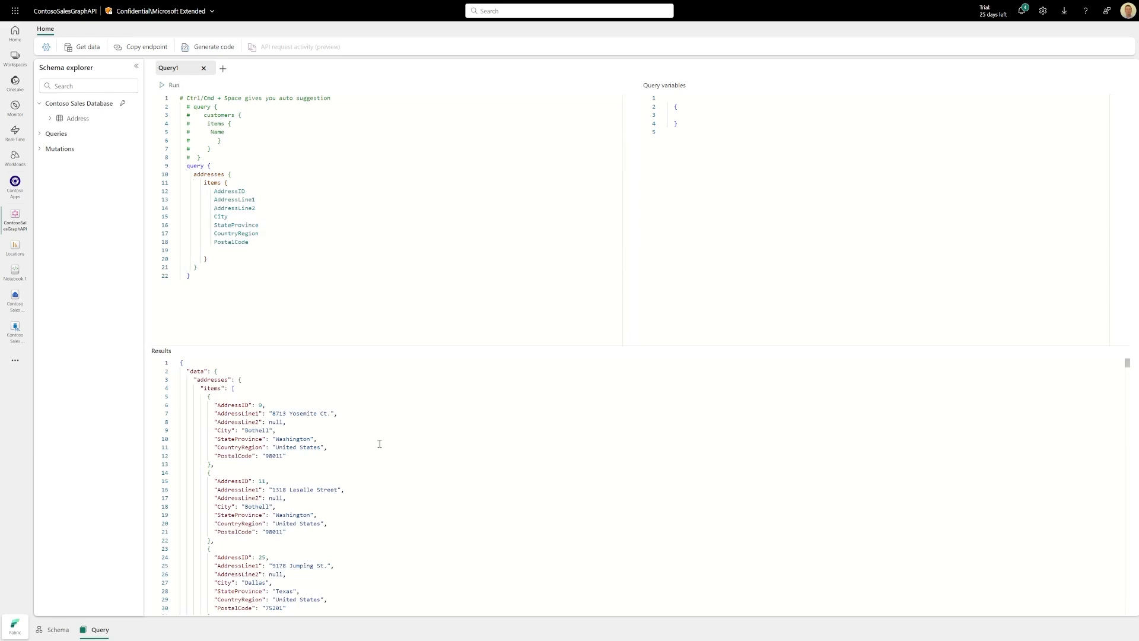
pyautogui.scroll(-3)
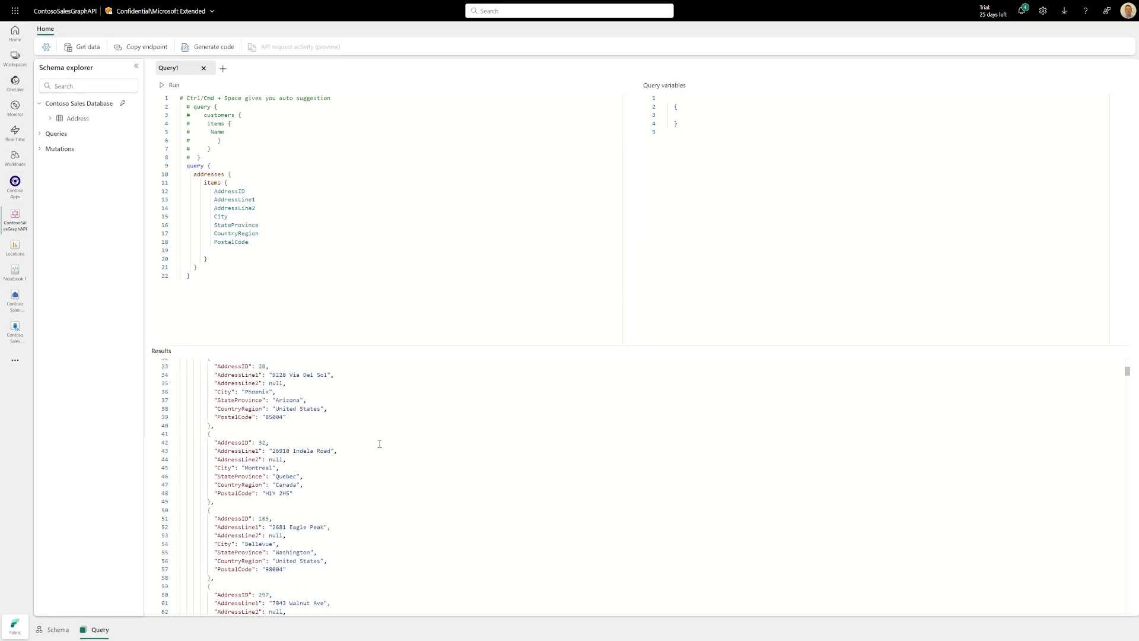
pyautogui.scroll(-3)
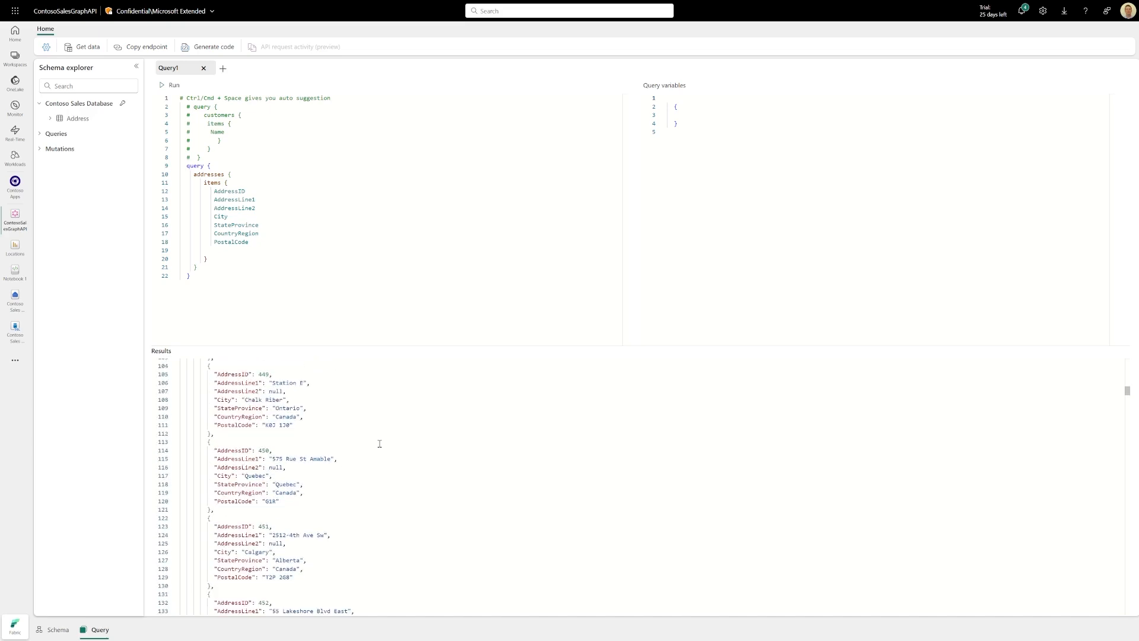
pyautogui.scroll(-3)
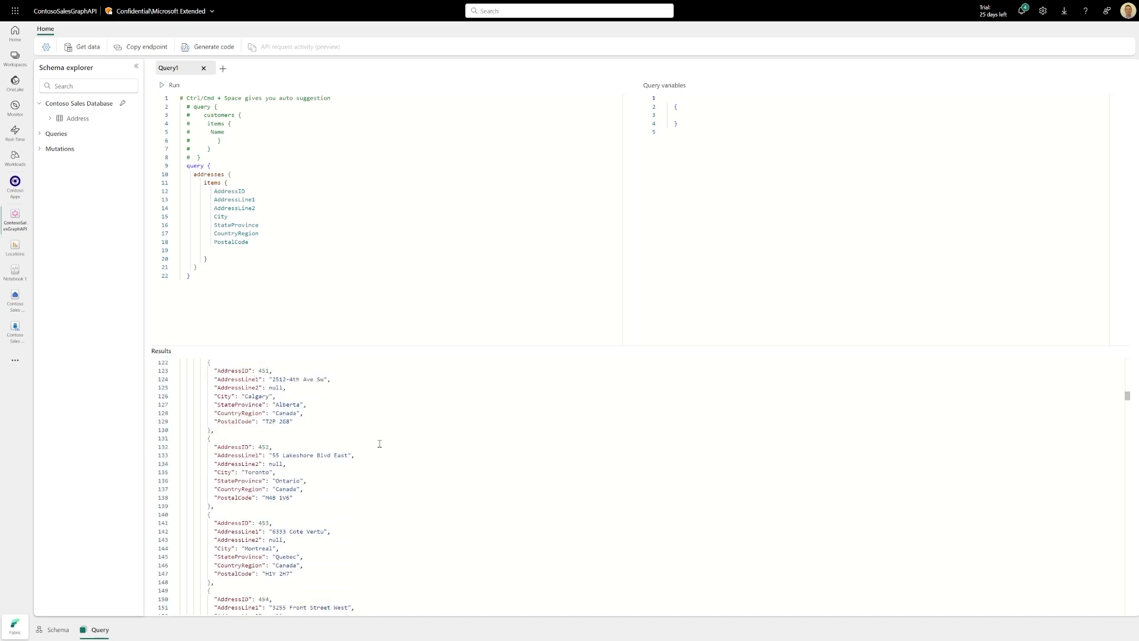
pyautogui.scroll(-3)
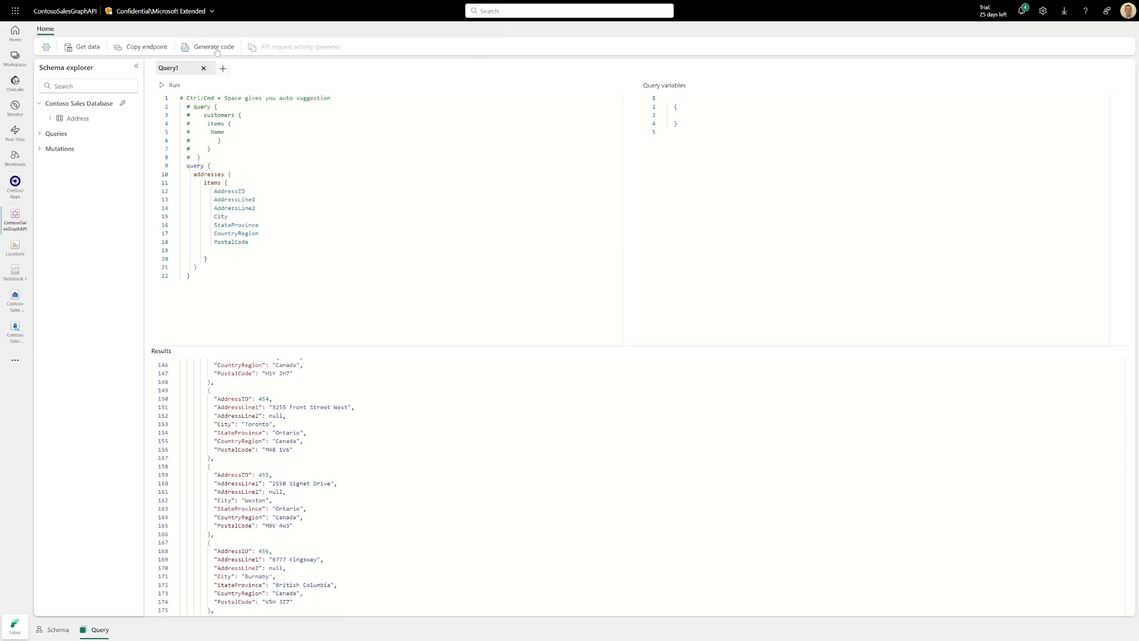
pyautogui.click(213, 46)
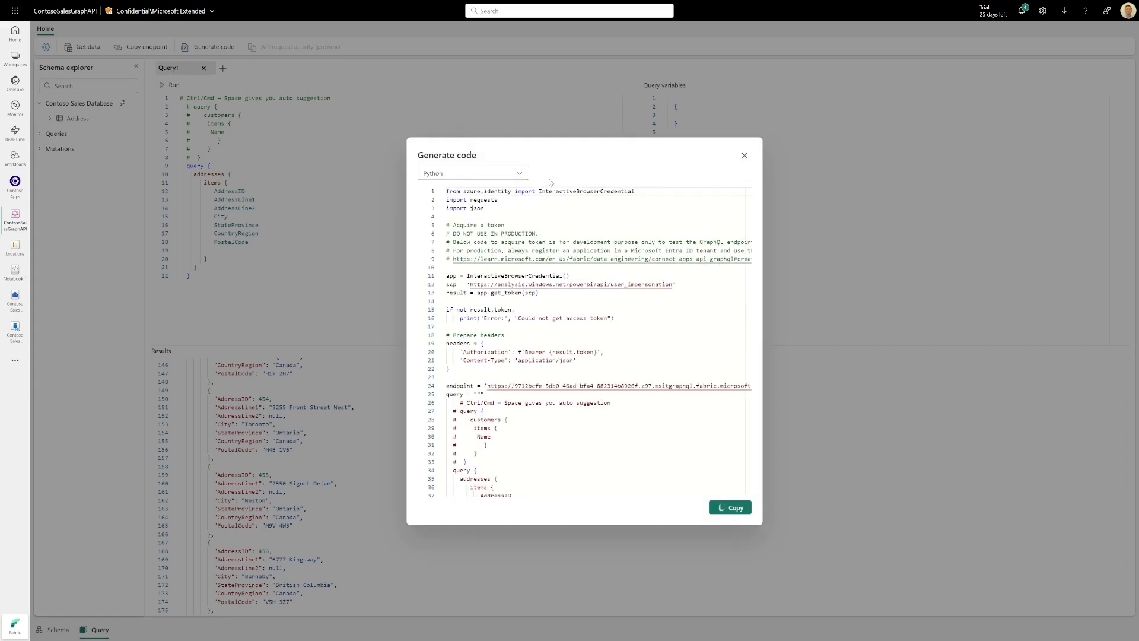
pyautogui.click(472, 173)
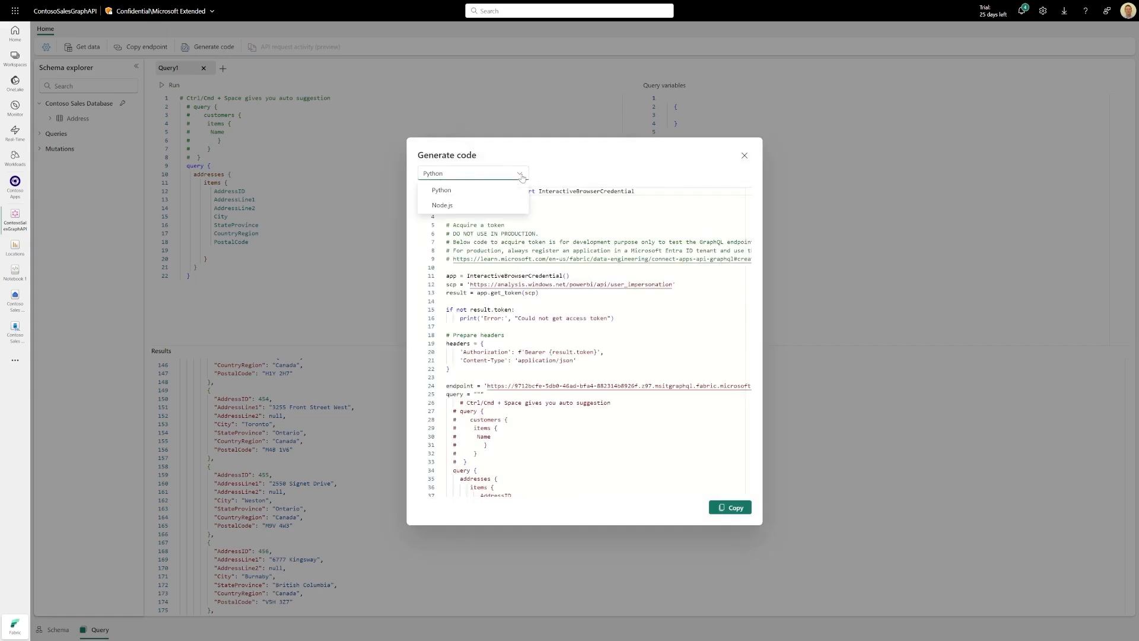
pyautogui.moveTo(443, 204)
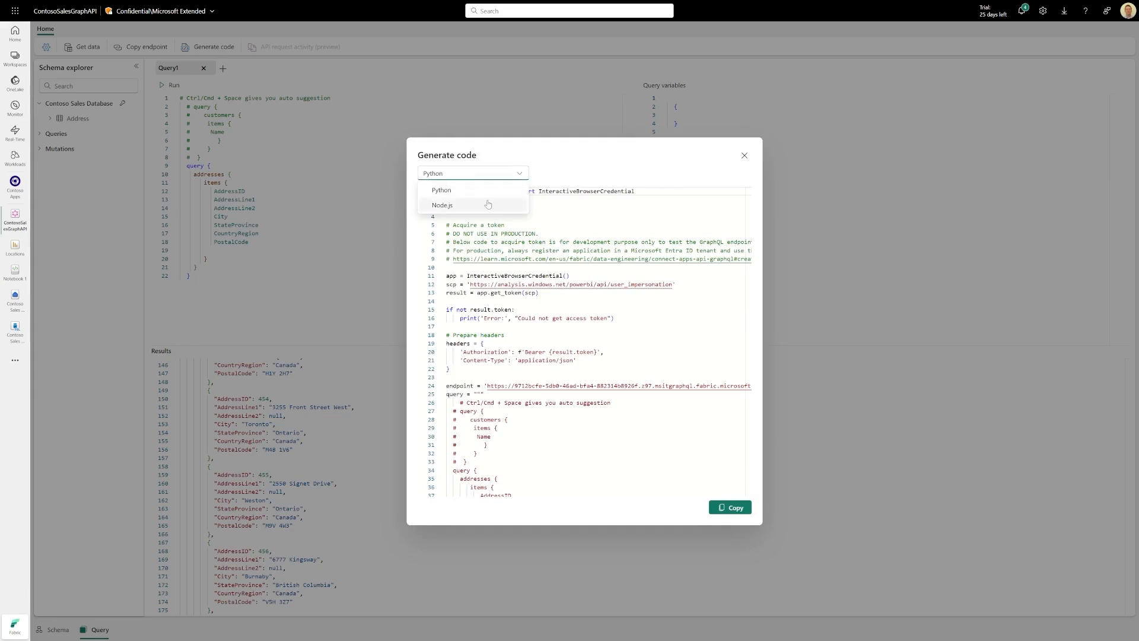
pyautogui.click(441, 204)
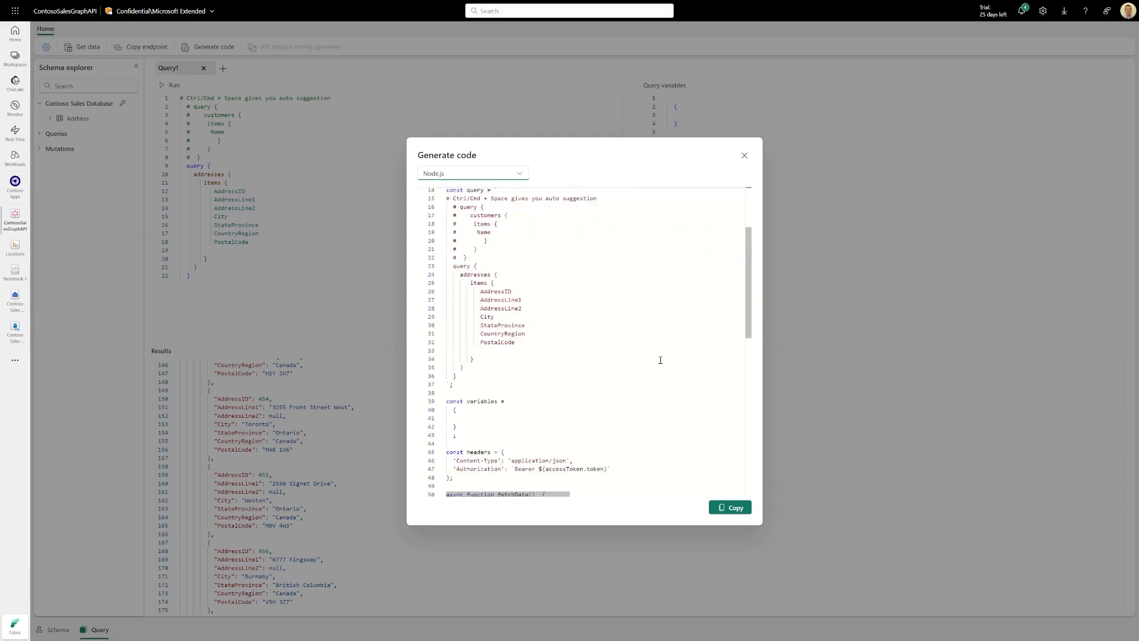
pyautogui.scroll(-3)
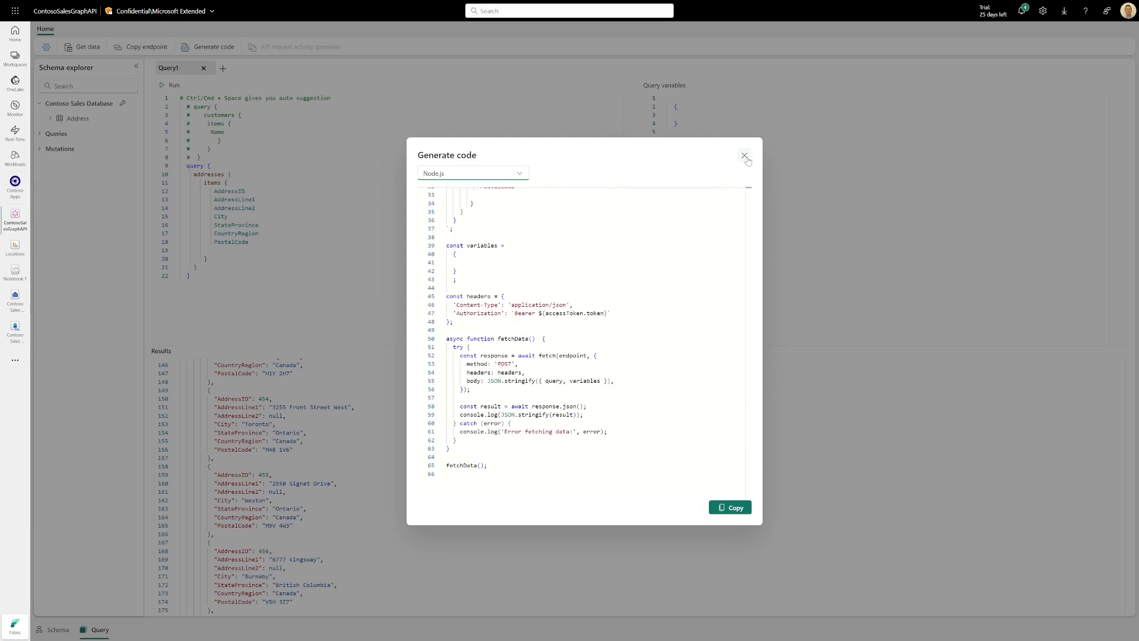
pyautogui.click(744, 155)
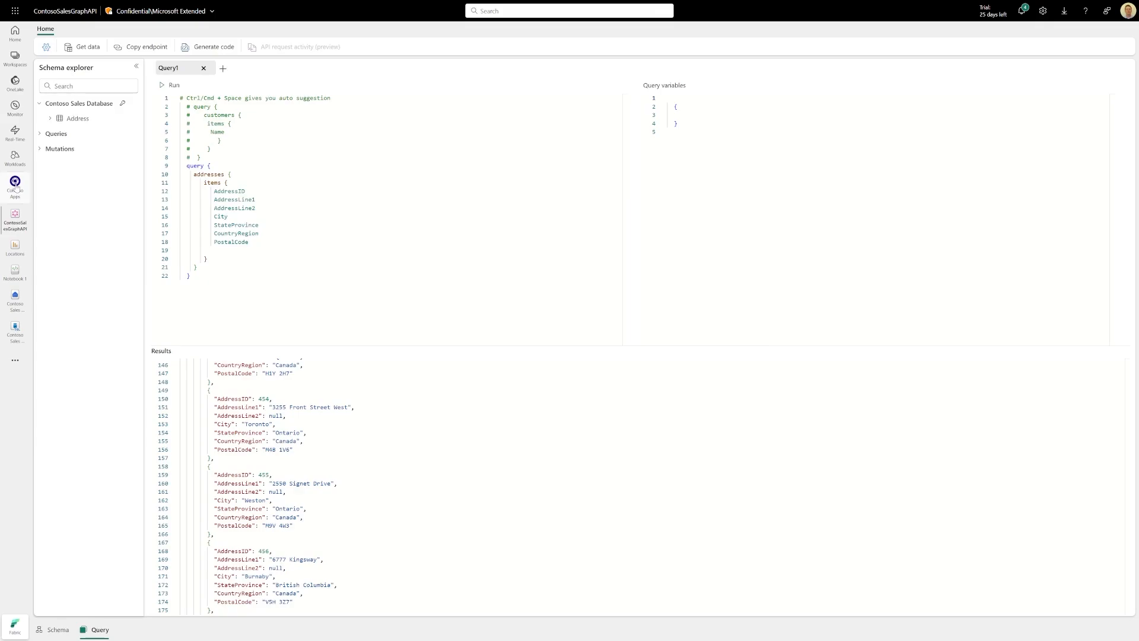
# Open Contoso Apps from the left navigation to see its task flow and ContosoSalesGraphAPI
pyautogui.click(14, 187)
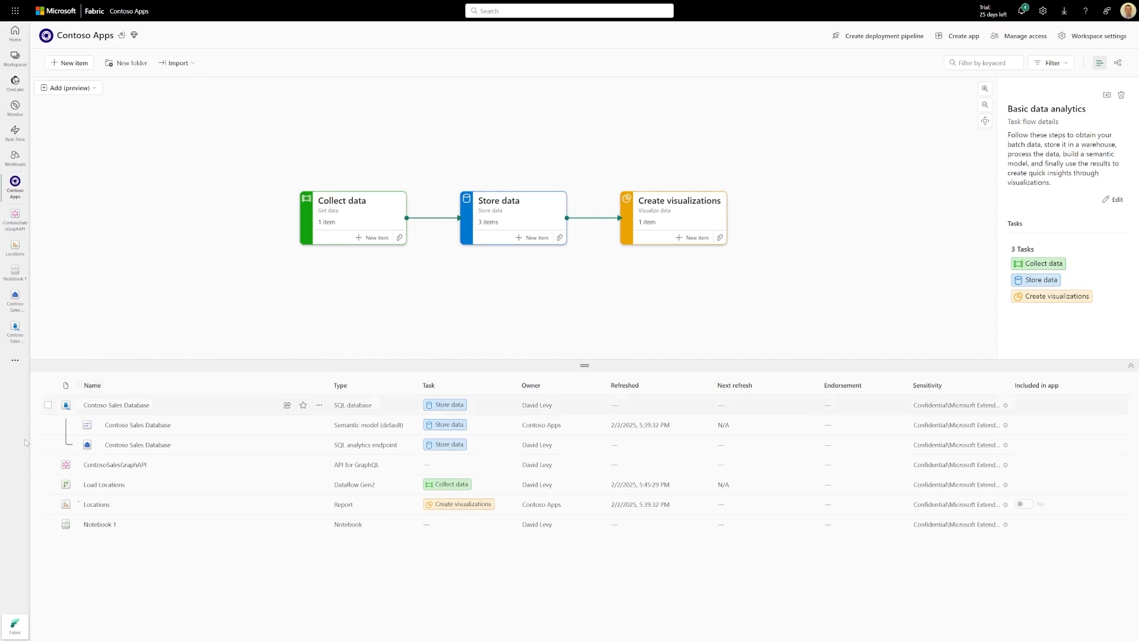
pyautogui.moveTo(25, 442)
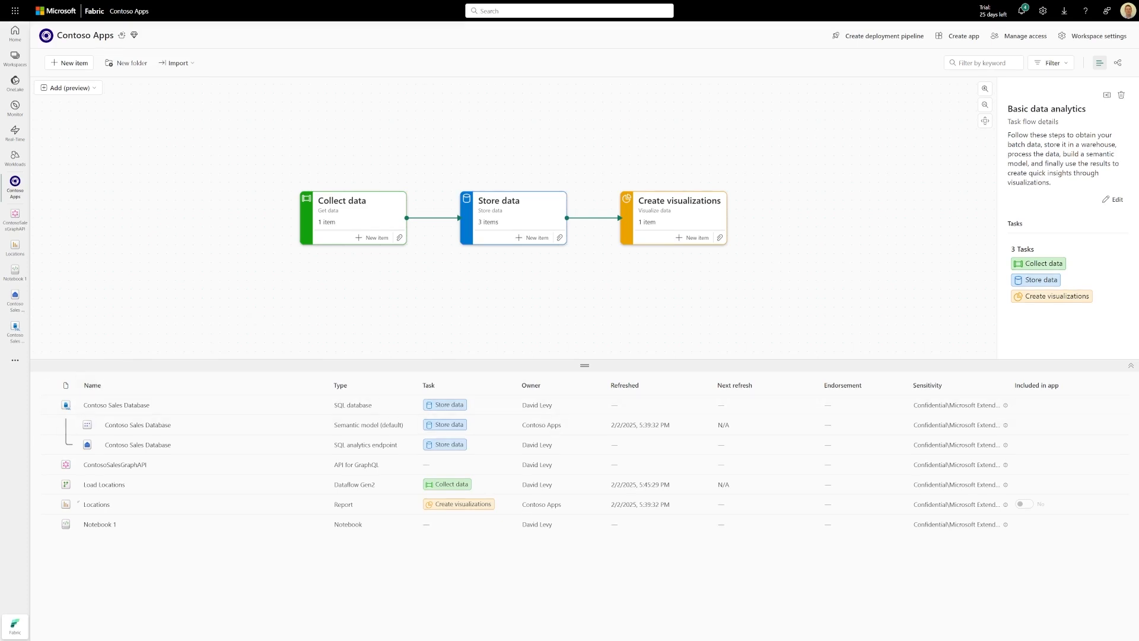